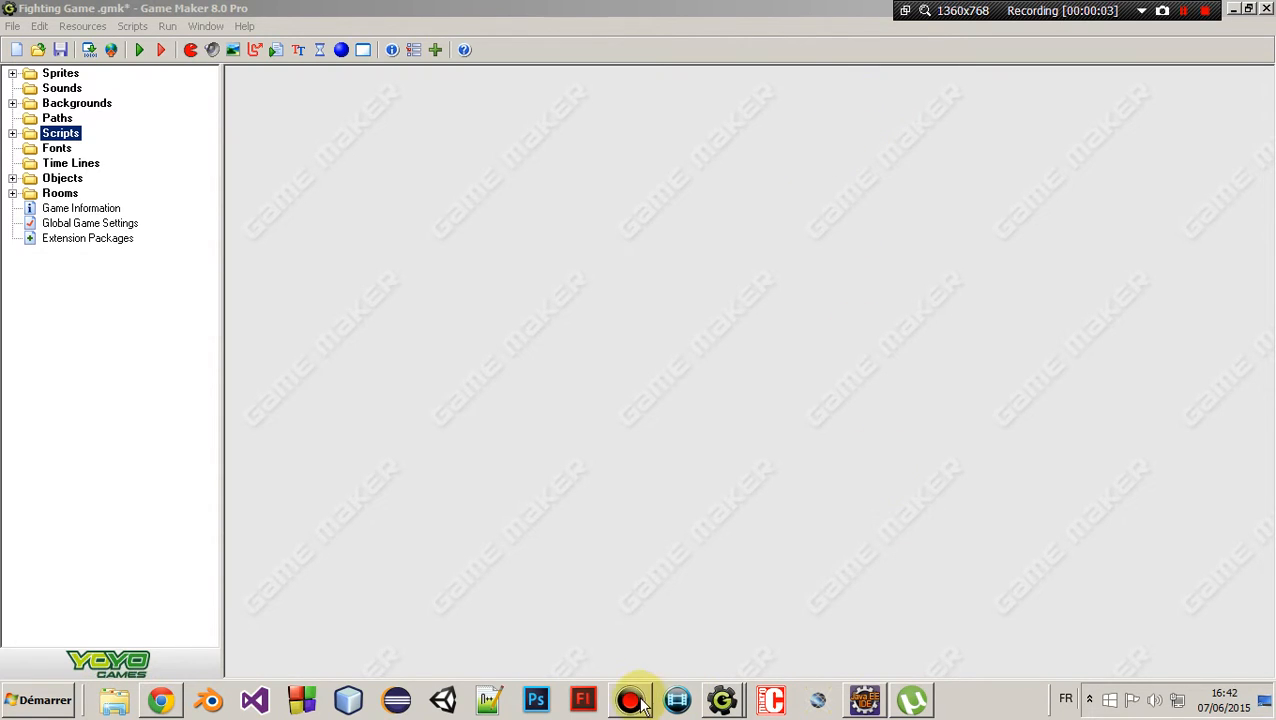
Resize the resource tree pane and expand Scripts > Player to list its five scripts
left_click(630, 699)
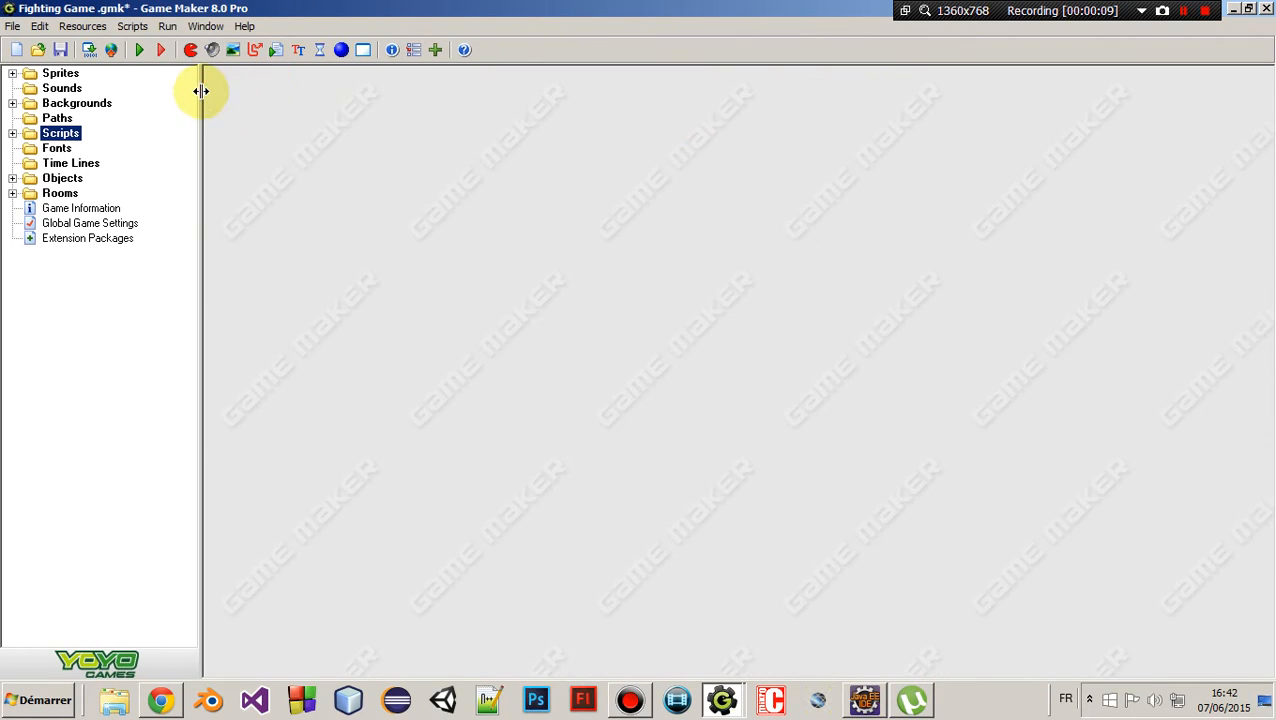
left_click_drag(200, 91, 325, 104)
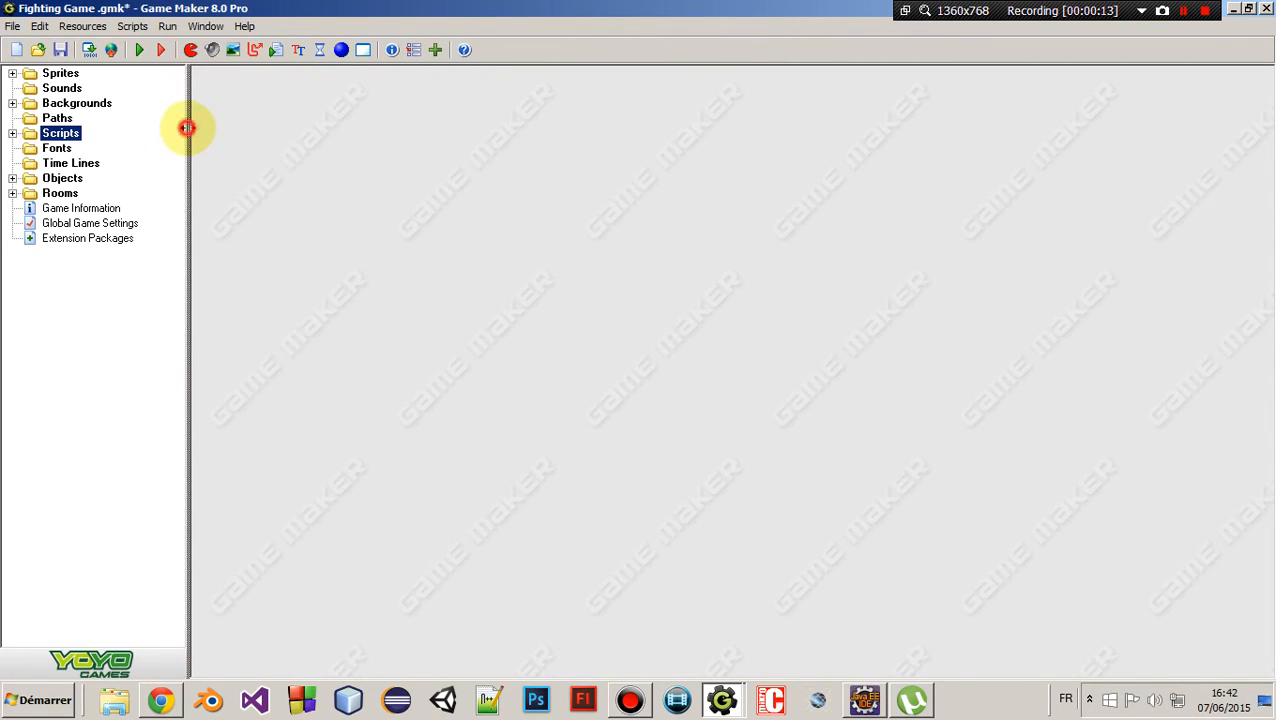
left_click_drag(190, 128, 350, 138)
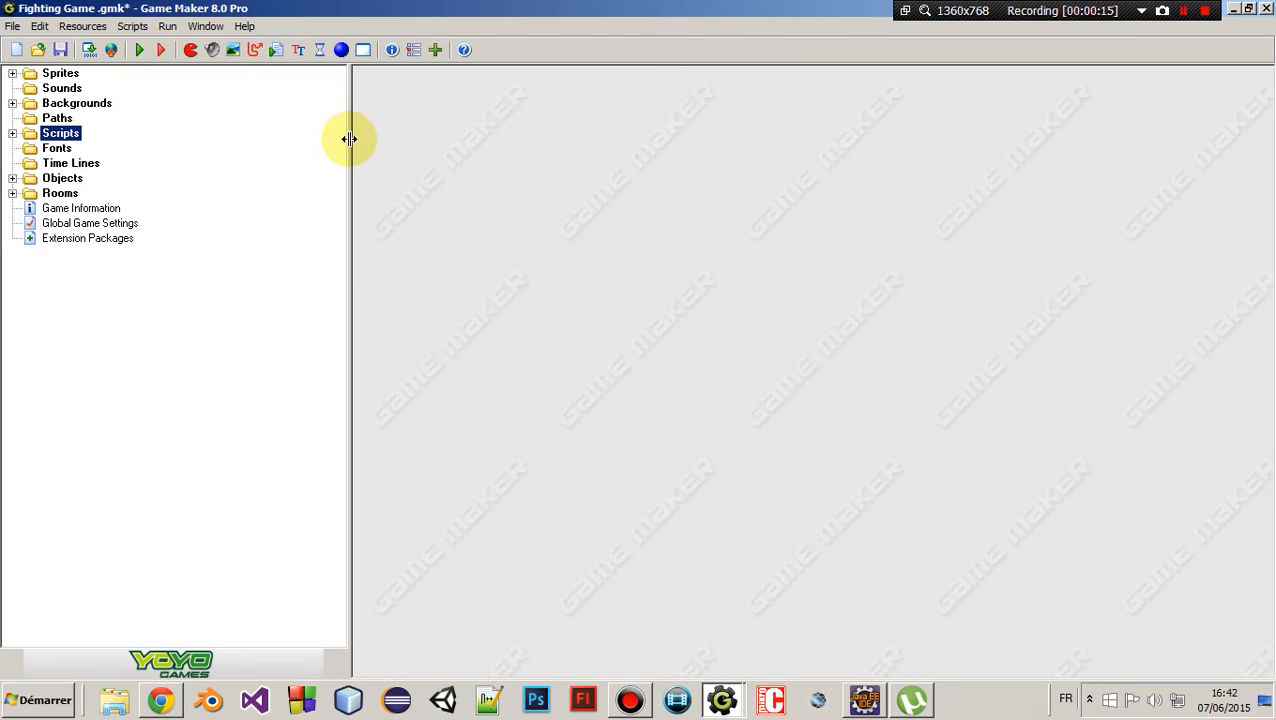
left_click_drag(349, 139, 203, 139)
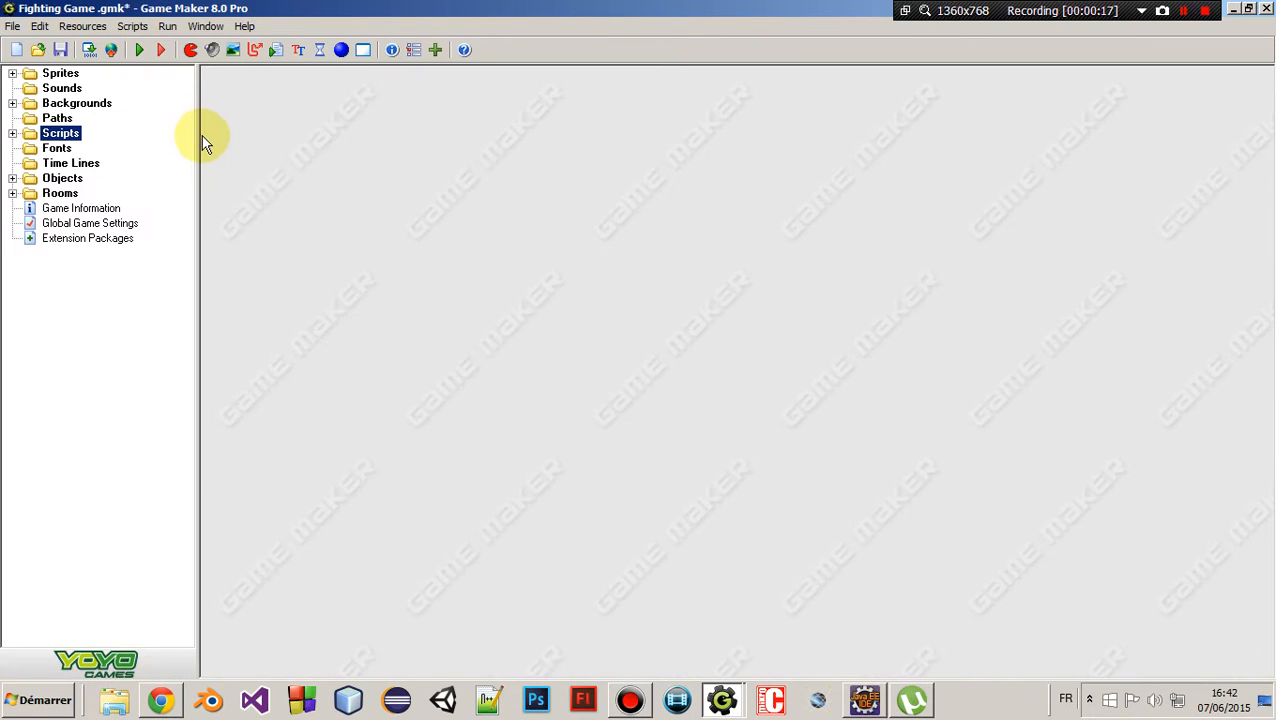
left_click(13, 133)
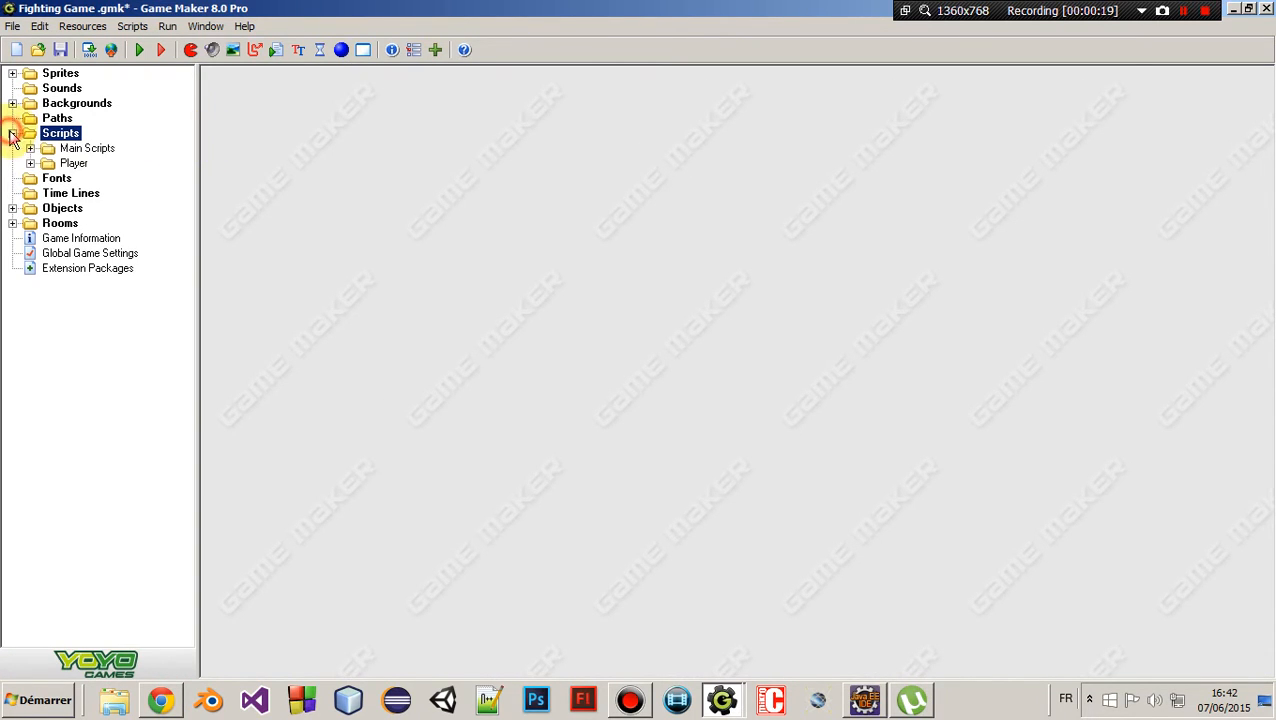
mouse_move(1016, 50)
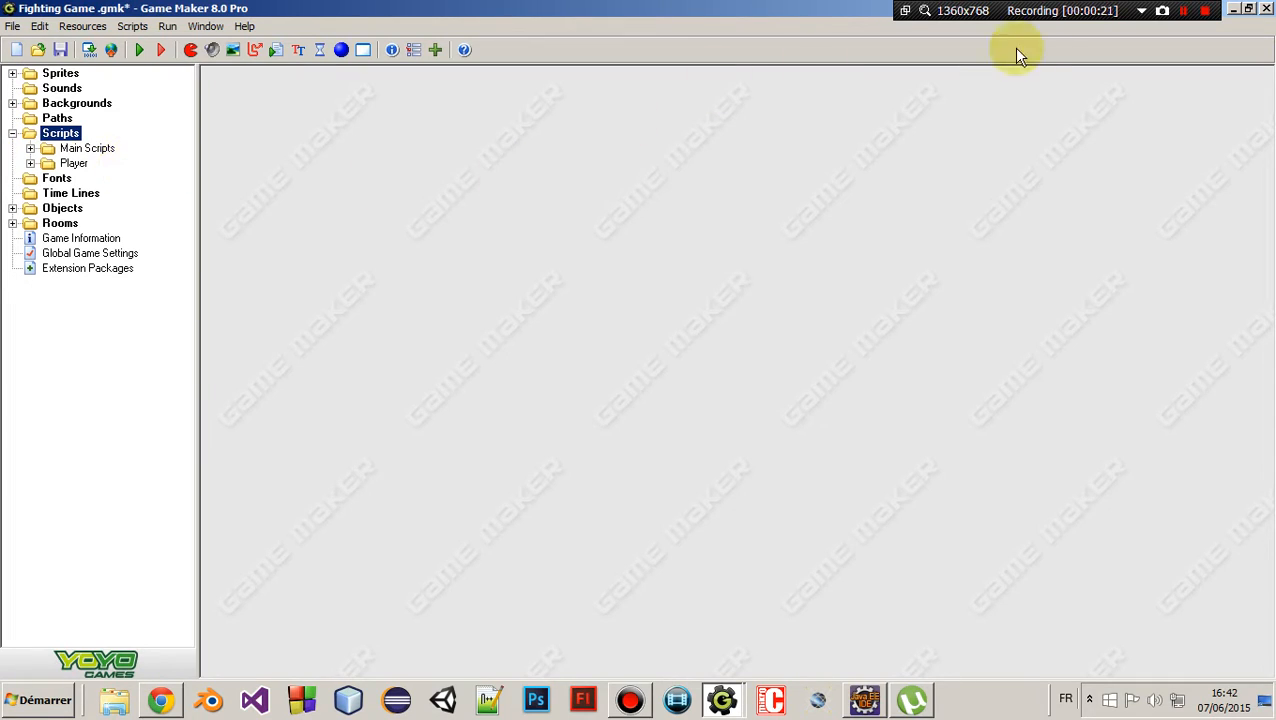
mouse_move(640, 697)
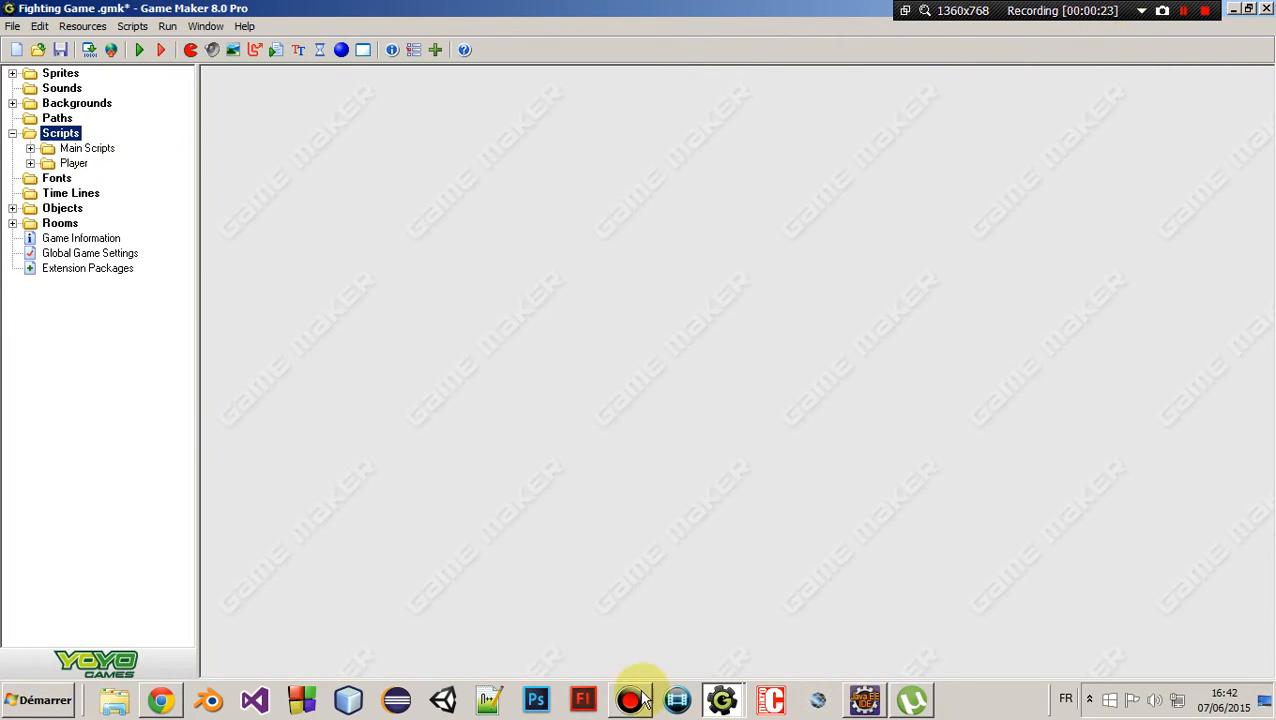
left_click(629, 699)
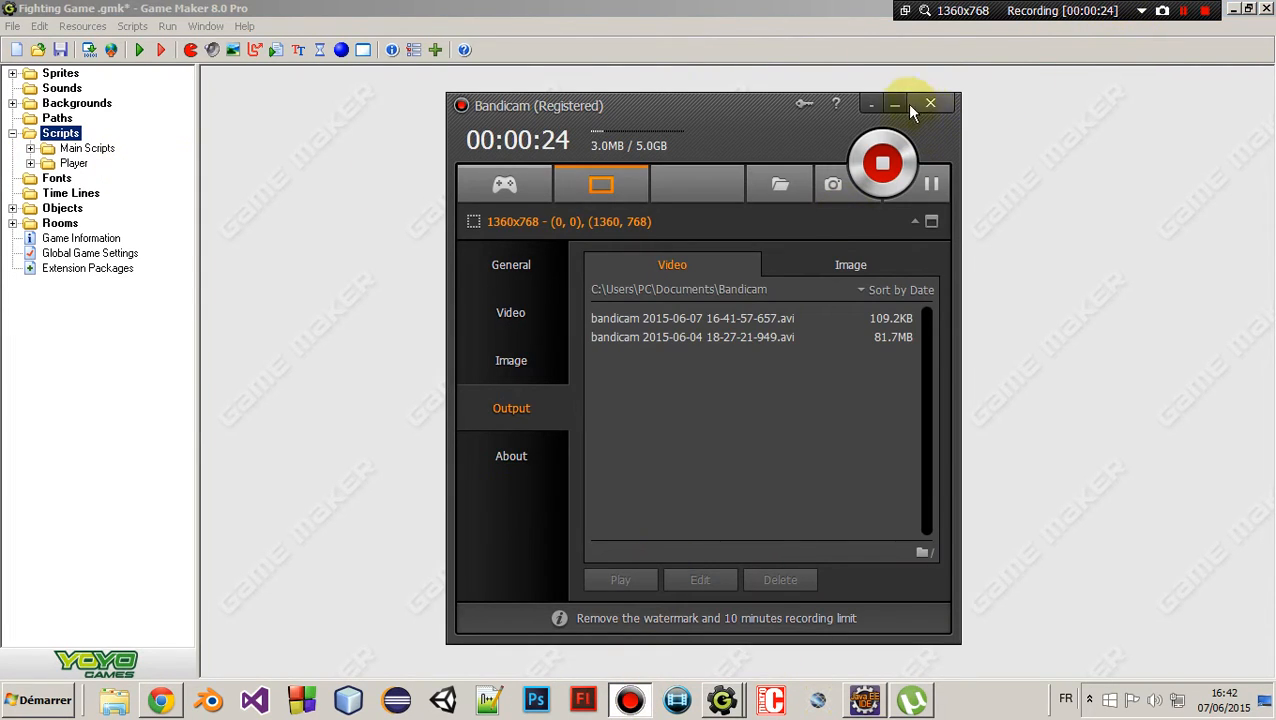
left_click(929, 103)
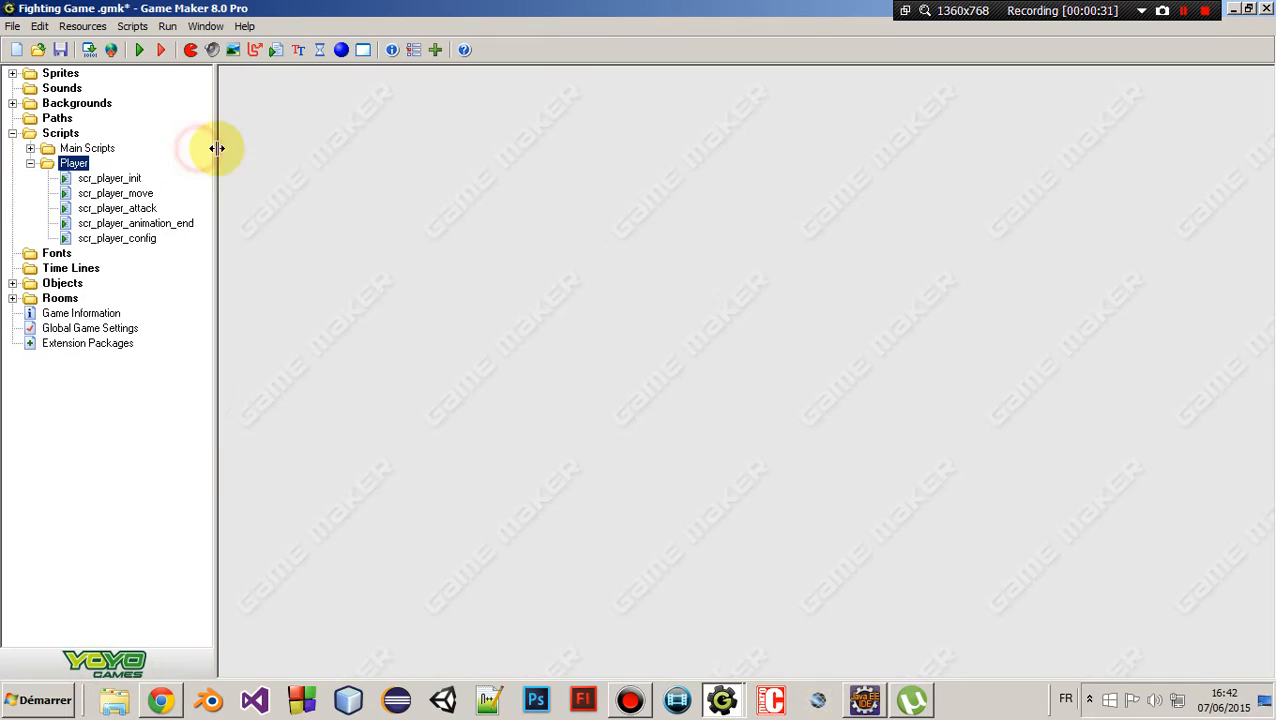
mouse_move(110, 190)
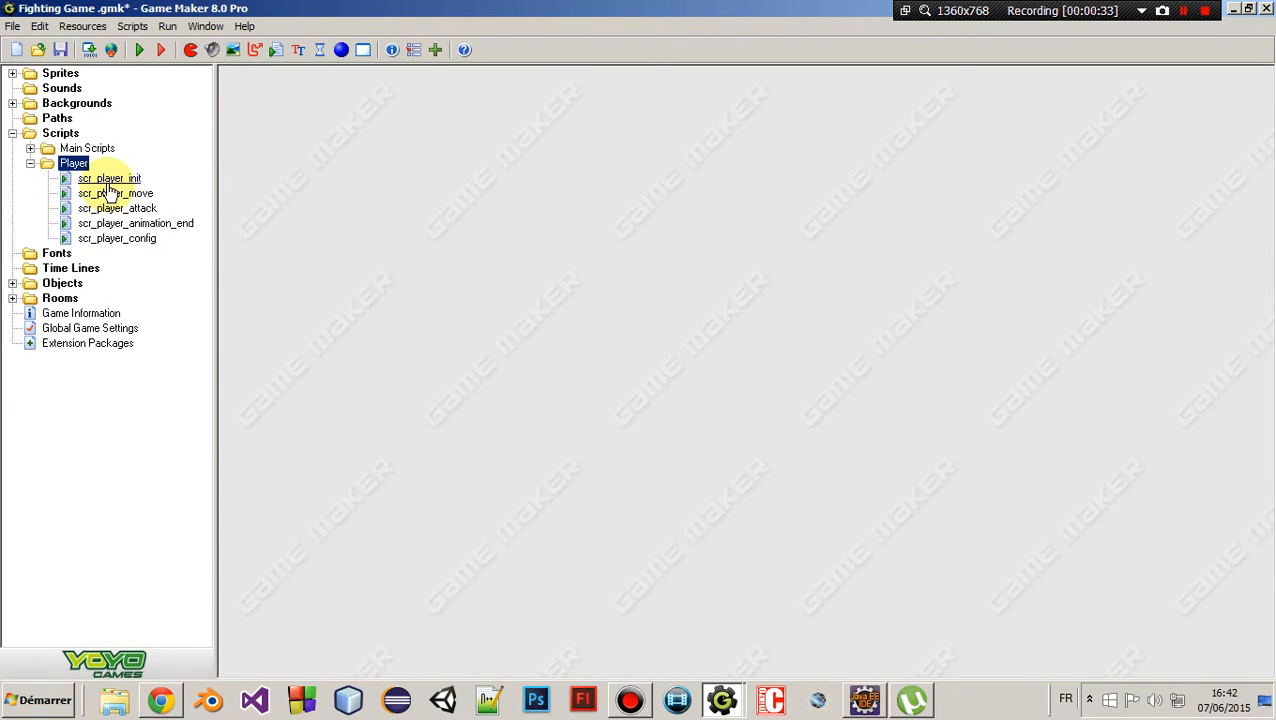
Toggle the Main Scripts folder, then open scr_player_init from the Player folder
left_click(73, 163)
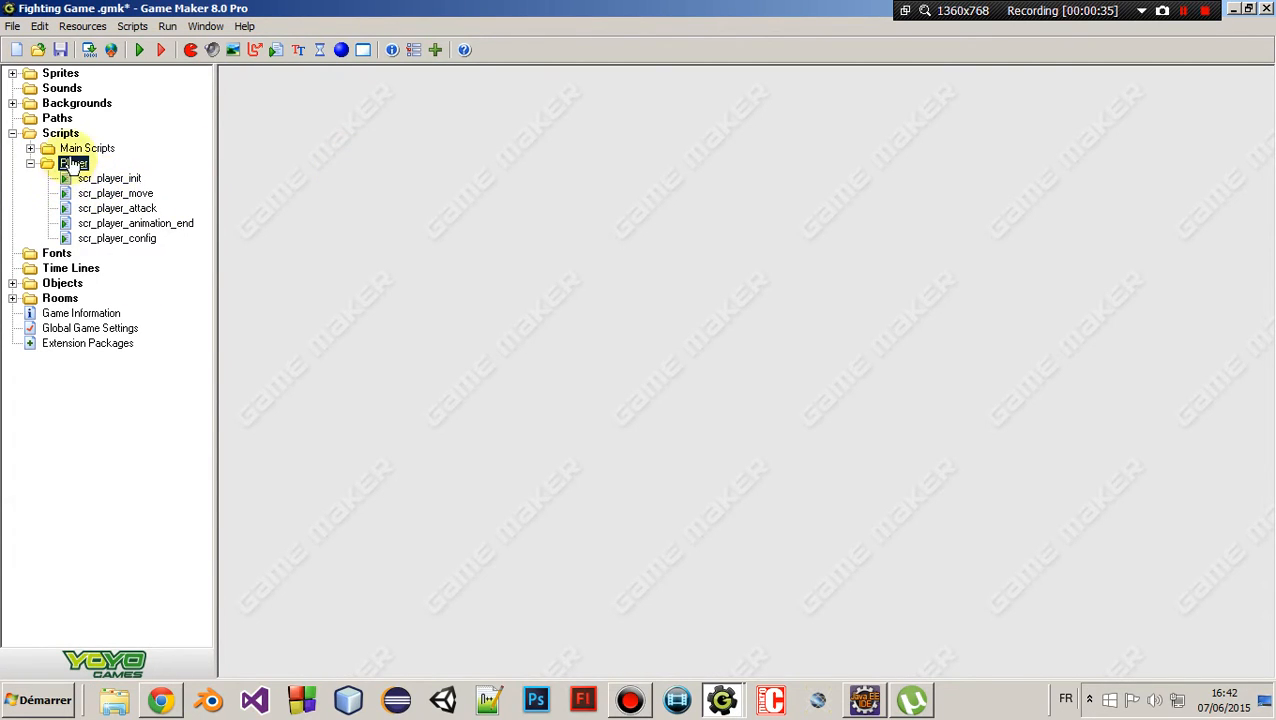
left_click(86, 148)
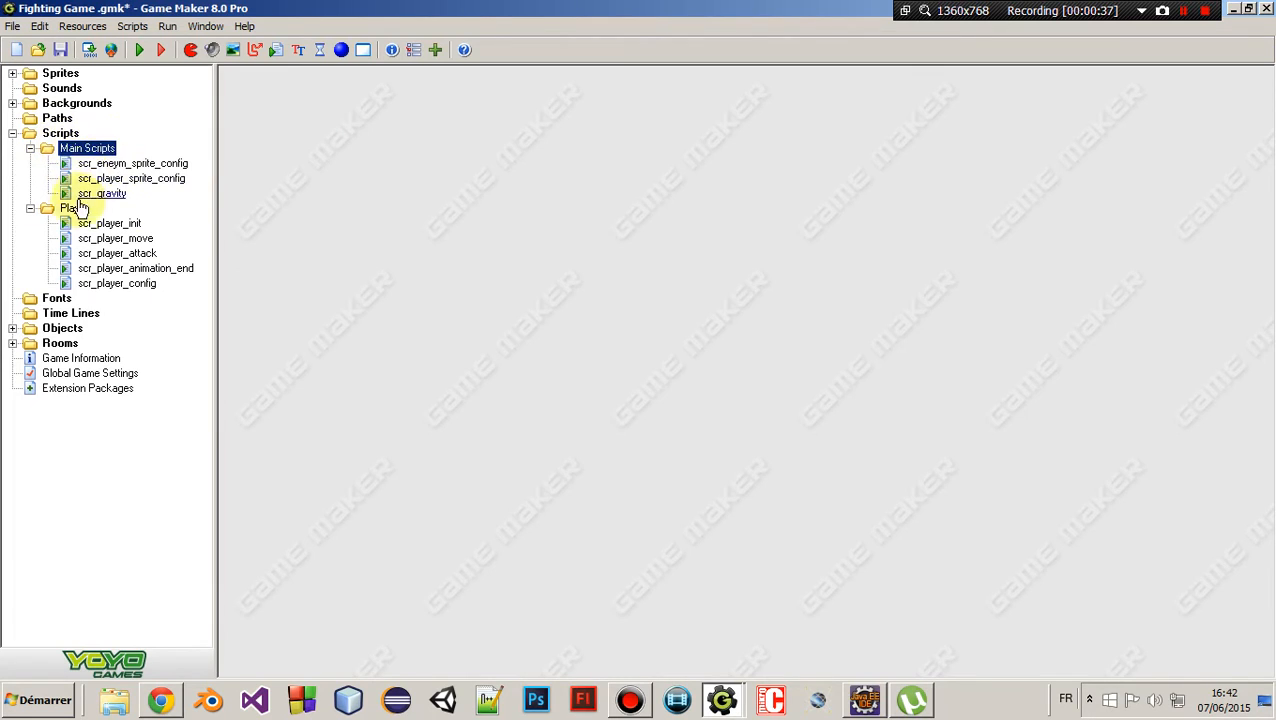
left_click(31, 147)
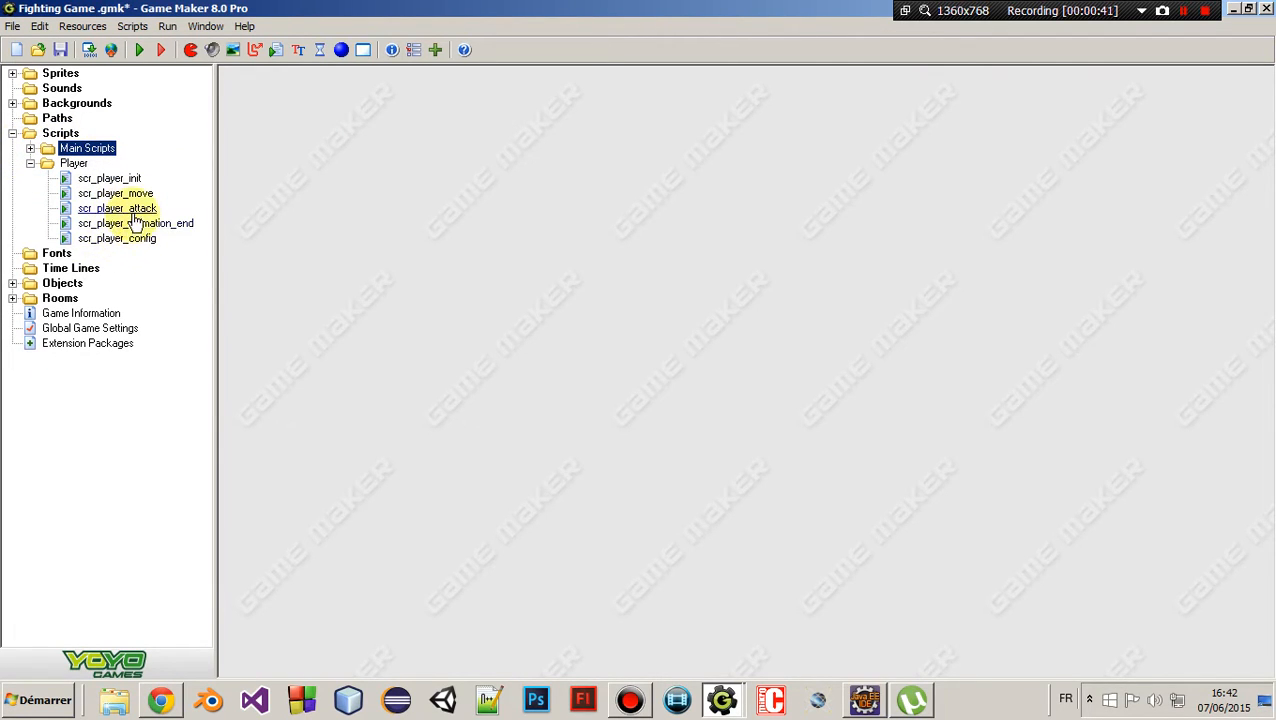
left_click(135, 223)
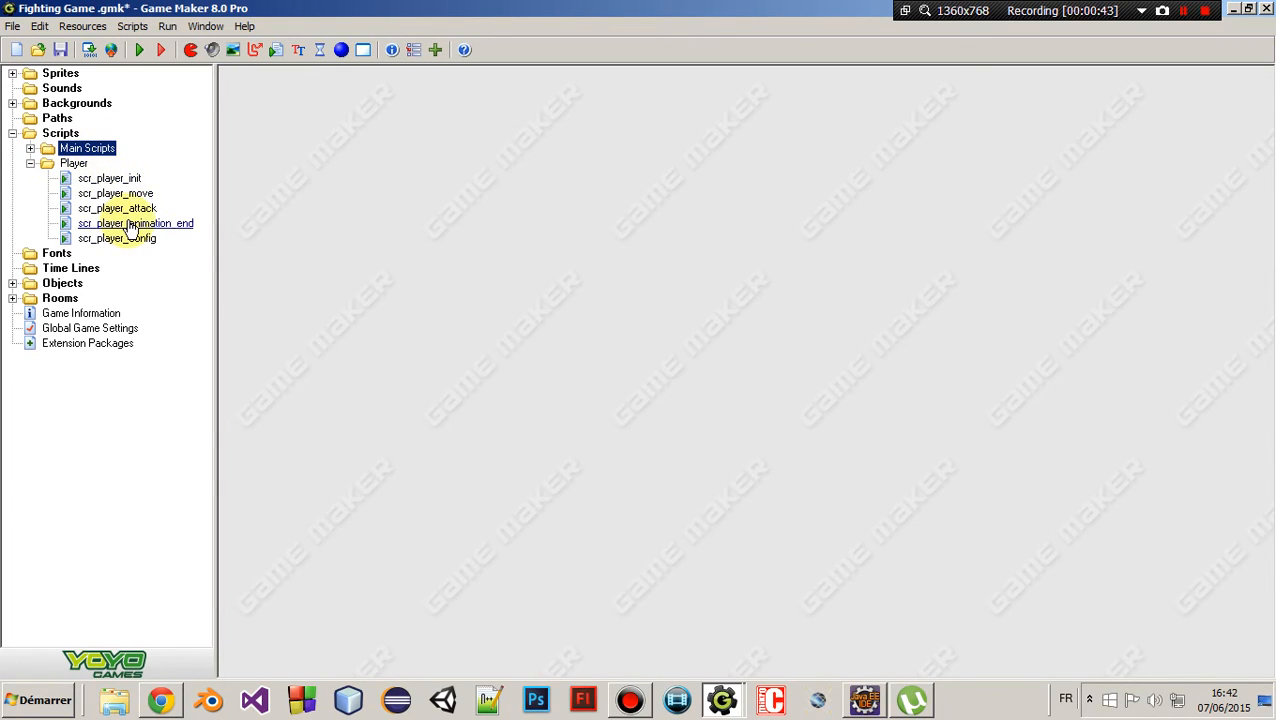
double_click(110, 178)
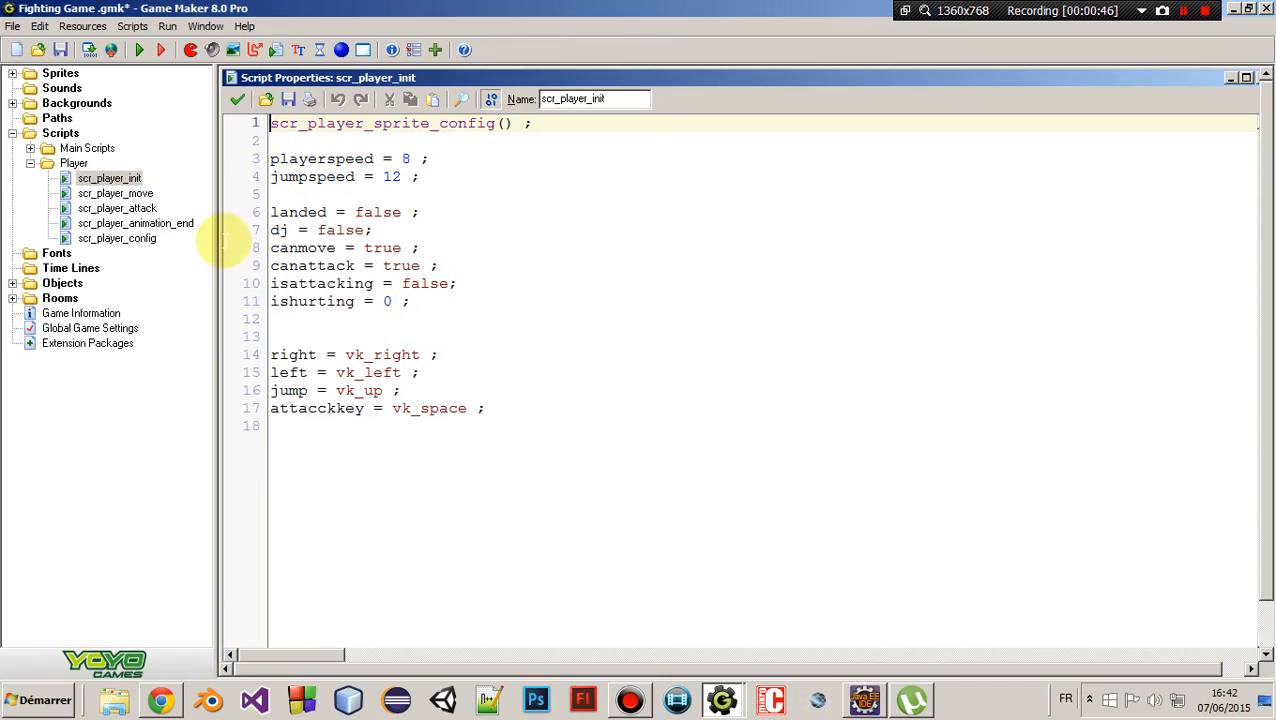
Inspect the attacckkey = vk_space assignment in scr_player_init, then close the script
double_click(316, 408)
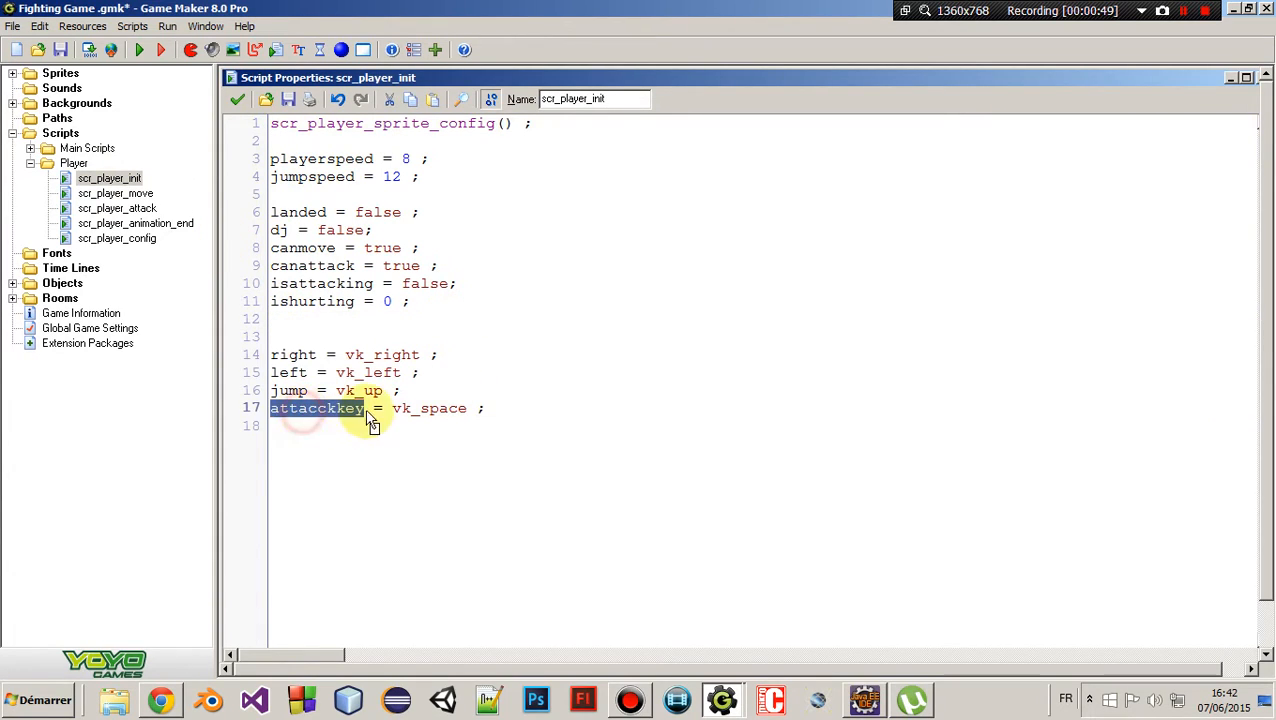
mouse_move(430, 408)
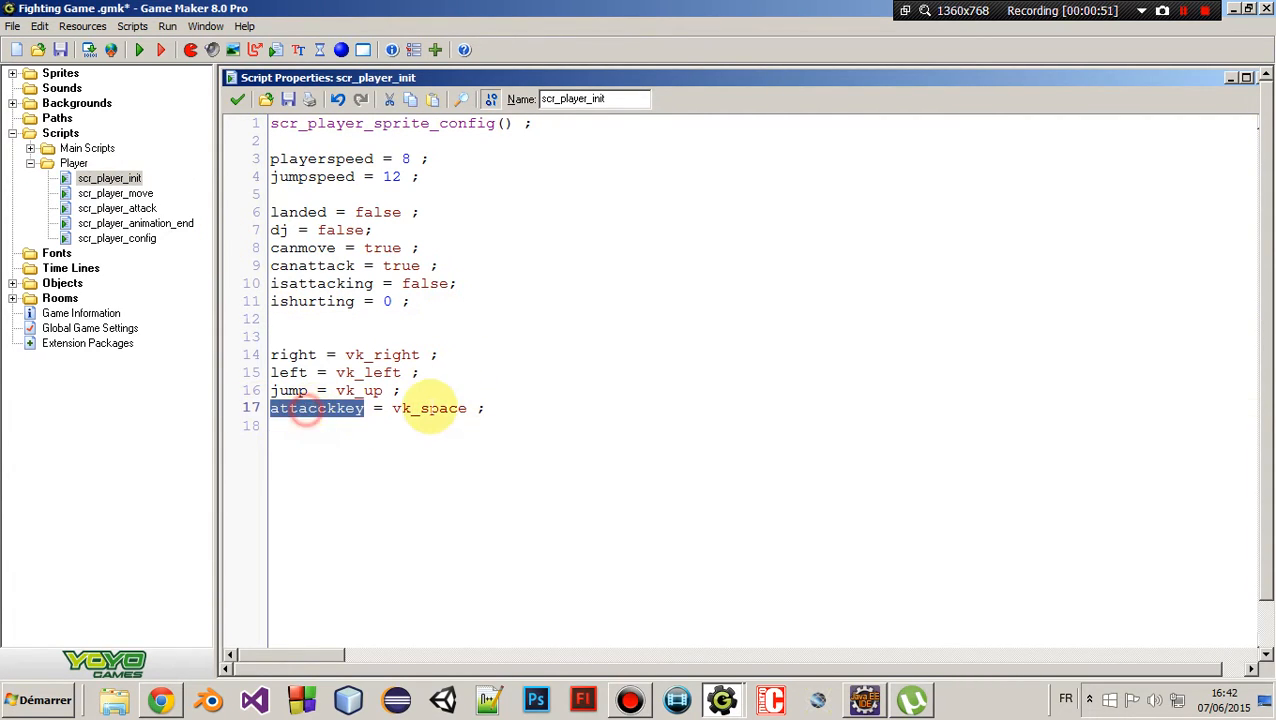
left_click(417, 408)
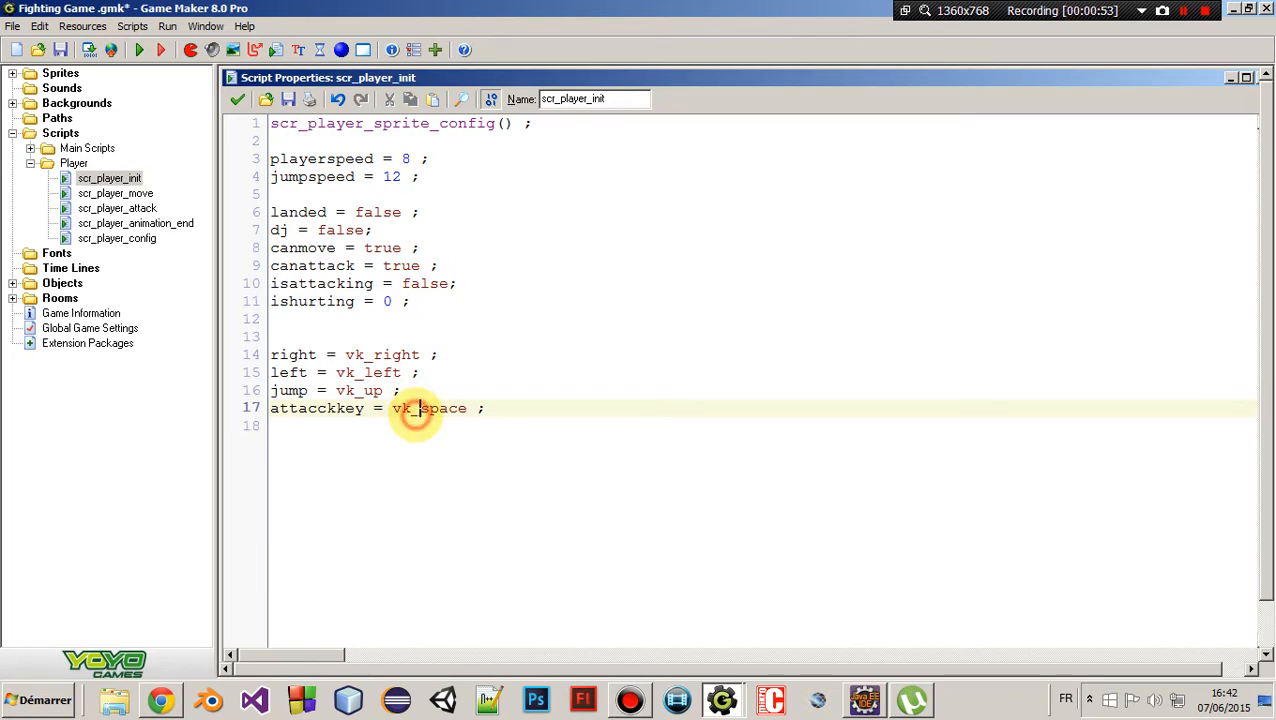
double_click(429, 408)
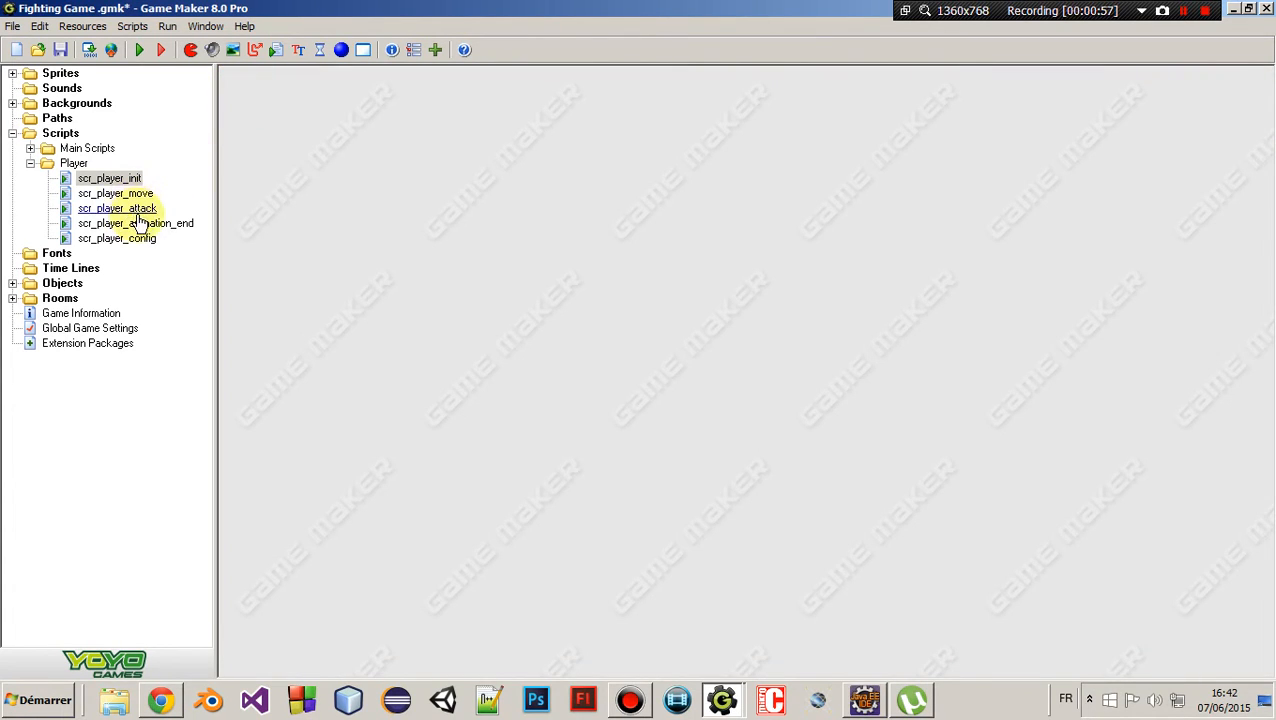
left_click(117, 208)
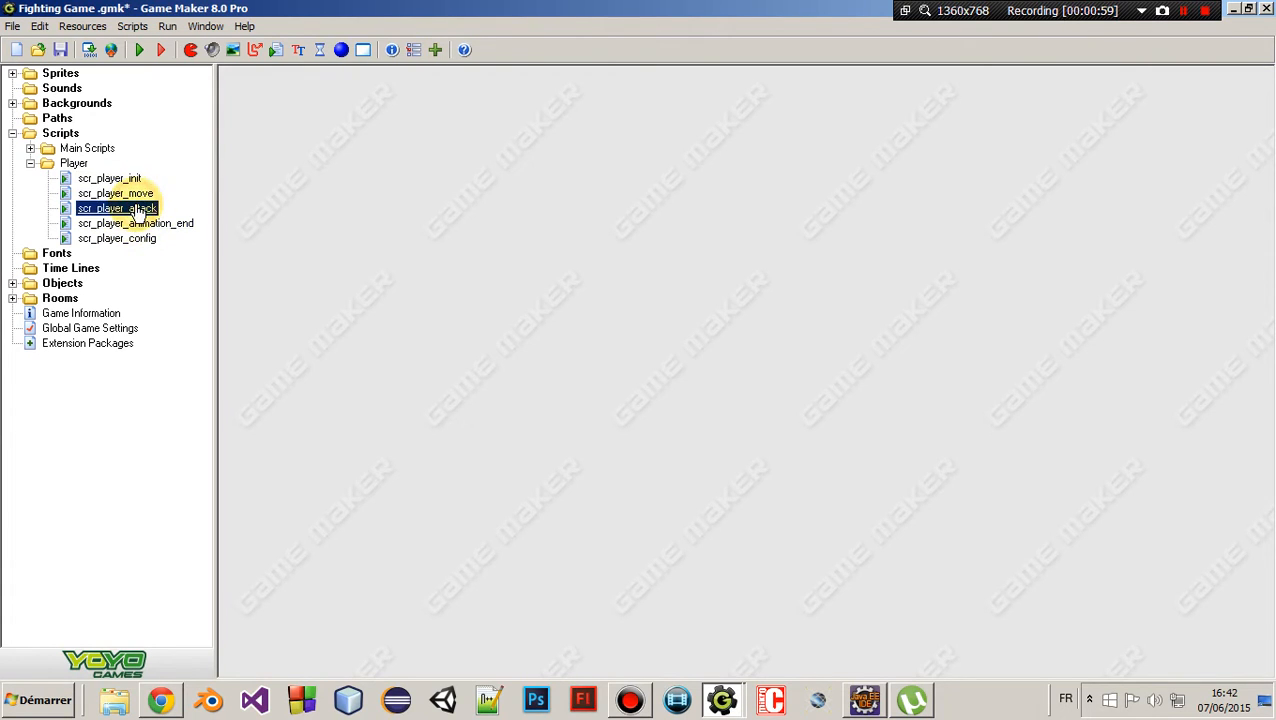
Open scr_player_attack and compare its canattack and attacckkey checks against scr_player_init
double_click(117, 208)
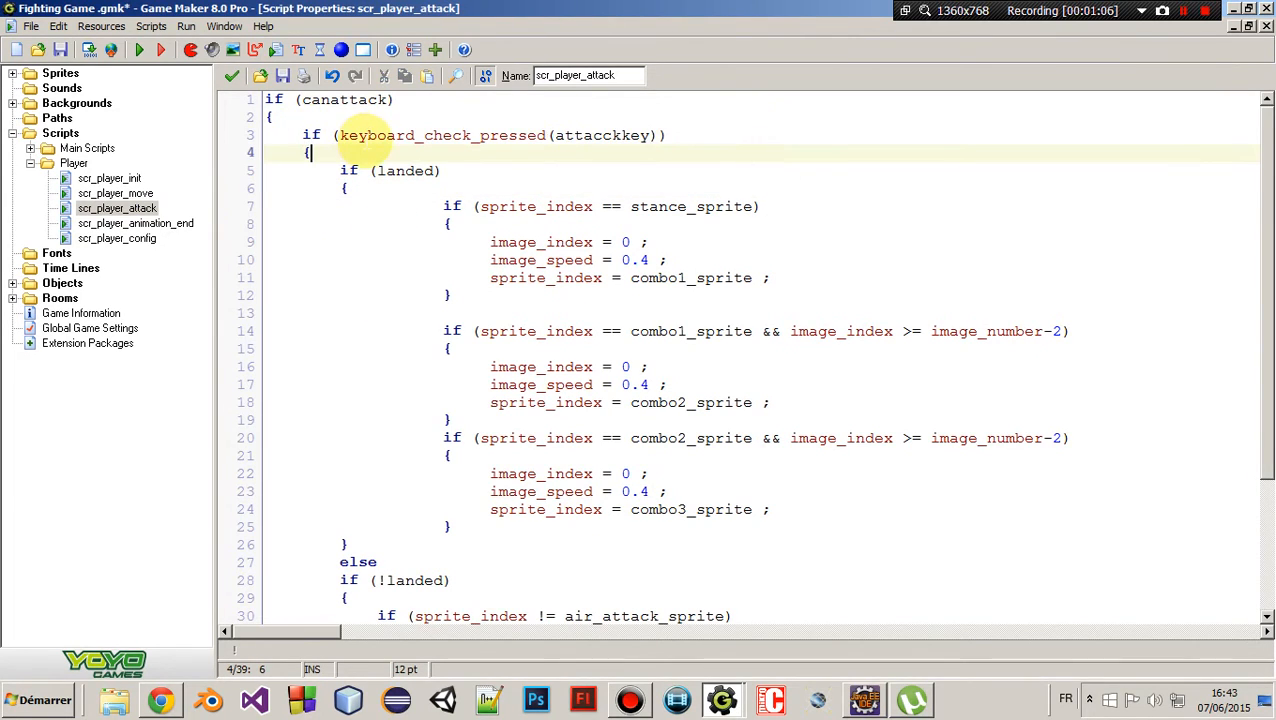
double_click(345, 99)
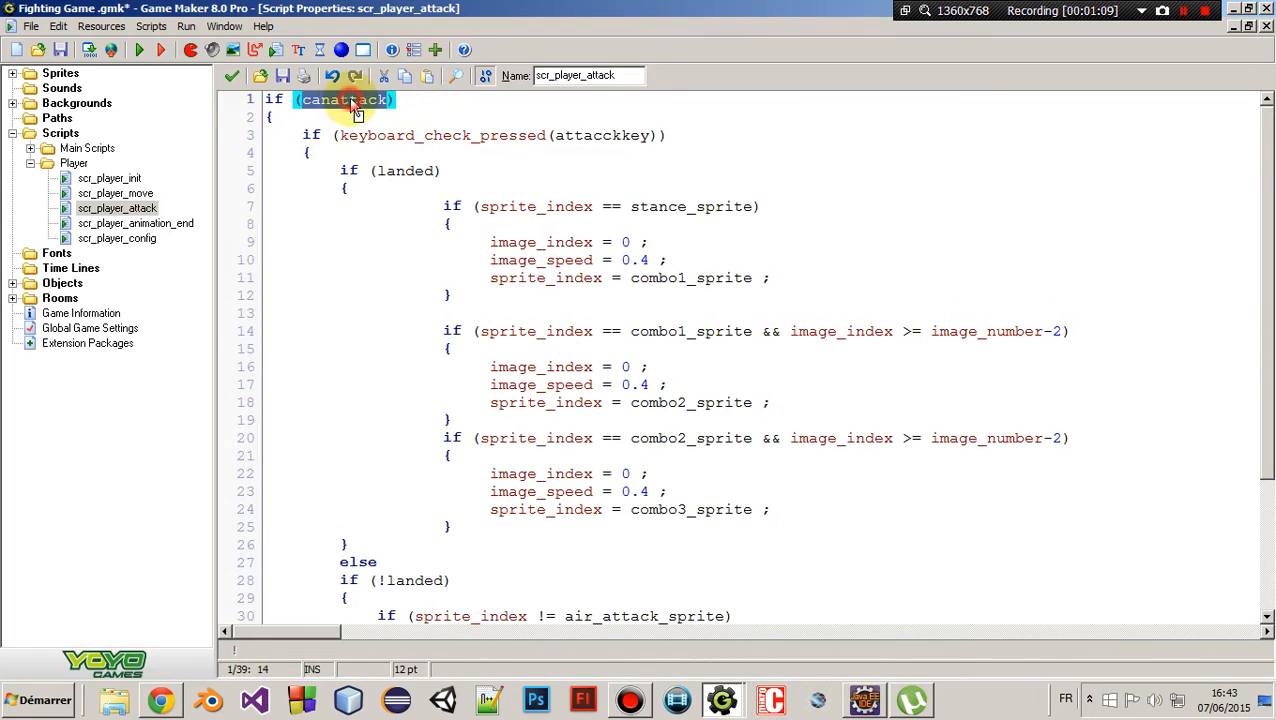
left_click(275, 117)
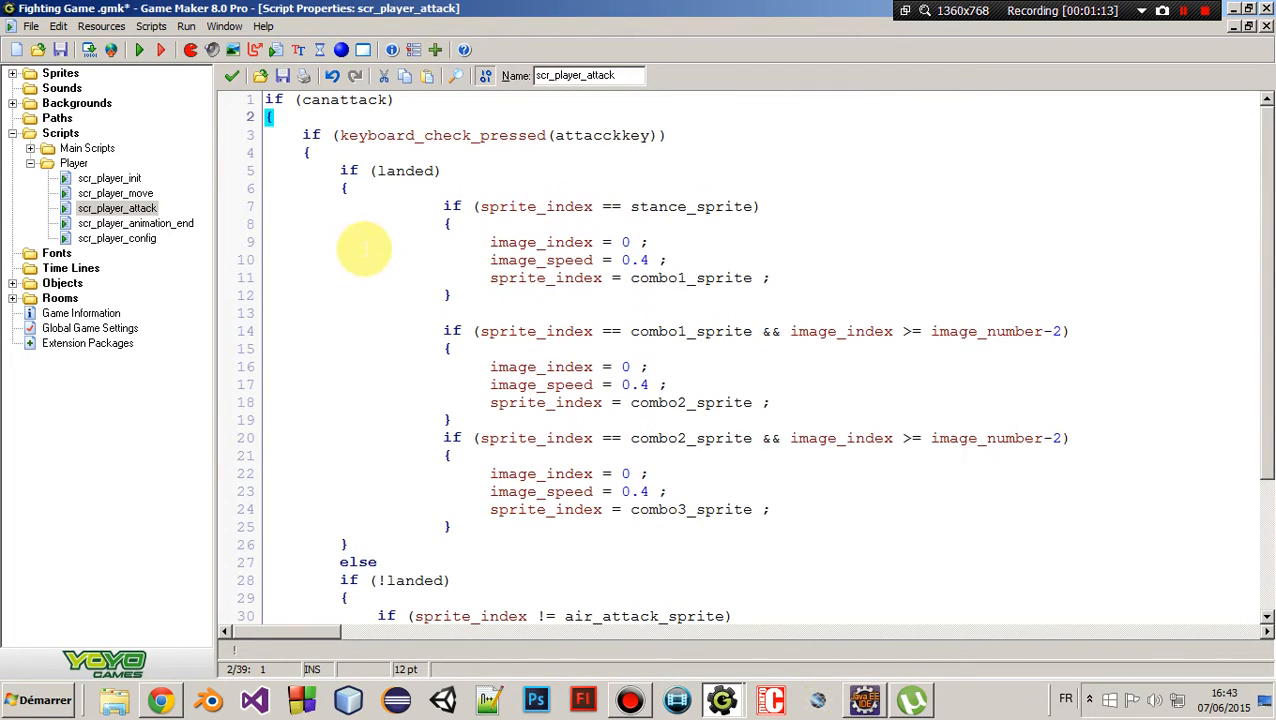
left_click(312, 135)
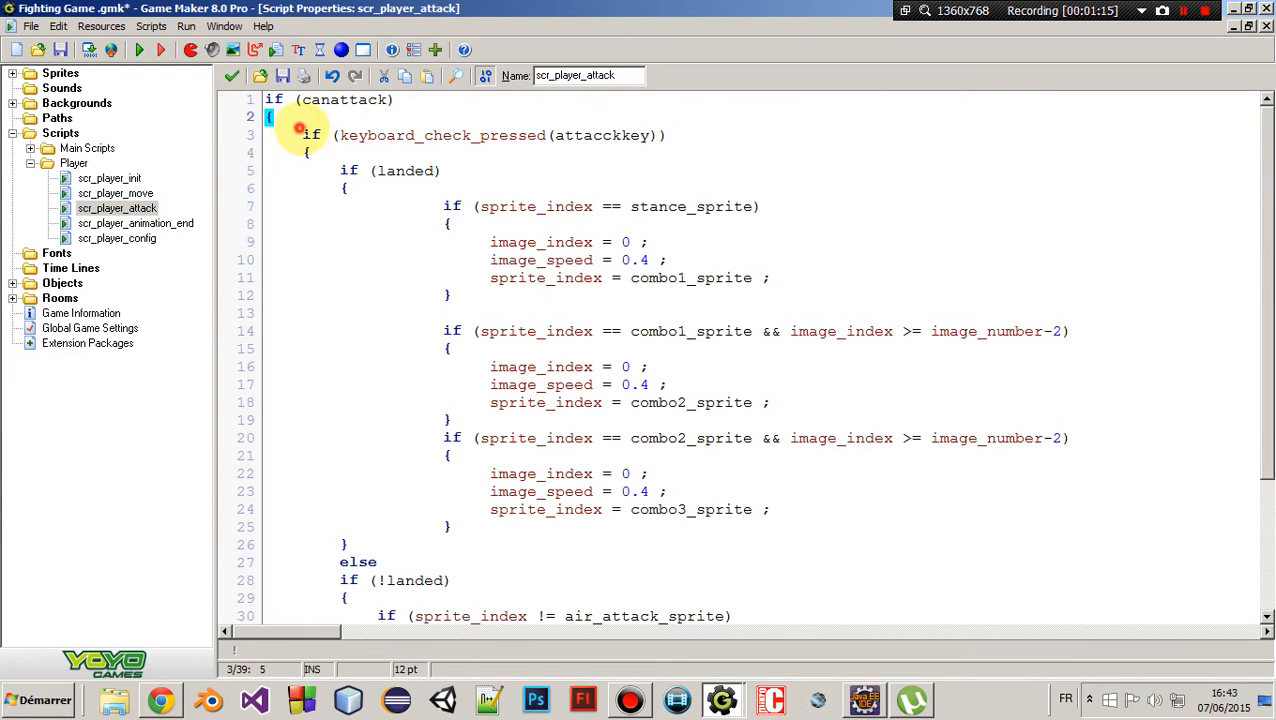
left_click(583, 135)
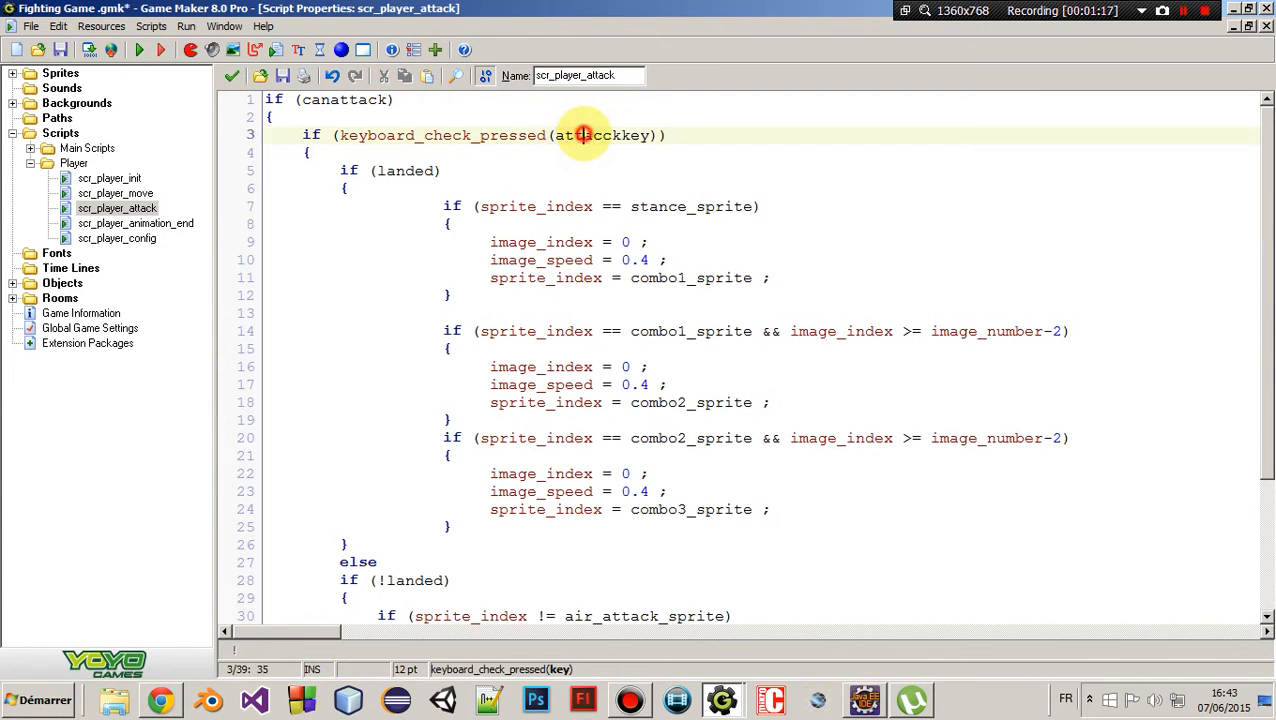
double_click(601, 135)
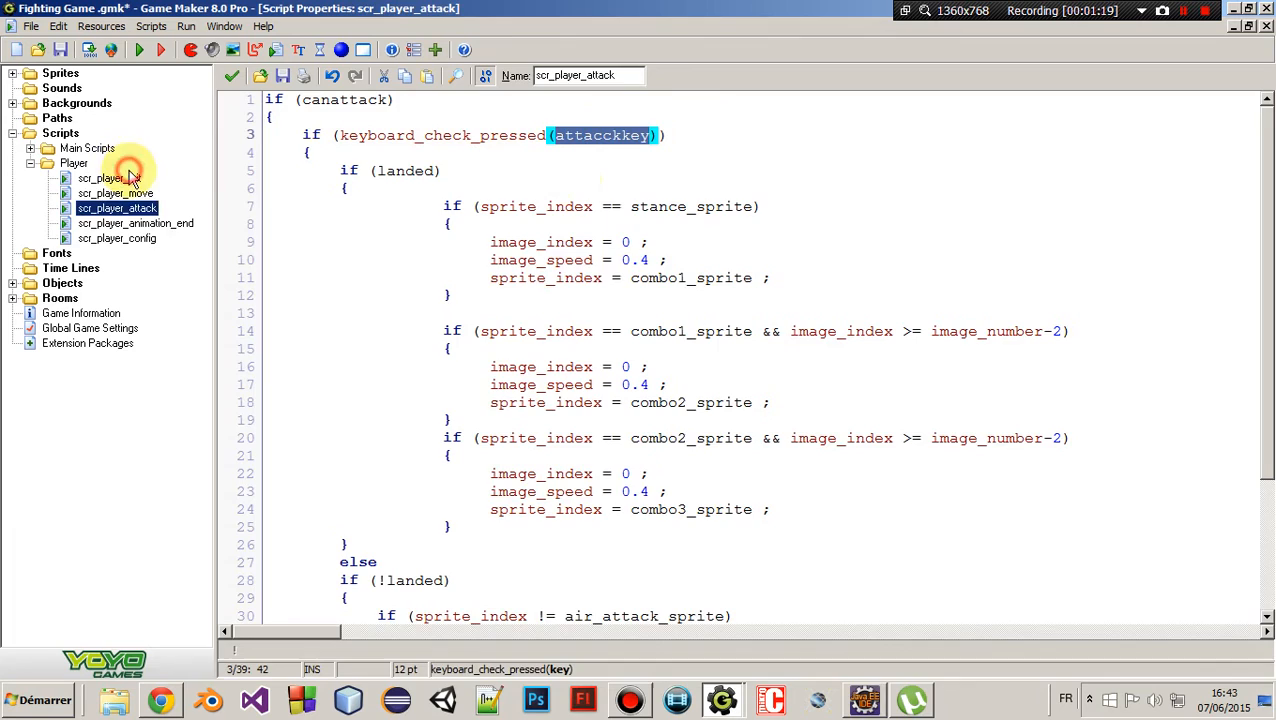
left_click(109, 178)
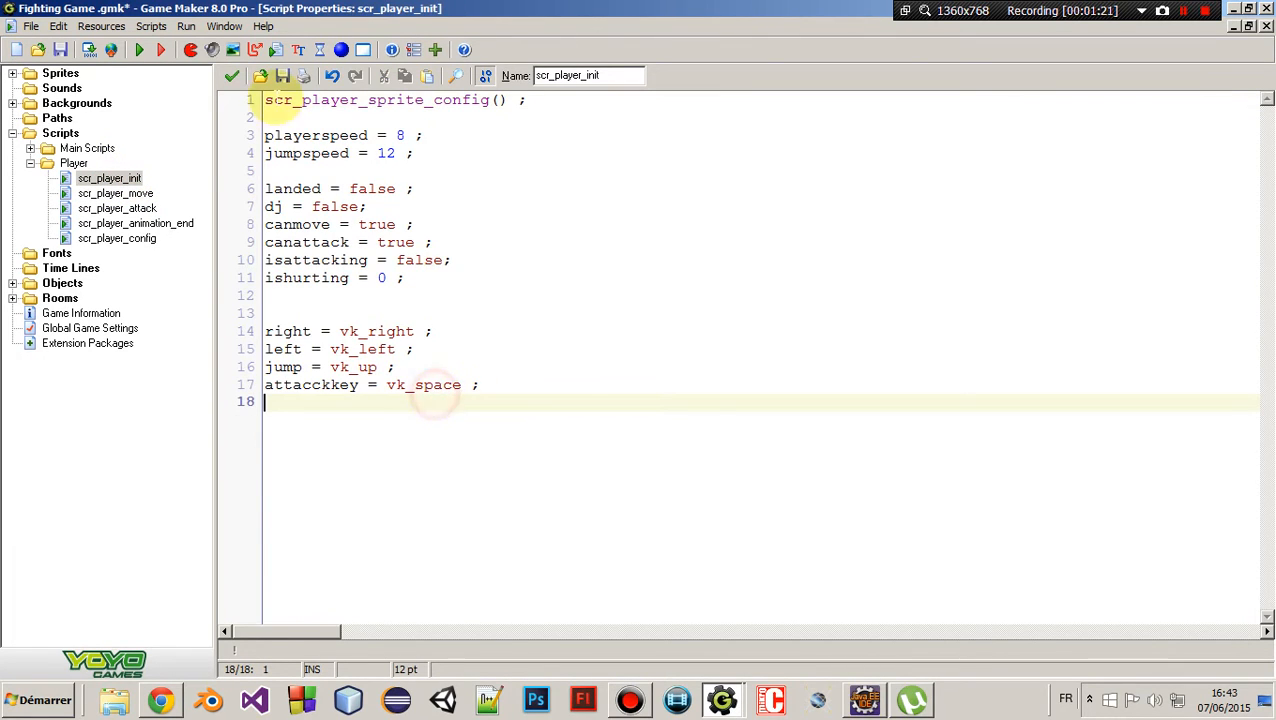
left_click(117, 208)
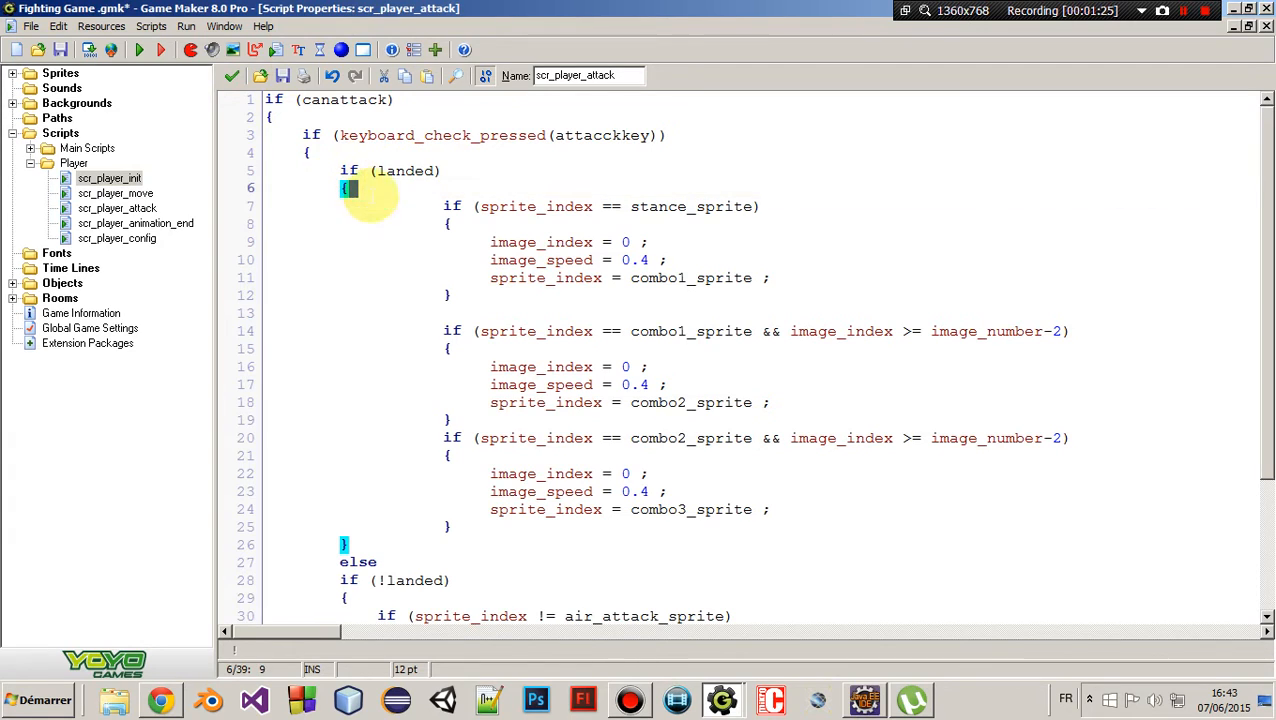
left_click(500, 206)
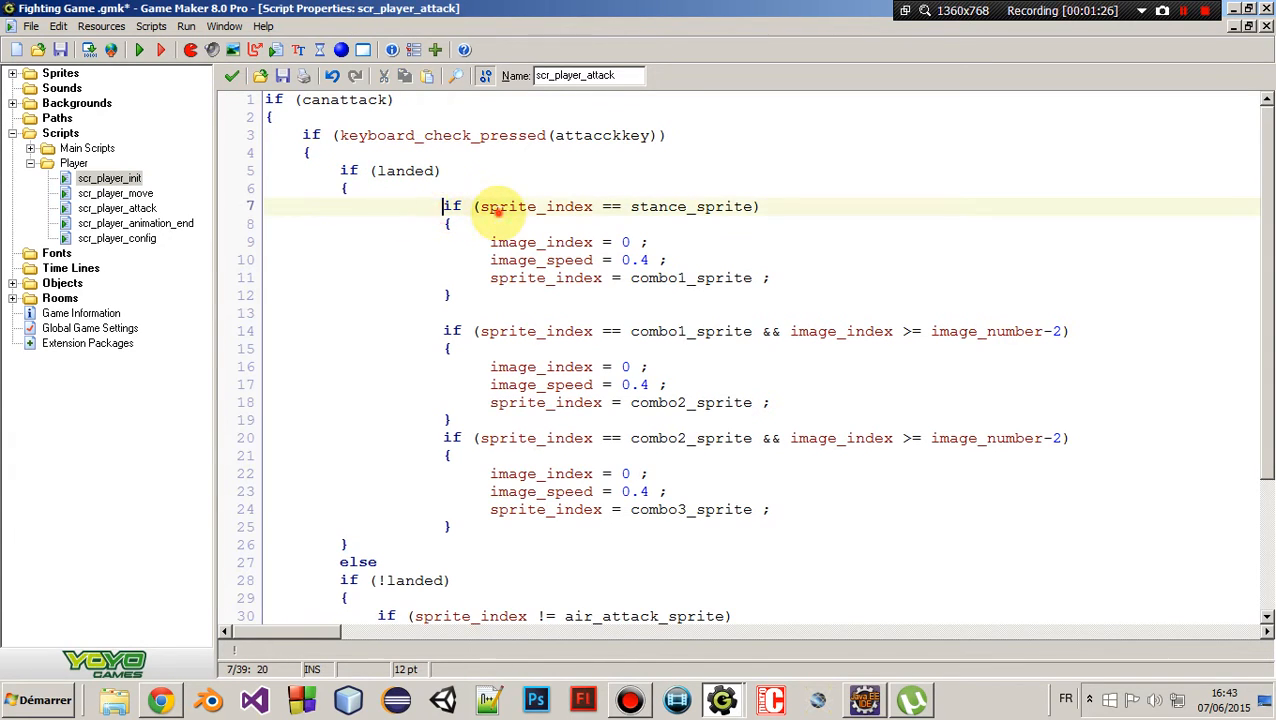
double_click(534, 206)
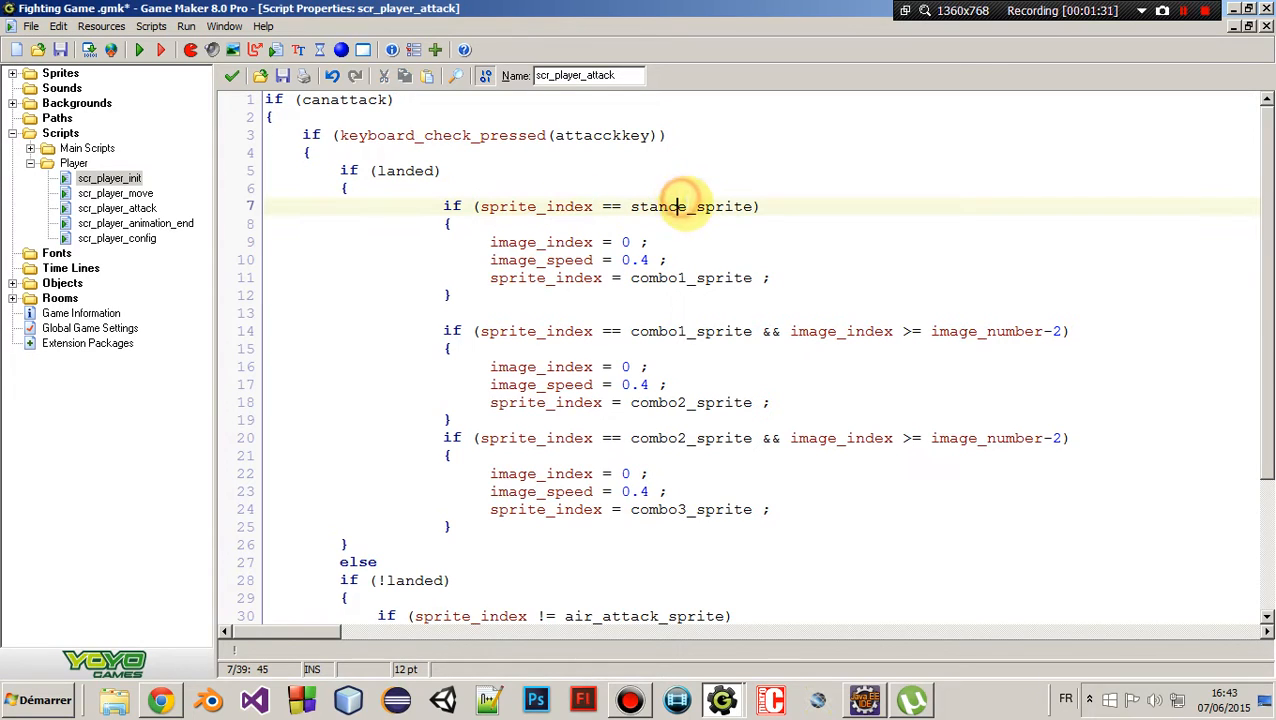
left_click(670, 277)
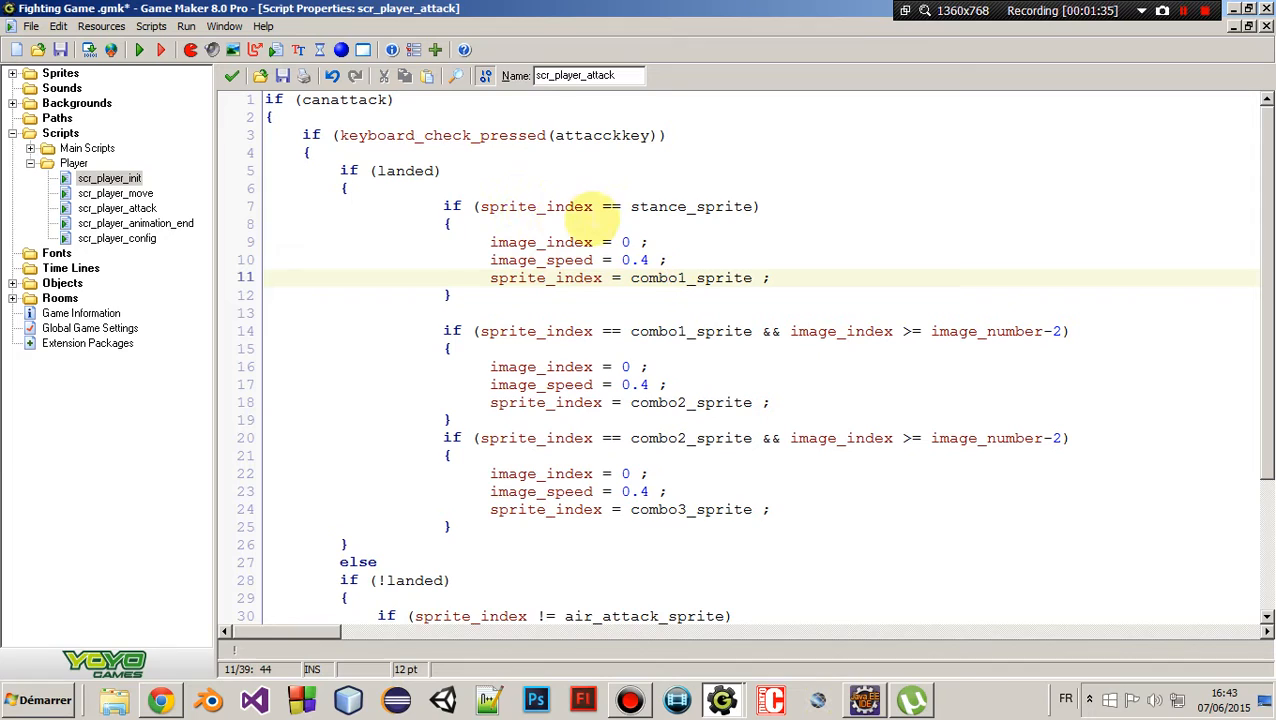
mouse_move(690, 206)
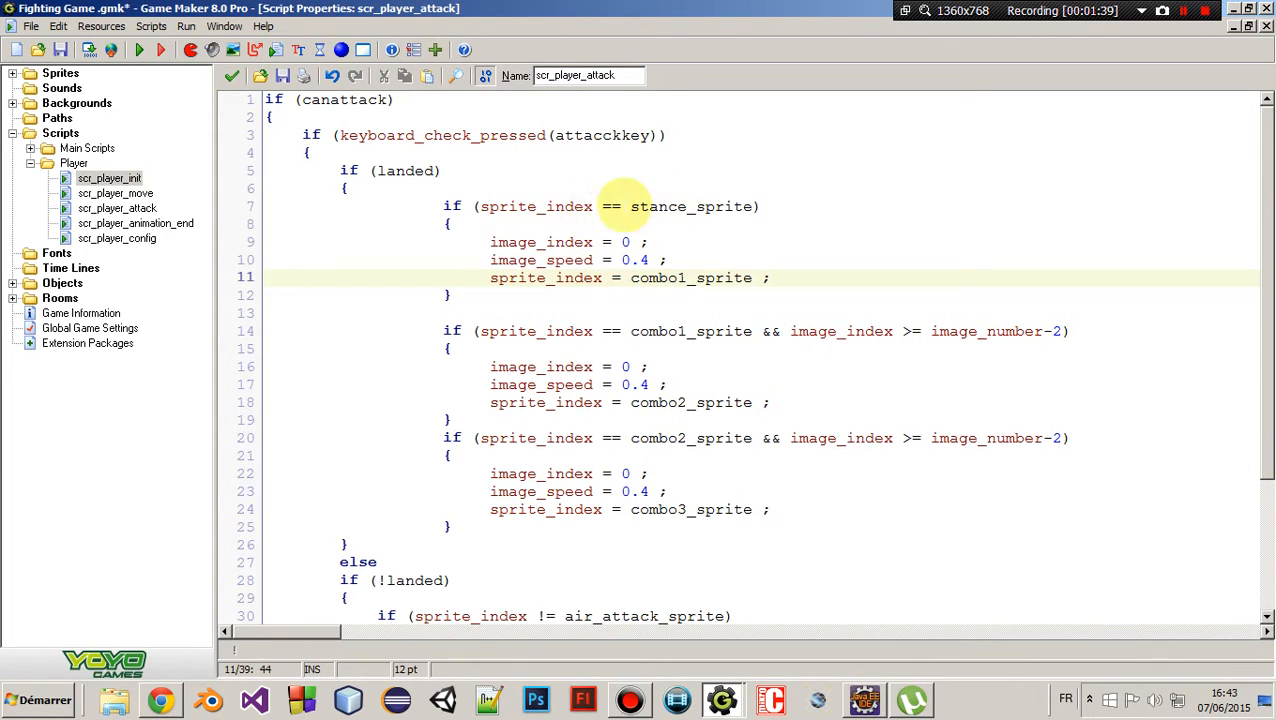
double_click(693, 206)
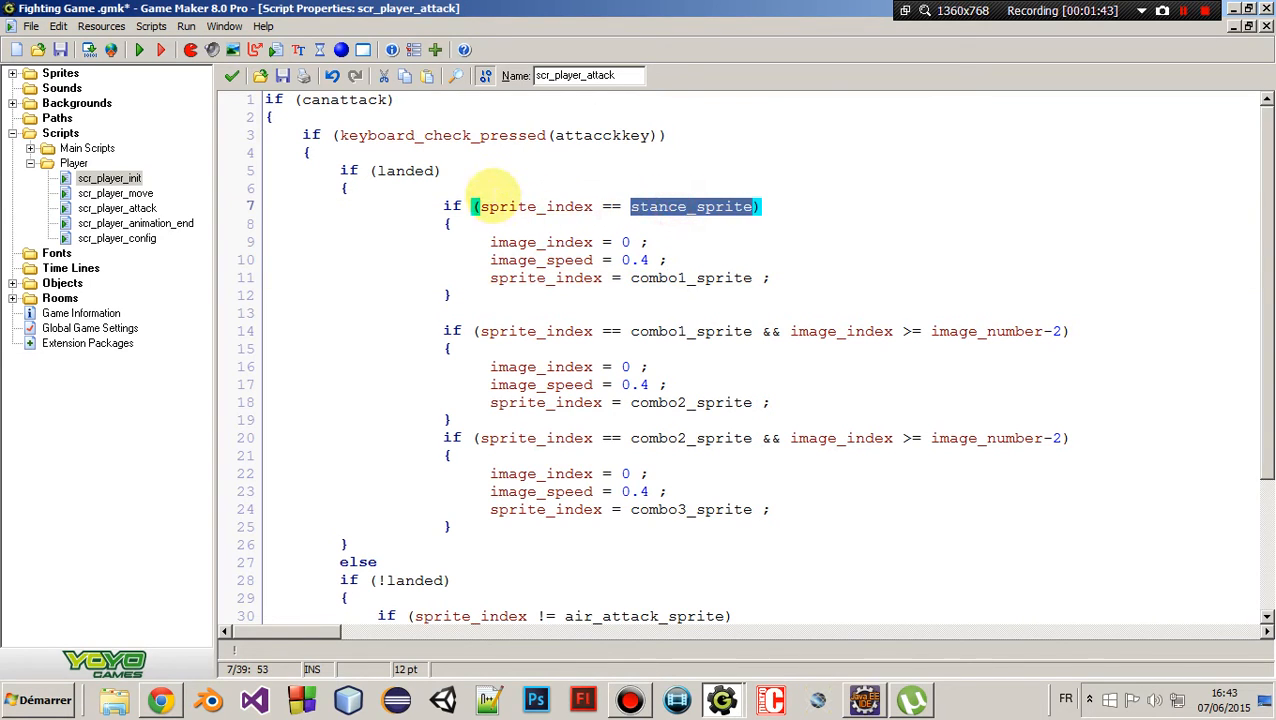
left_click(490, 242)
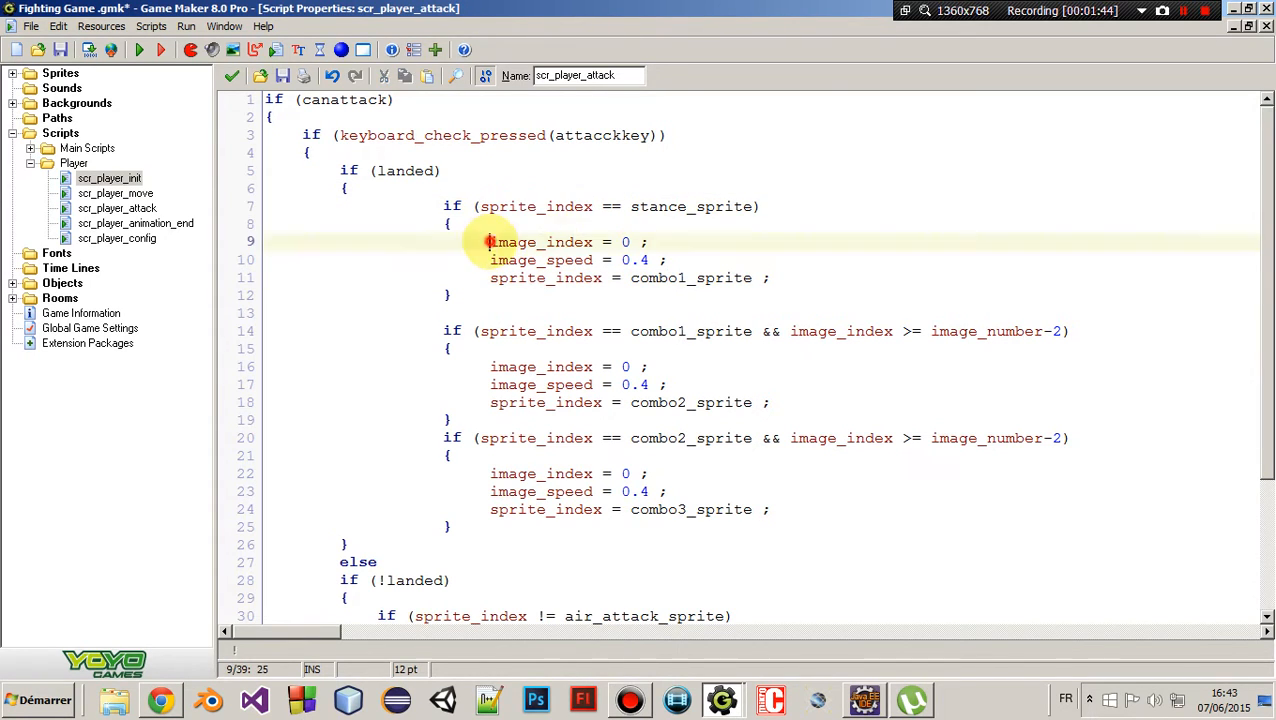
left_click(637, 260)
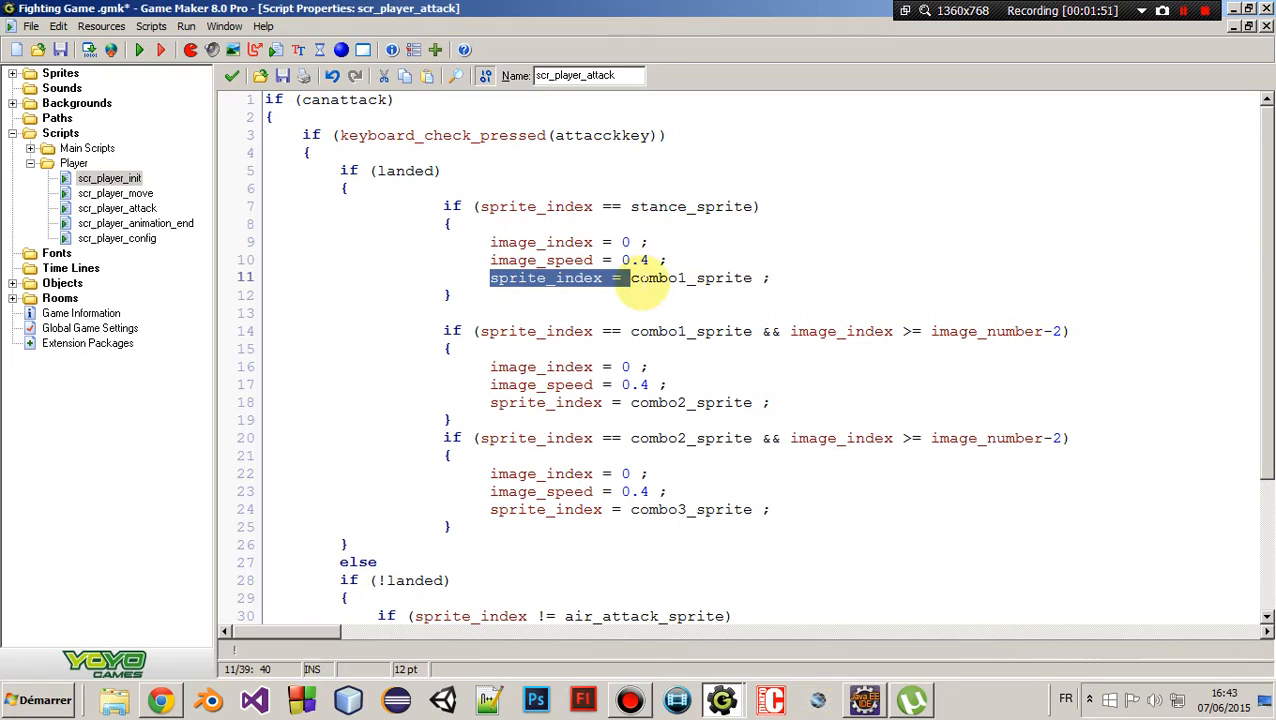
left_click(685, 277)
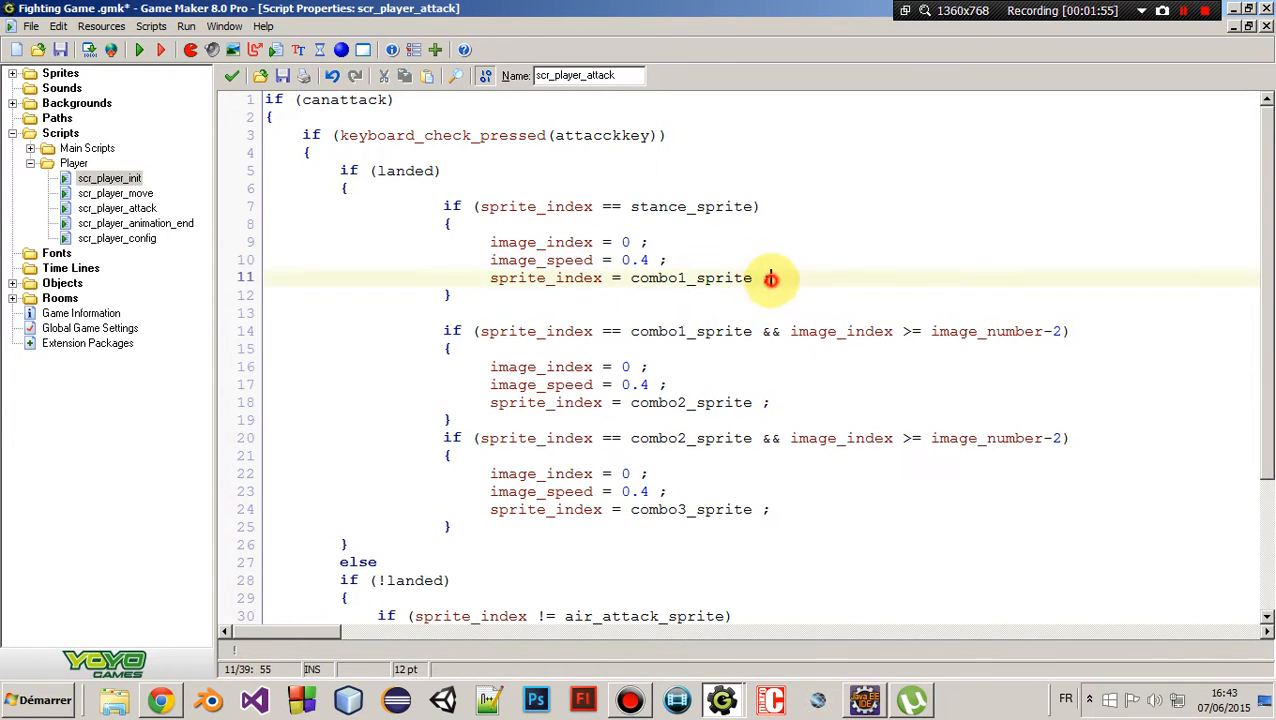
double_click(535, 331)
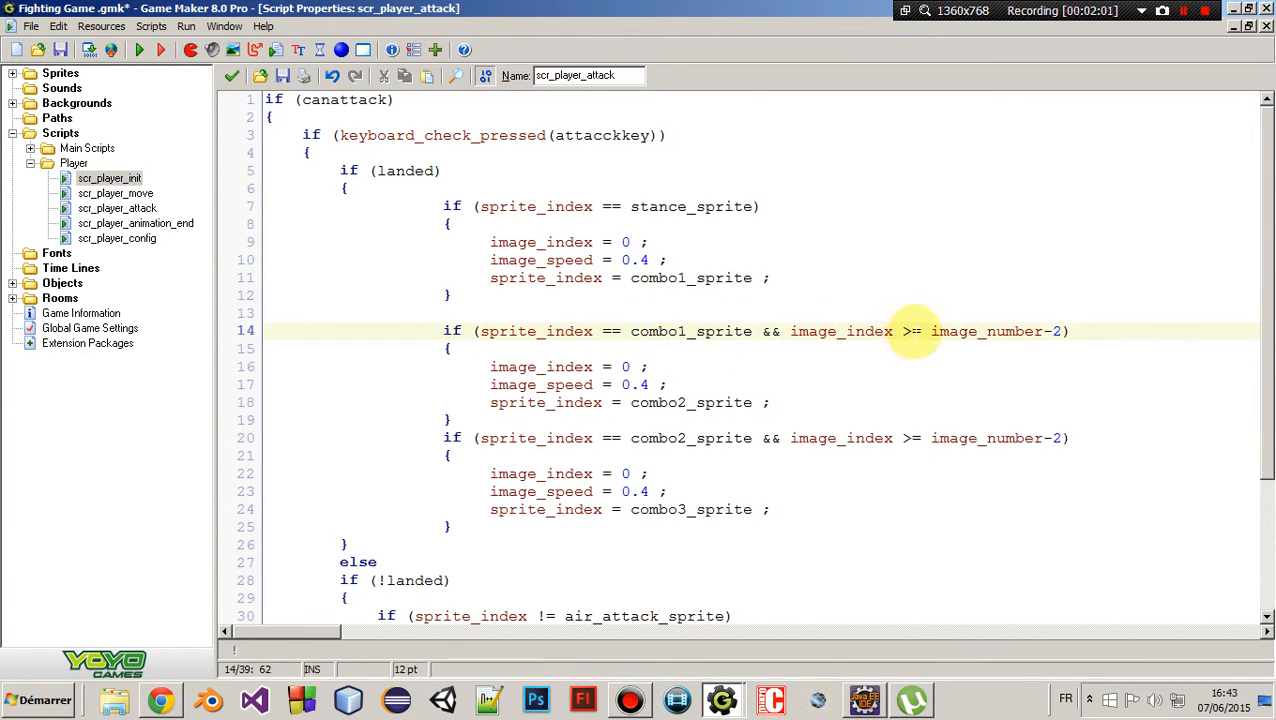
double_click(988, 331)
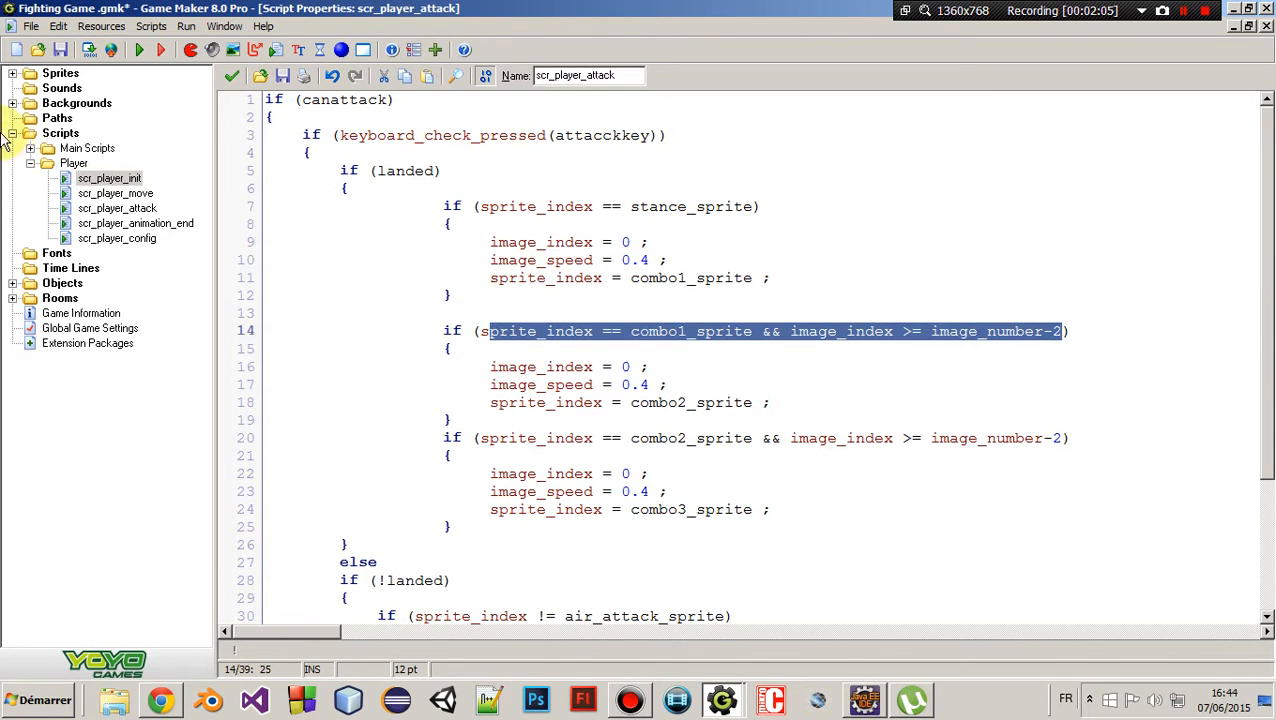
Expand Sprites > Characters and step through spr_naruto_attack1's four subimages
left_click(12, 72)
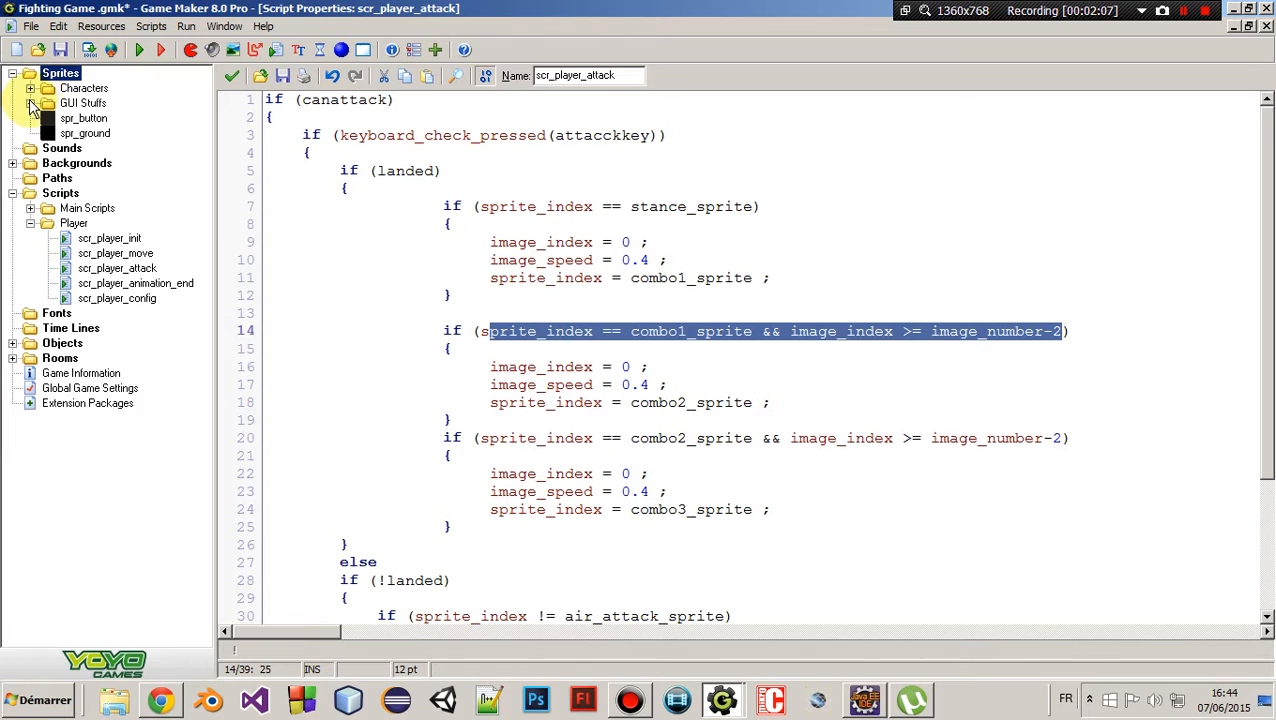
left_click(48, 88)
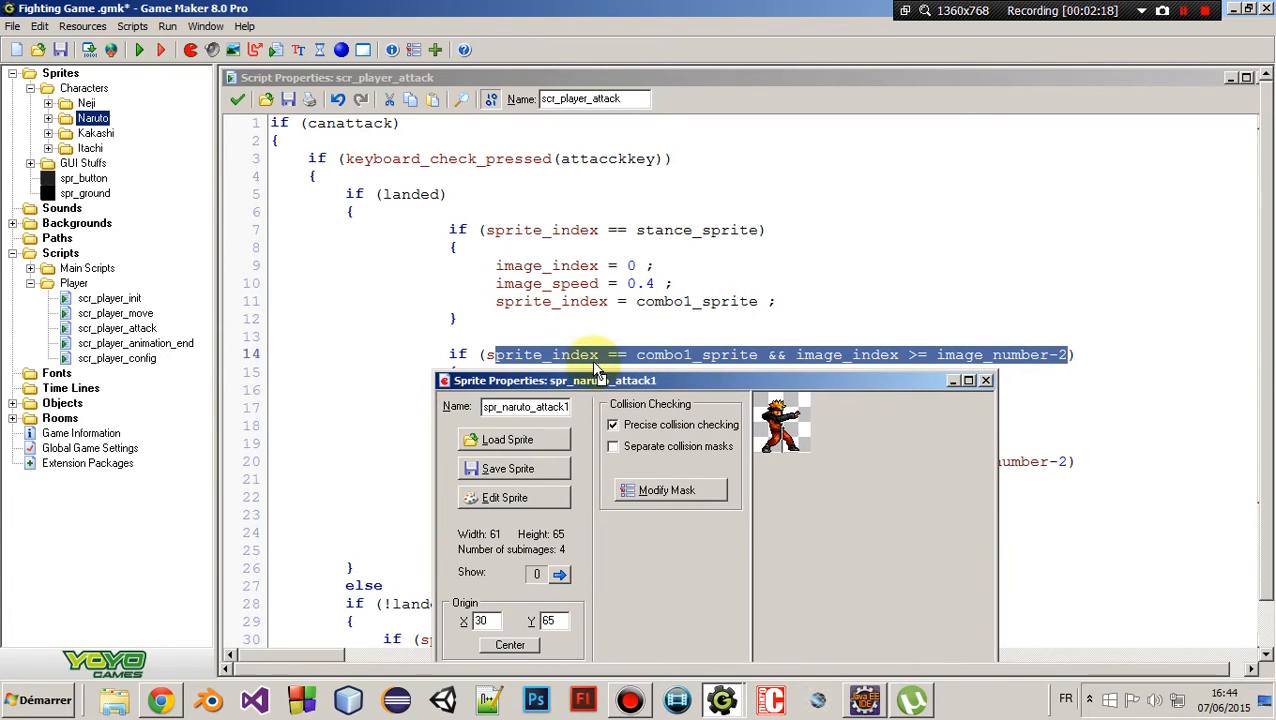
left_click(986, 380)
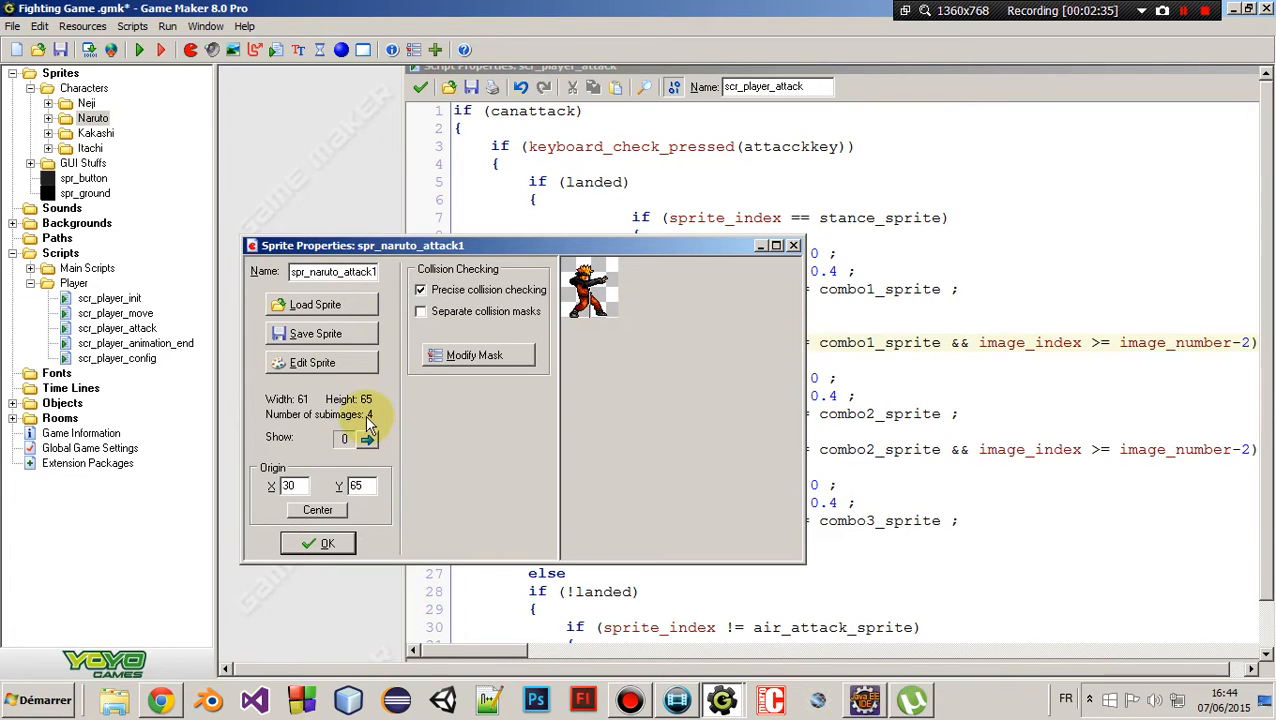
mouse_move(458, 404)
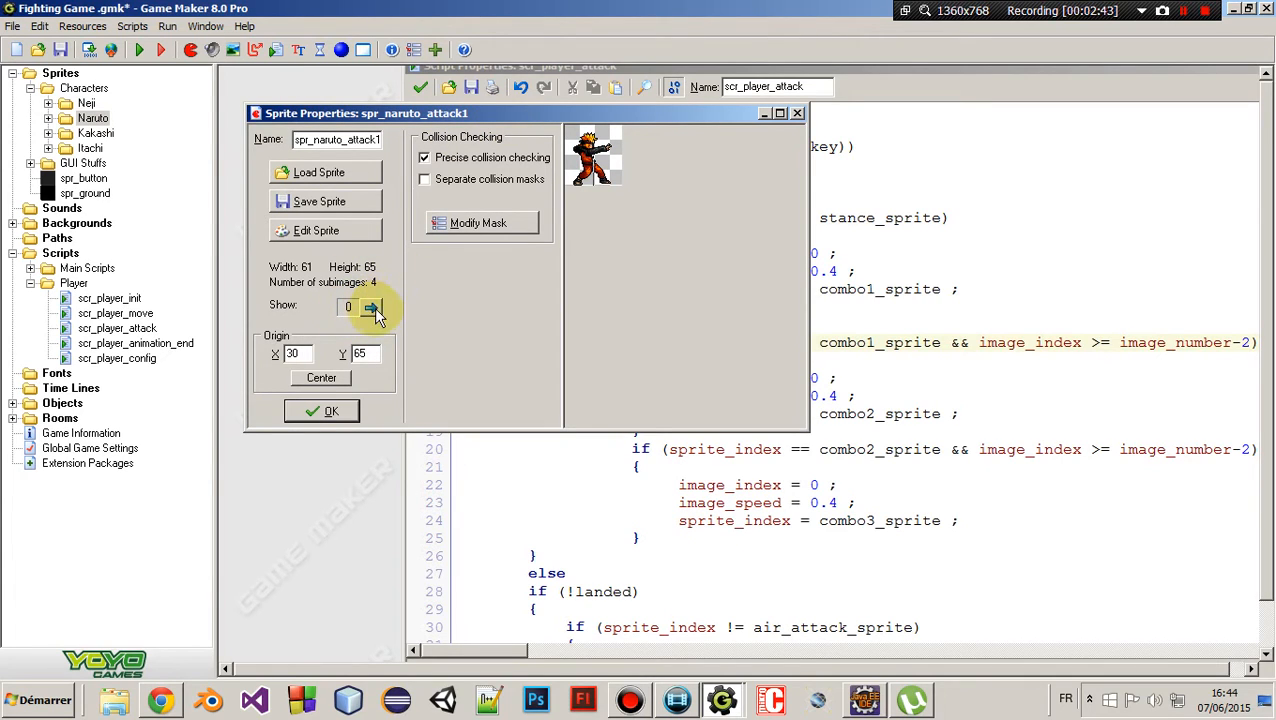
left_click(371, 306)
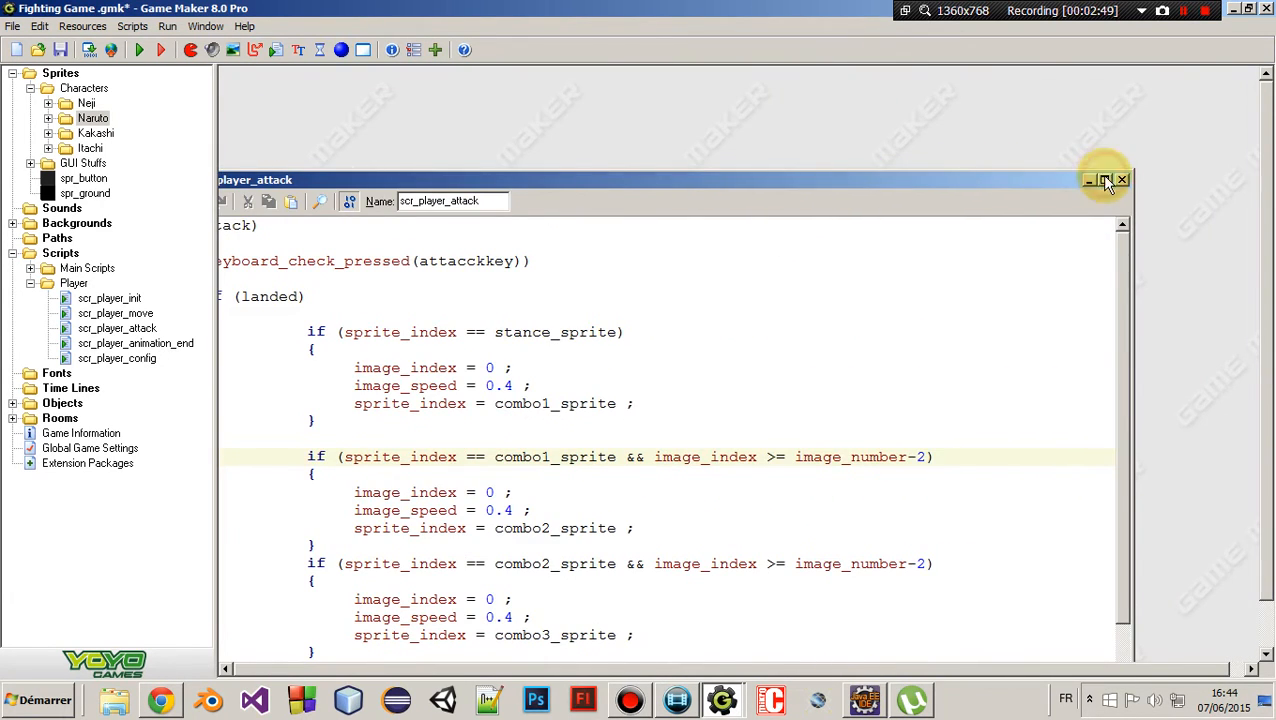
left_click(1106, 180)
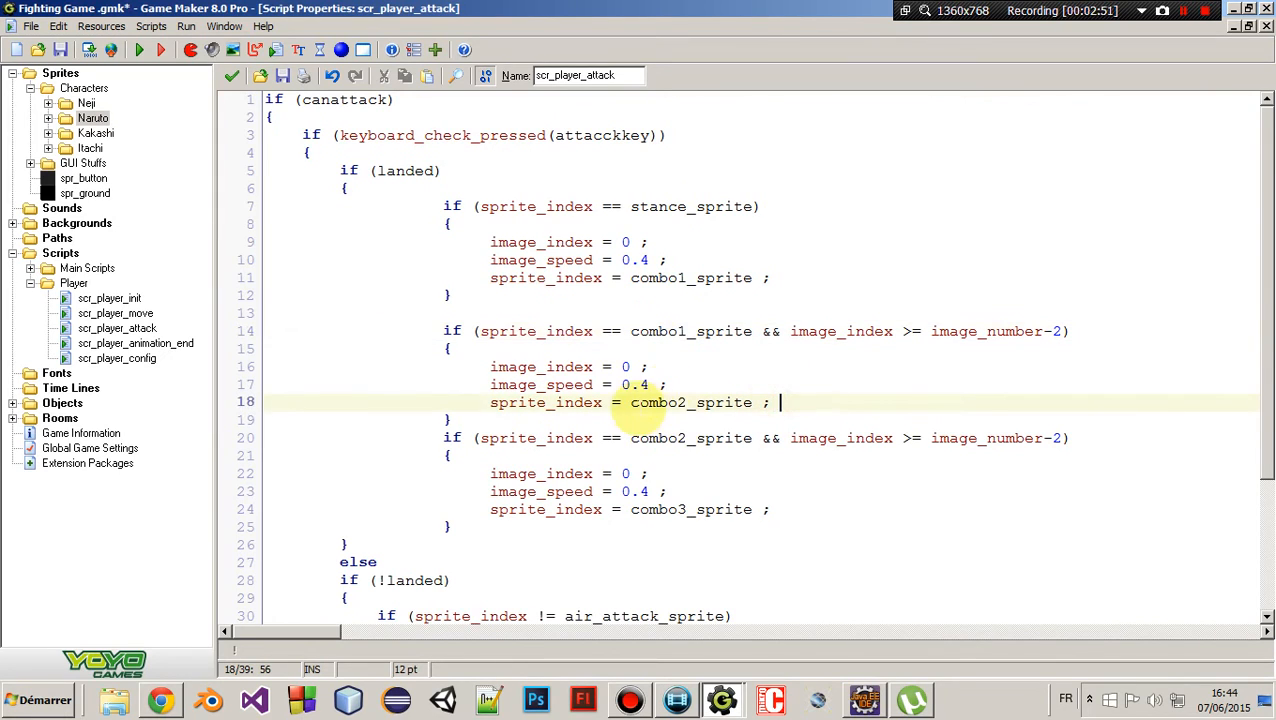
double_click(690, 331)
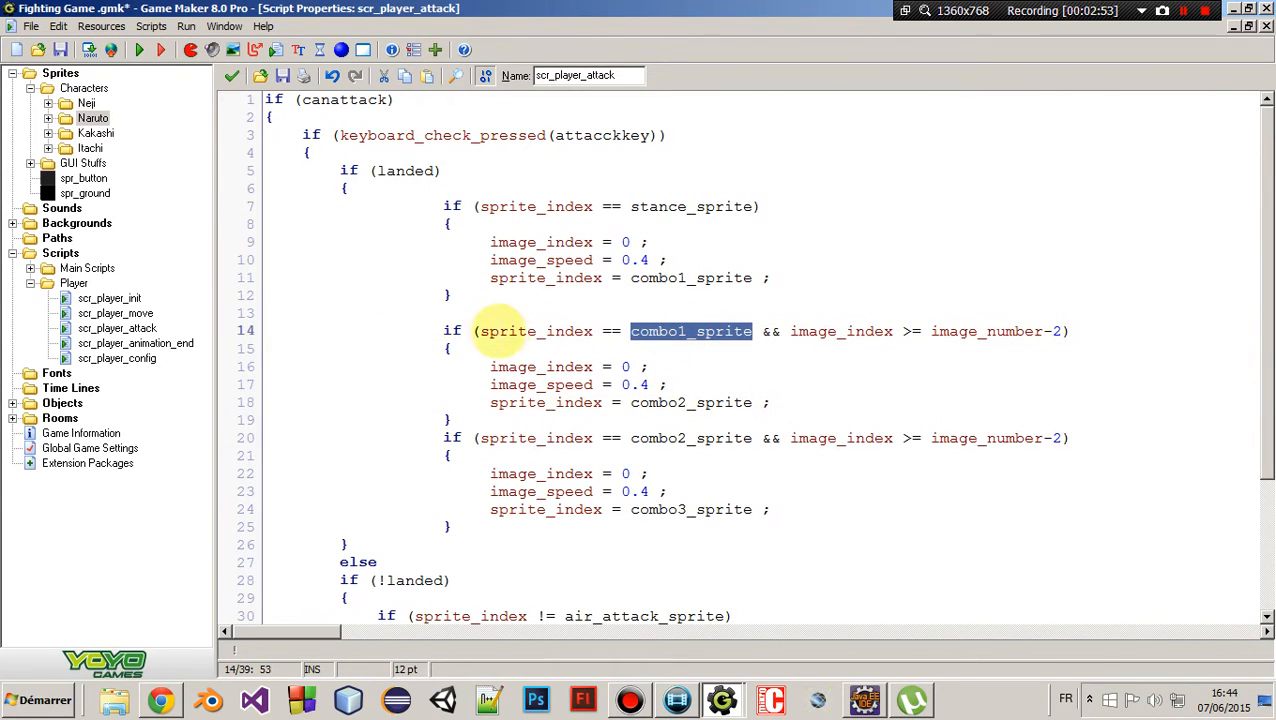
double_click(691, 402)
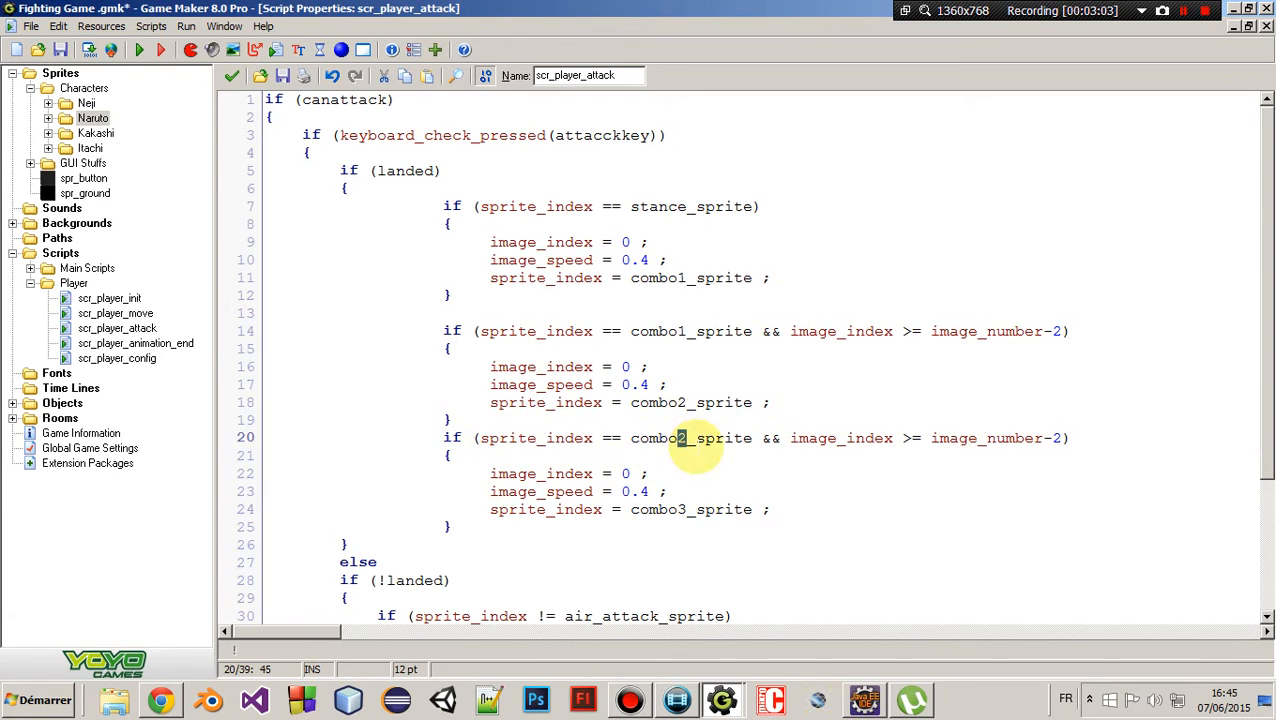
mouse_move(900, 418)
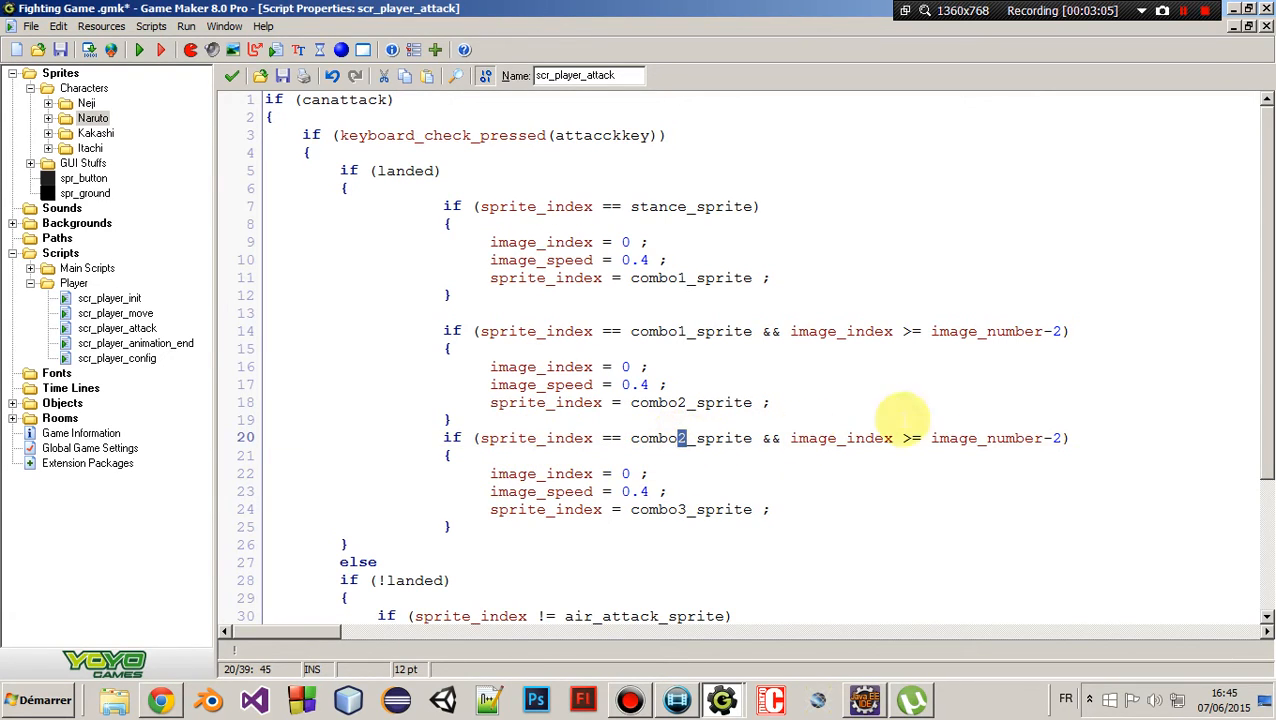
mouse_move(915, 460)
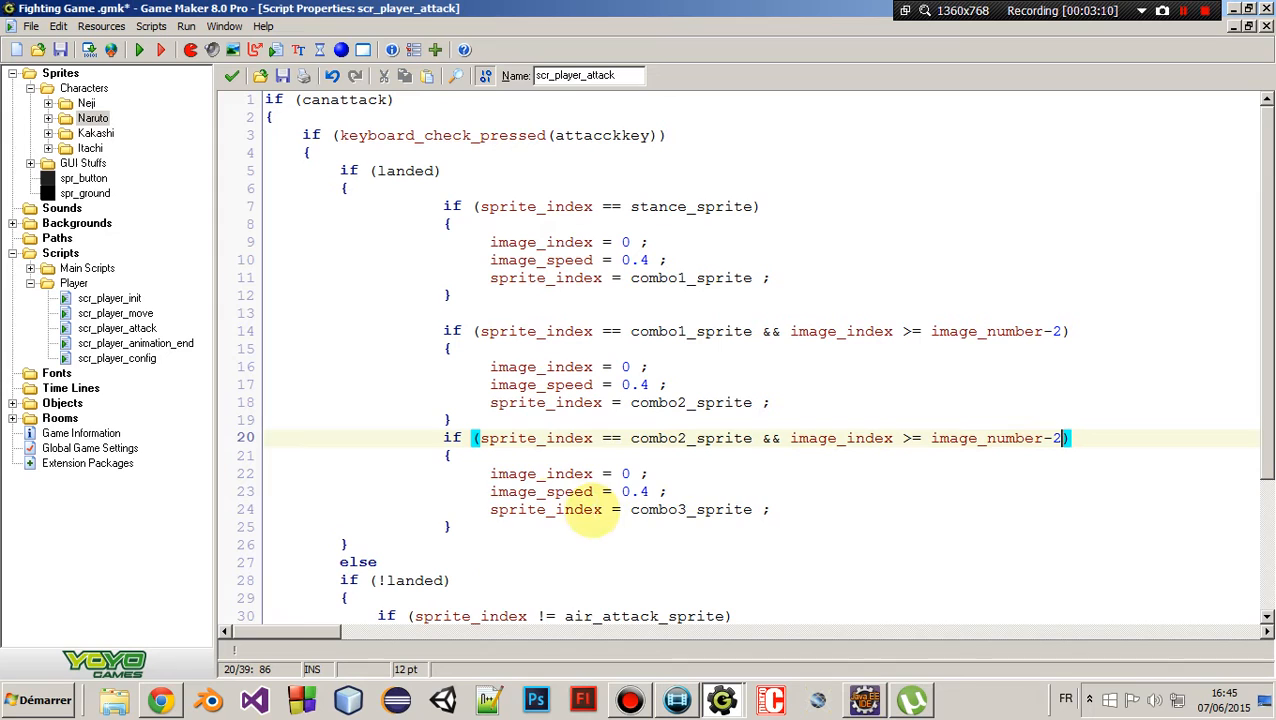
left_click(779, 509)
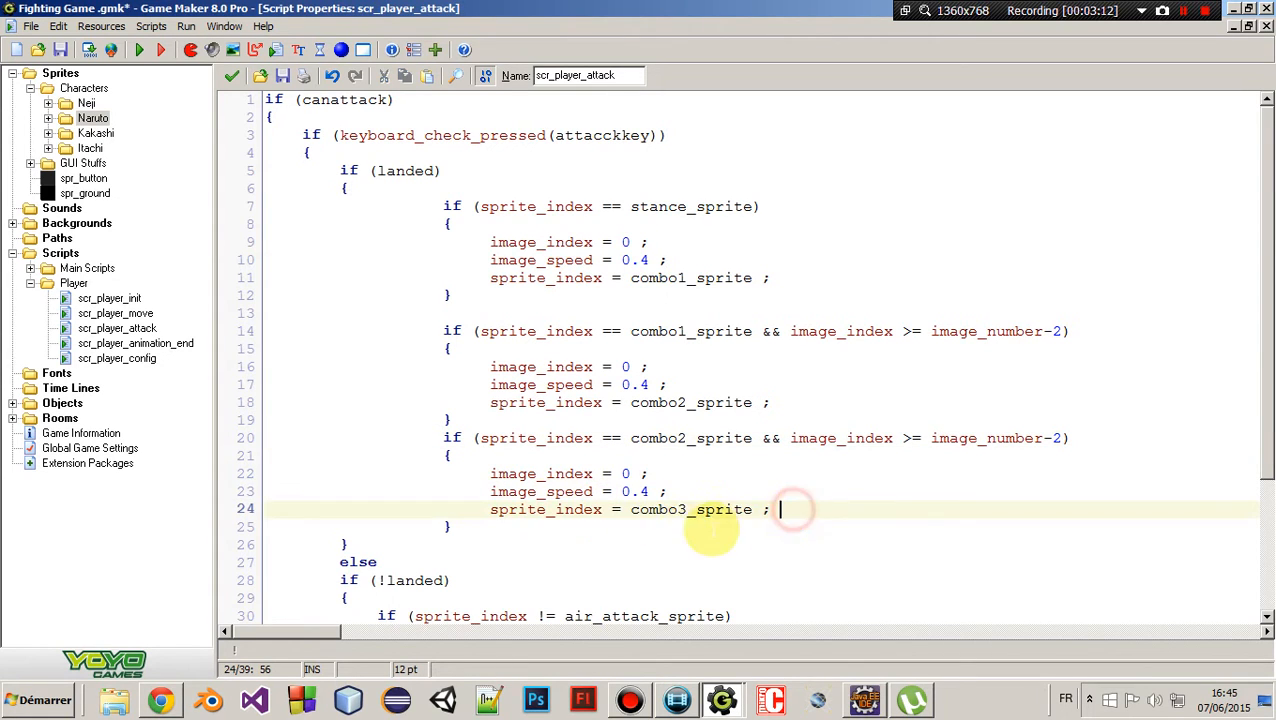
mouse_move(435, 268)
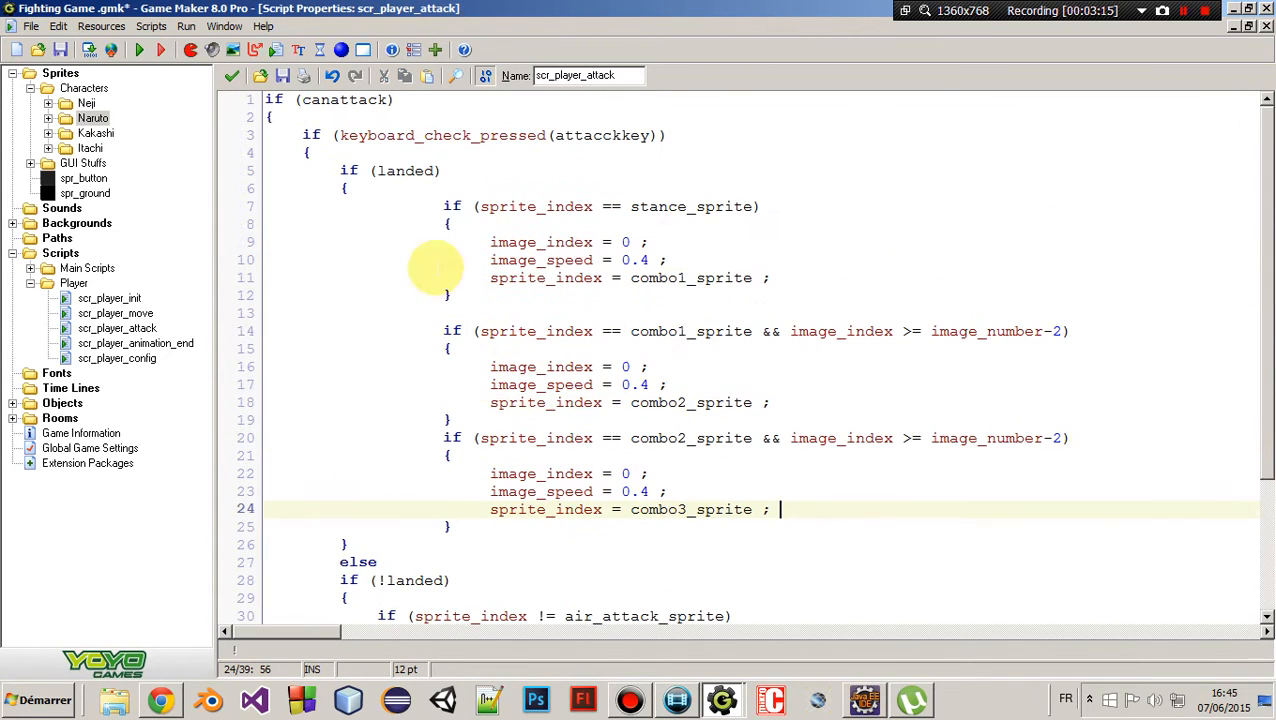
left_click(344, 188)
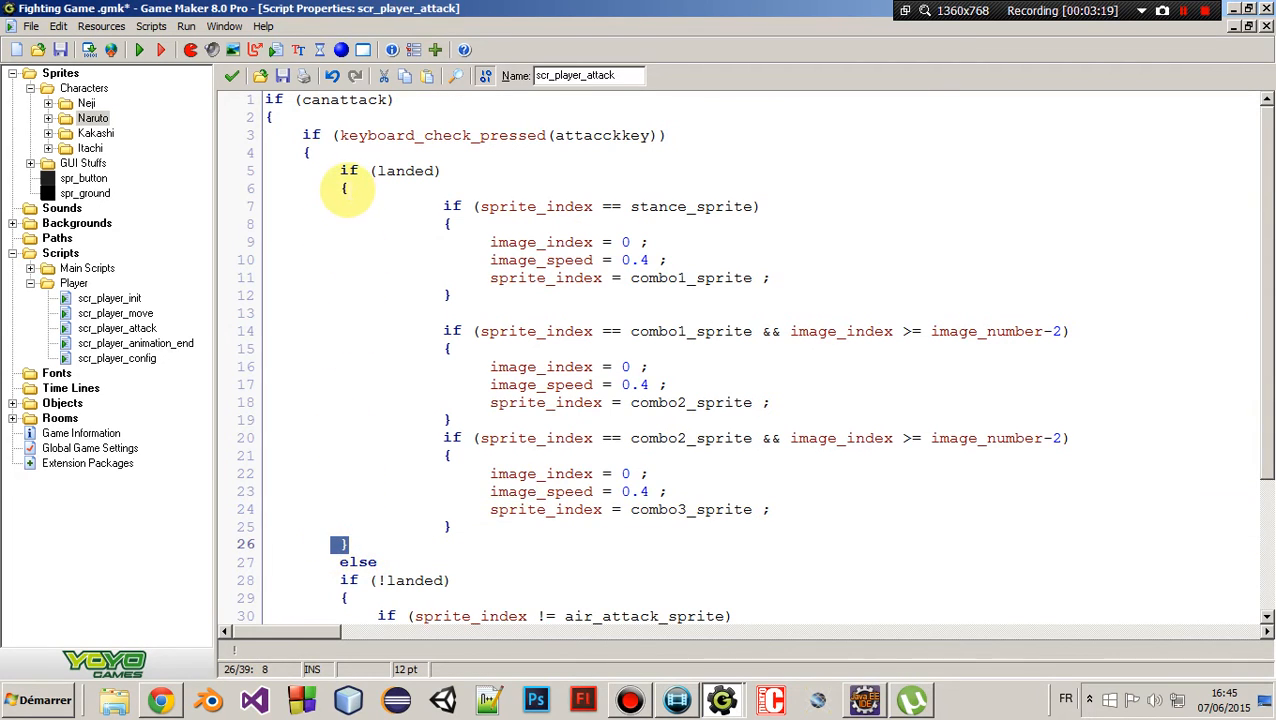
Review the new isattacking = true line in the air_attack_sprite block, then save and close scr_player_attack
scroll("down", 3)
type("isattacking = true ;")
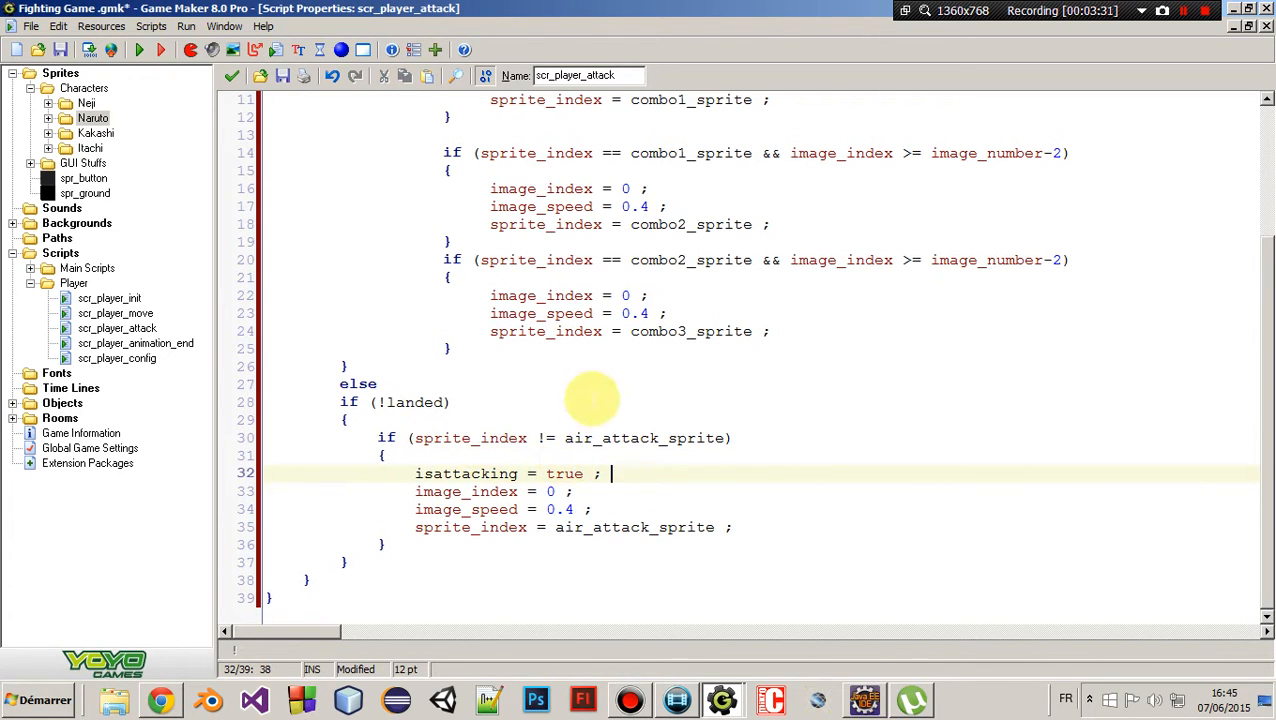
mouse_move(410, 477)
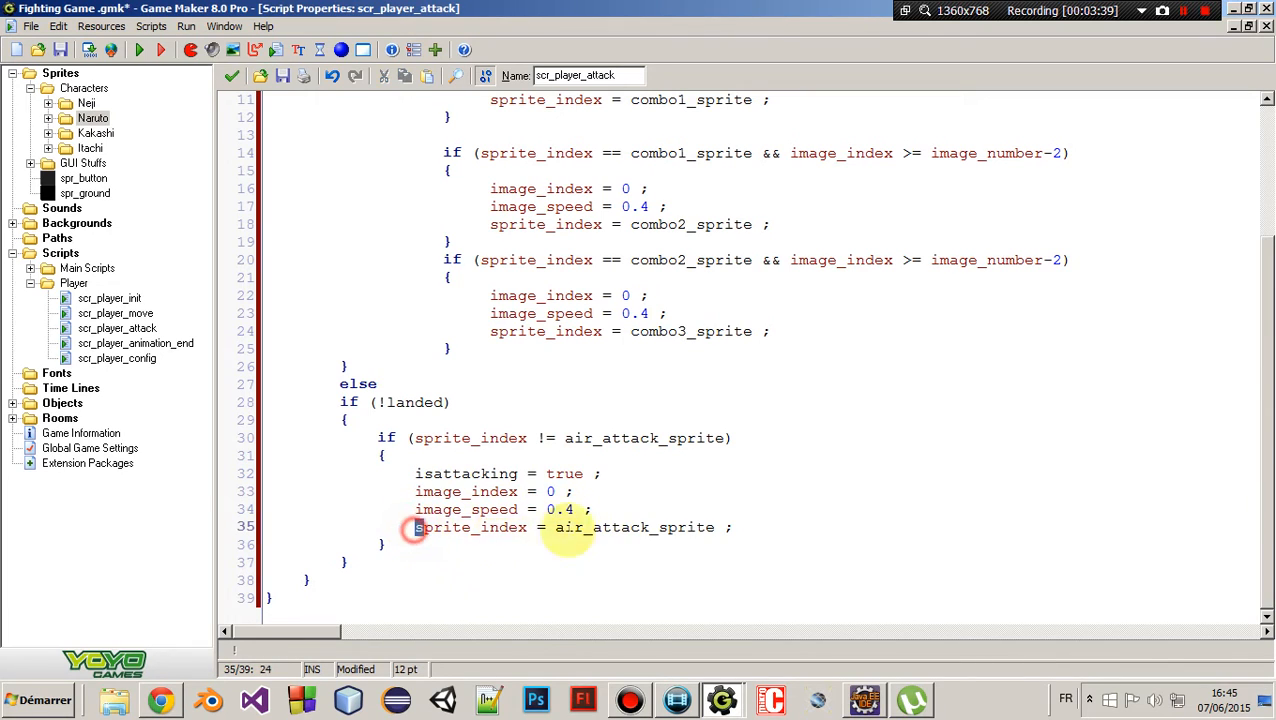
double_click(635, 527)
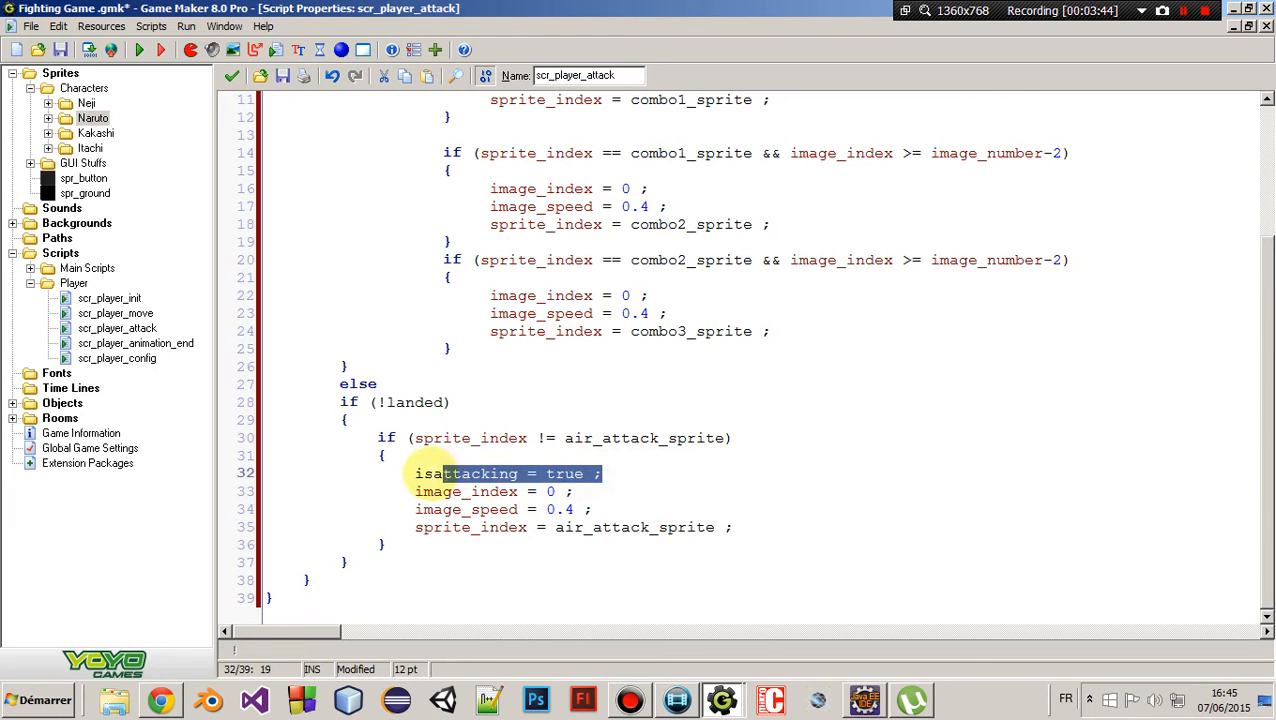
left_click(610, 473)
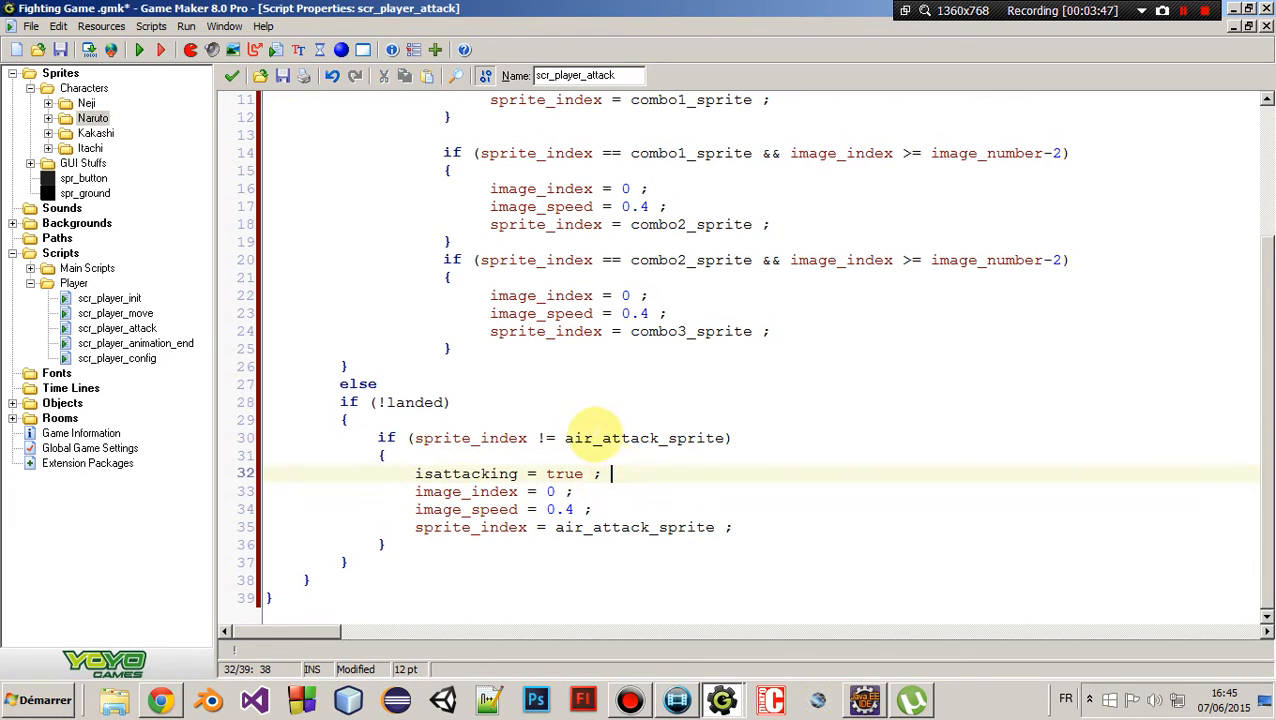
scroll("up", 3)
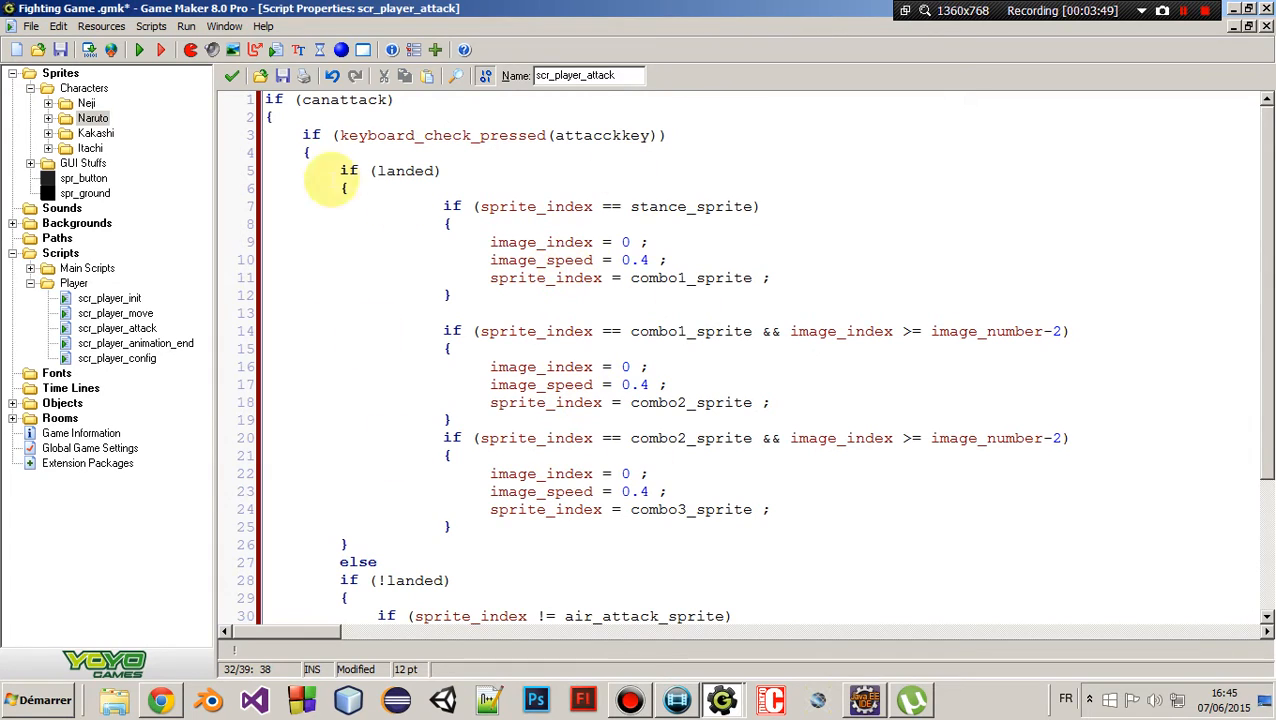
left_click(583, 402)
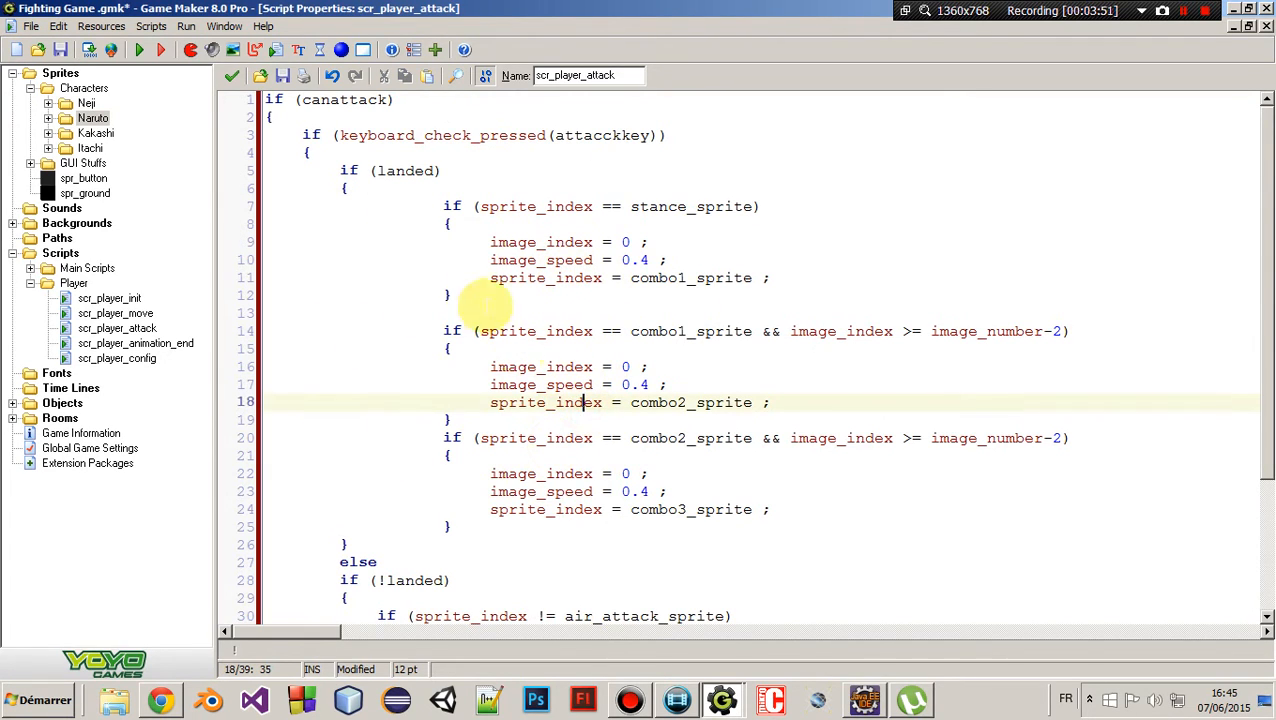
scroll("down", 3)
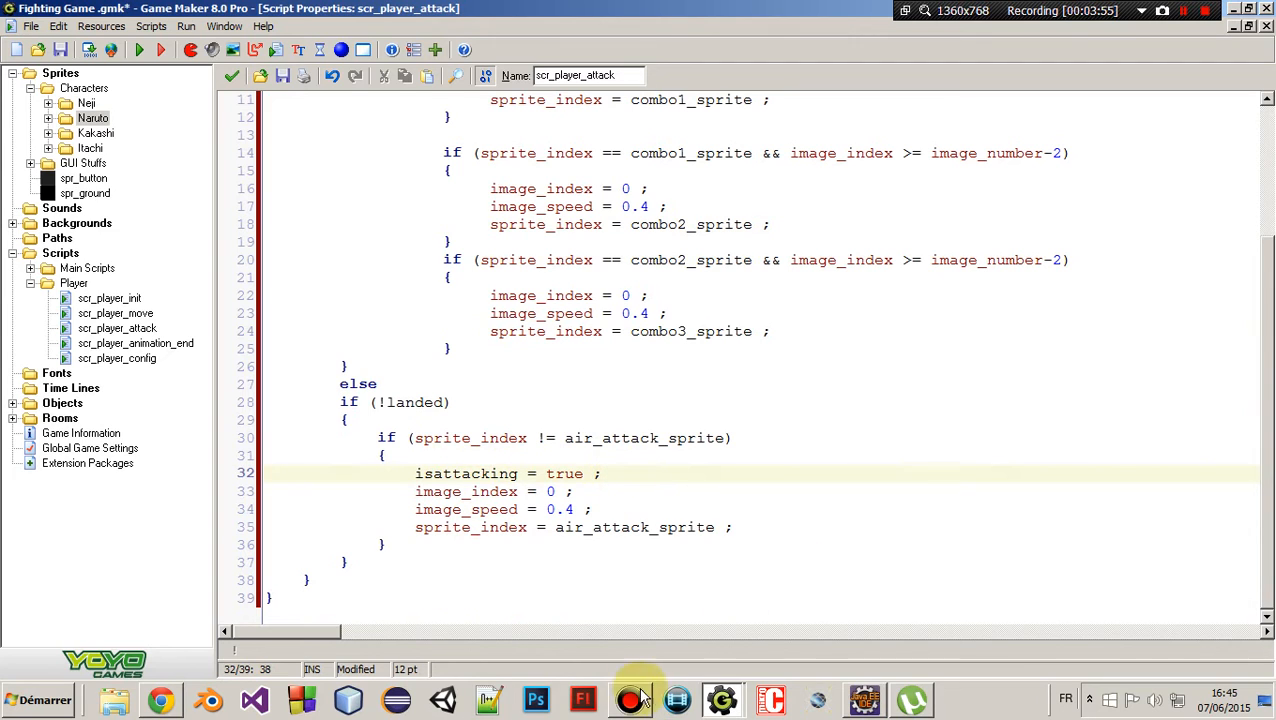
mouse_move(682, 638)
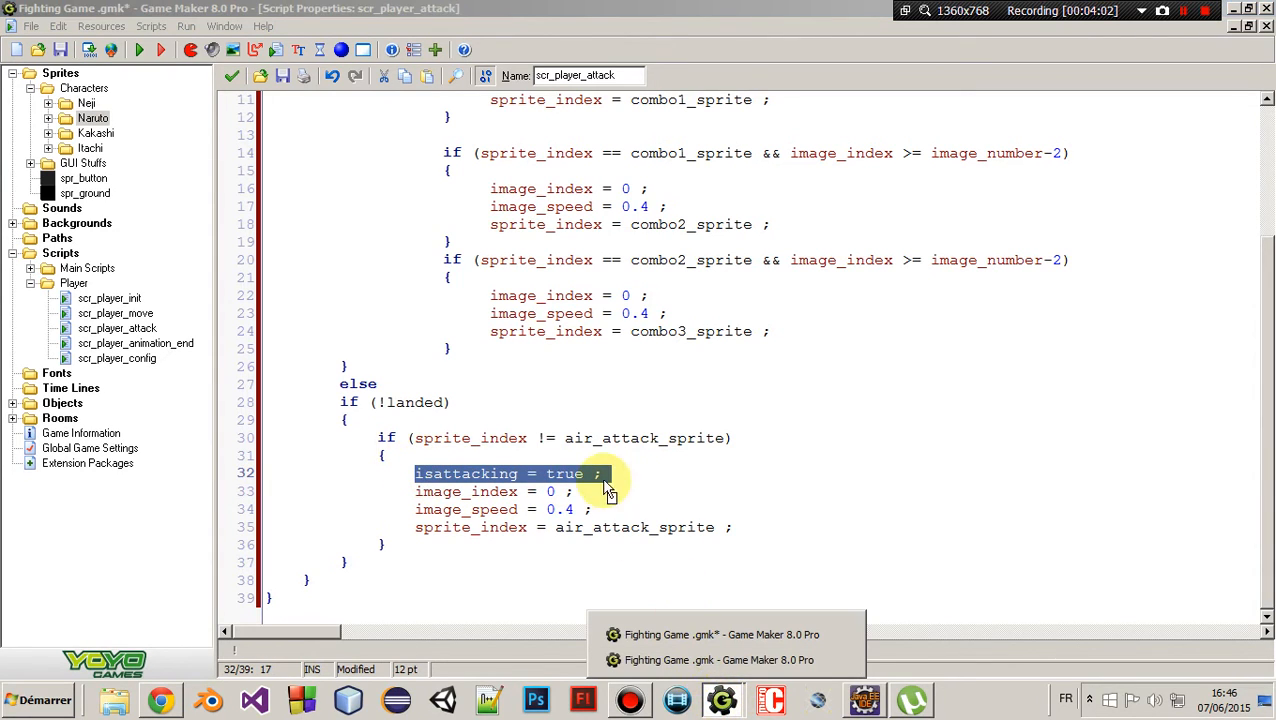
scroll("up", 3)
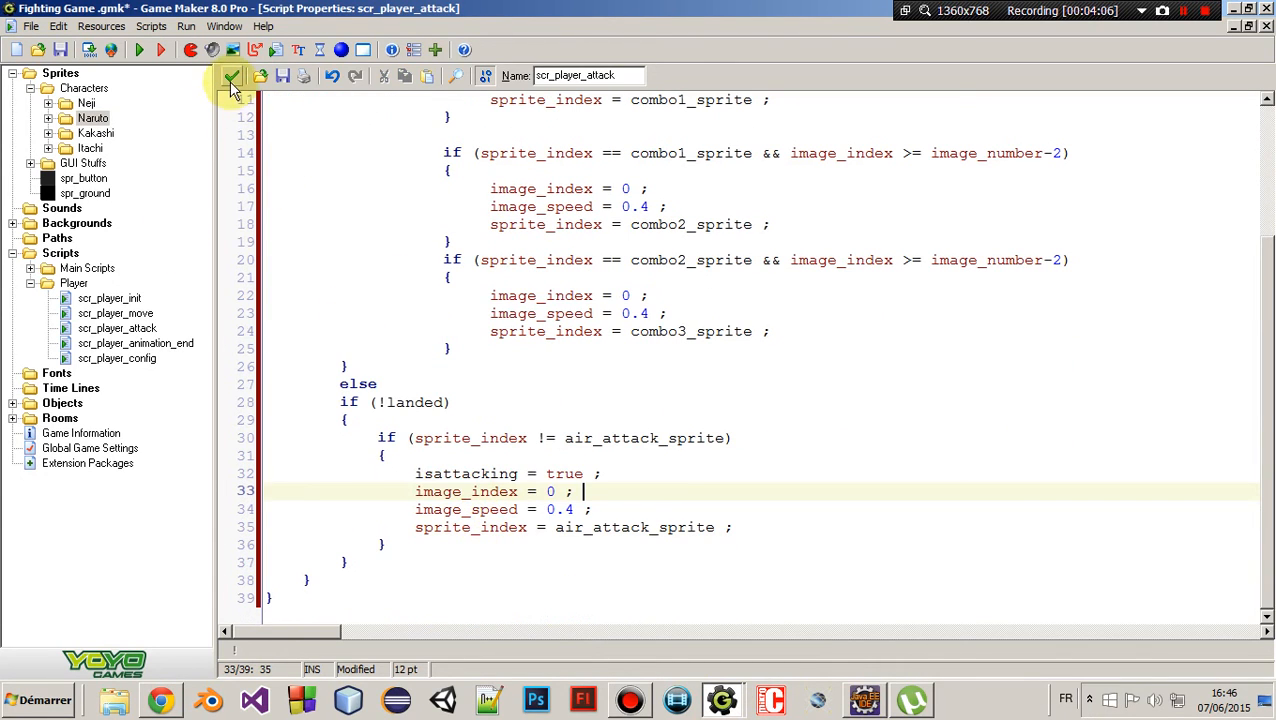
left_click(231, 77)
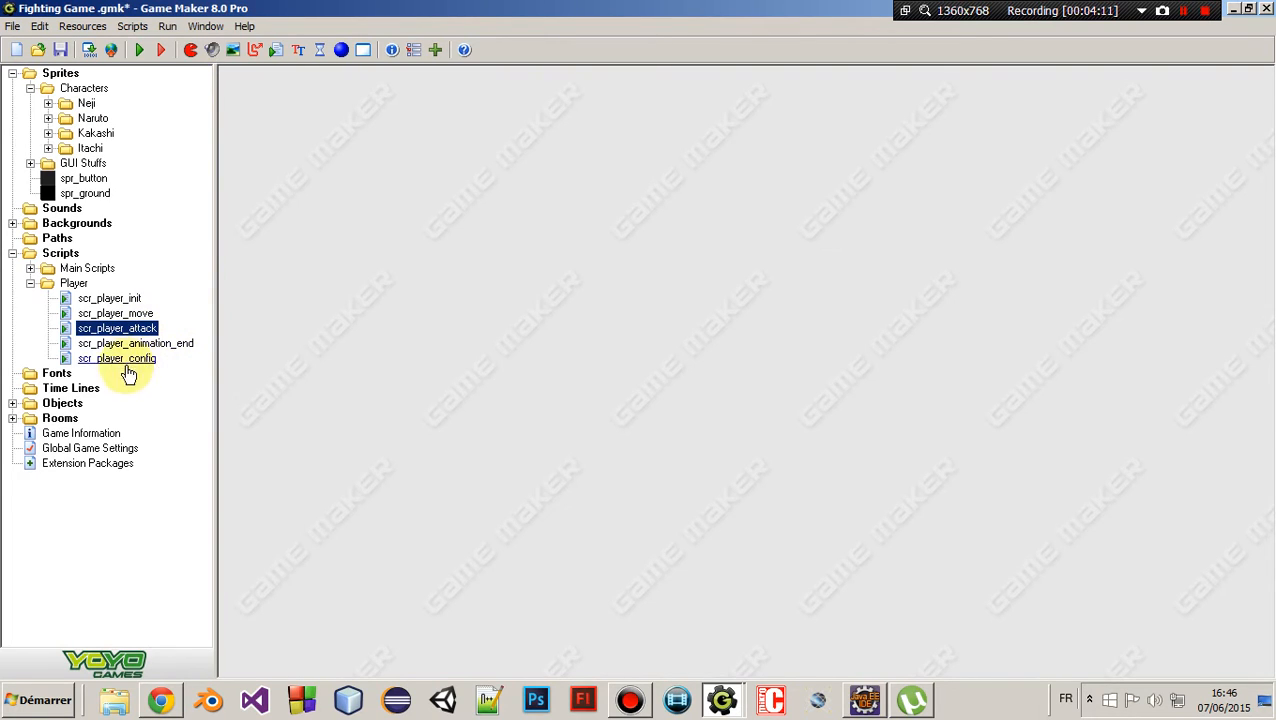
mouse_move(118, 348)
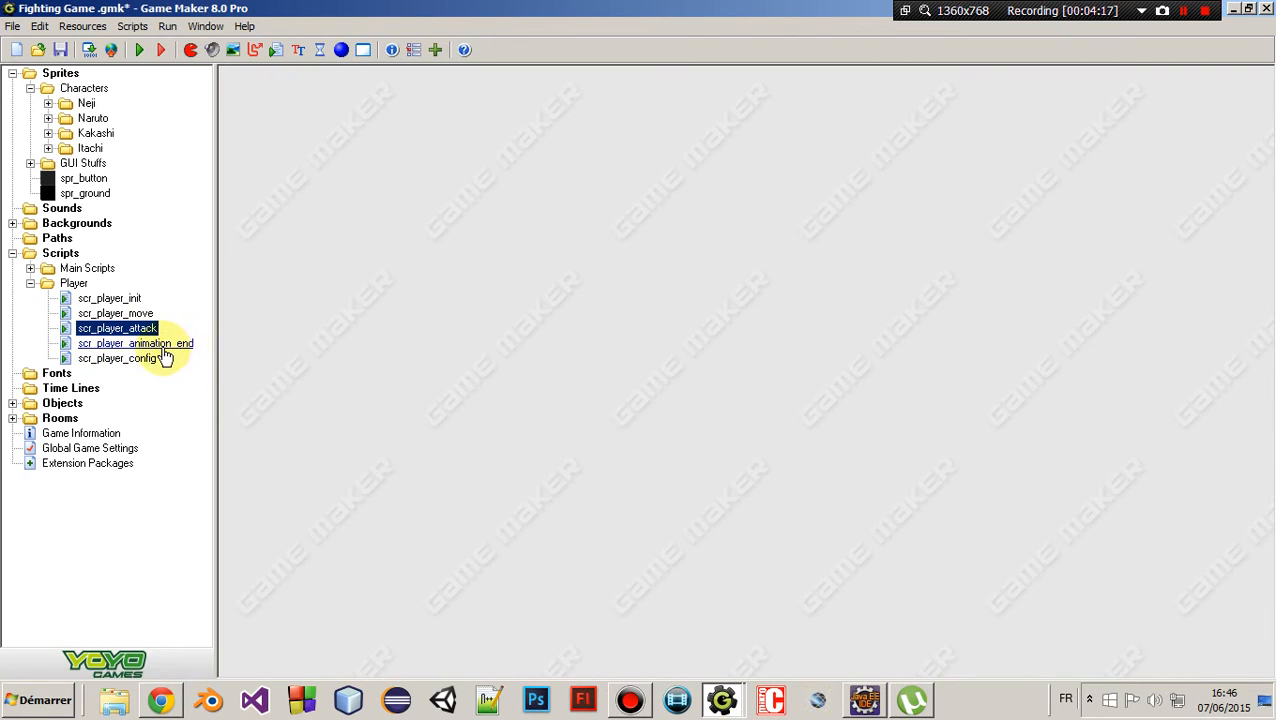
Open scr_player_animation_end from the Scripts > Player folder
double_click(135, 343)
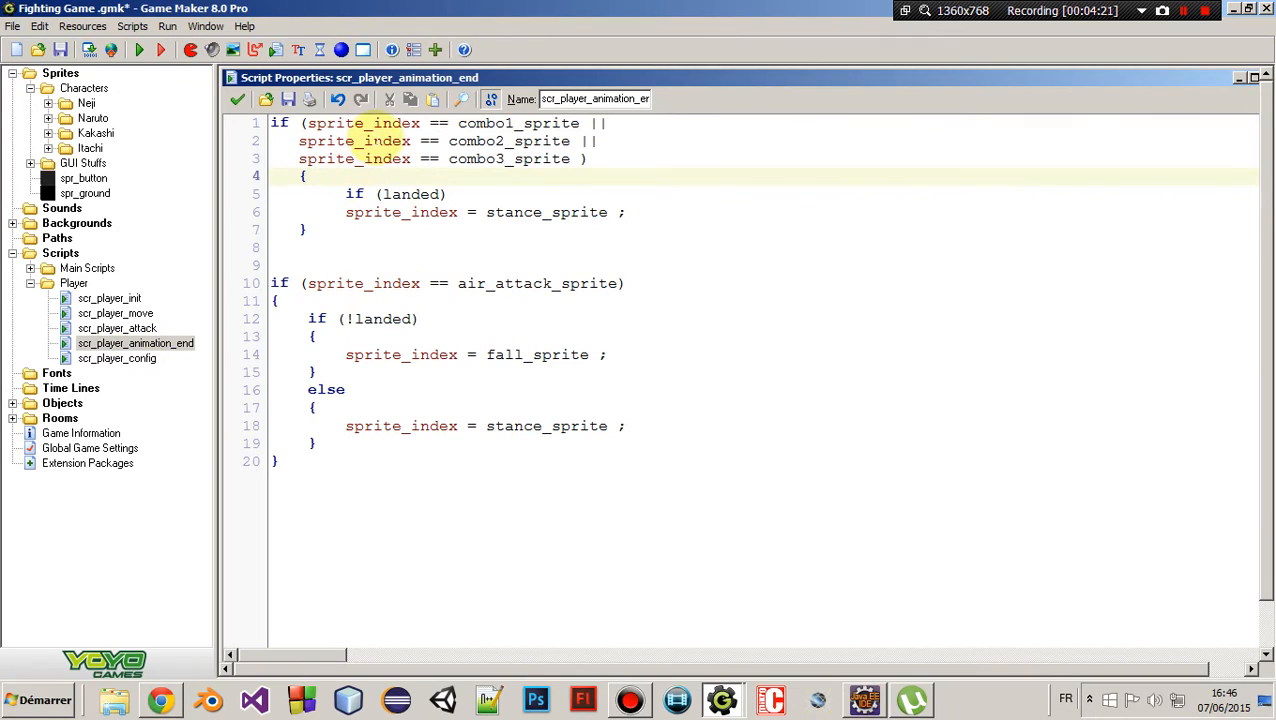
double_click(517, 123)
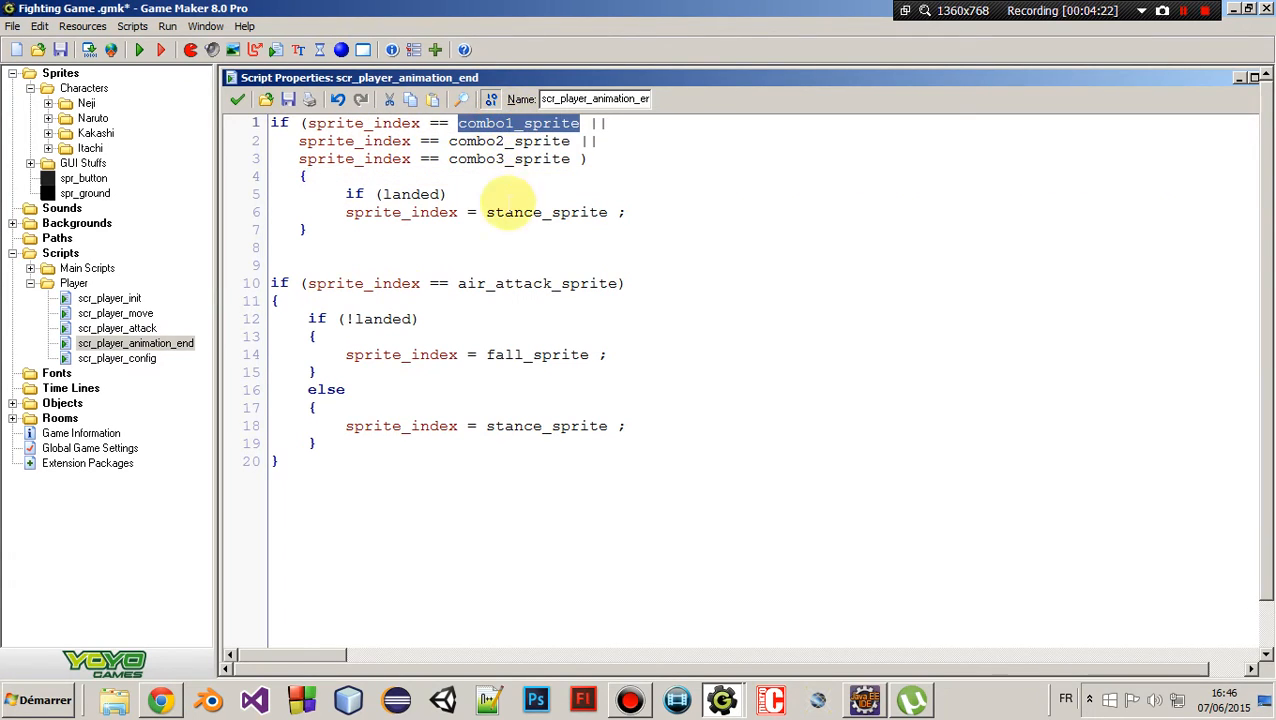
double_click(508, 141)
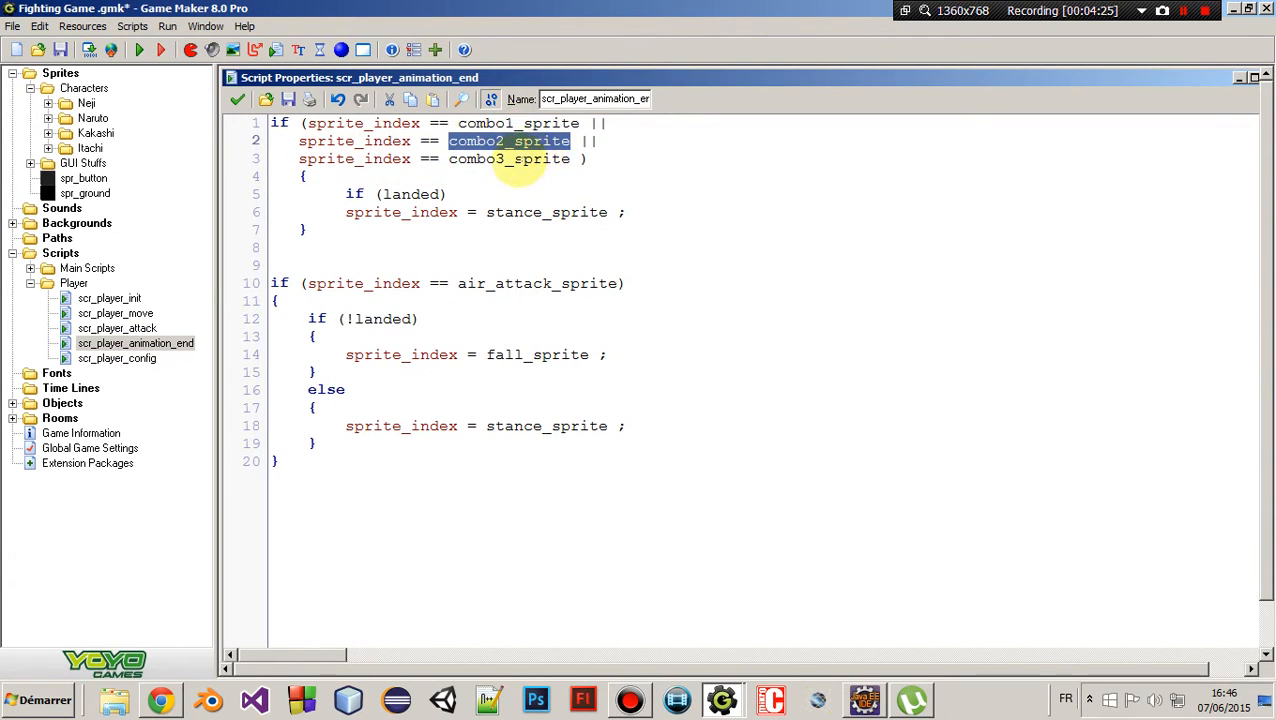
double_click(509, 159)
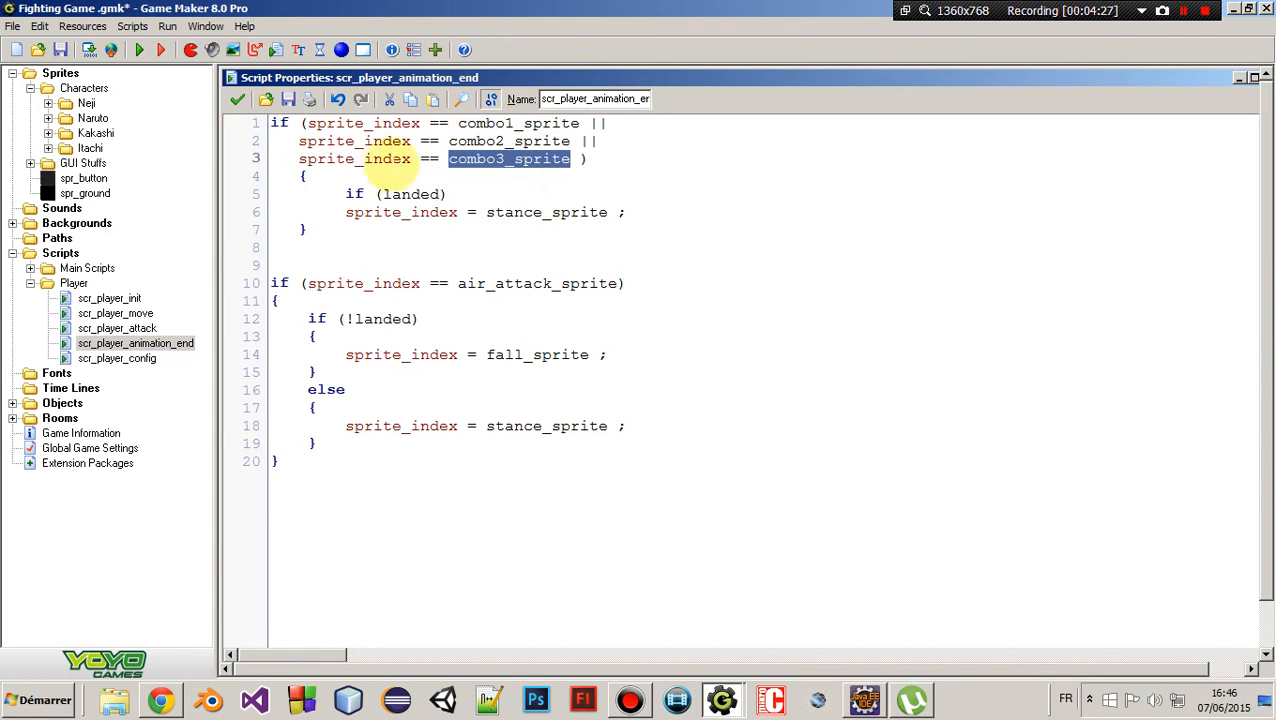
left_click(488, 140)
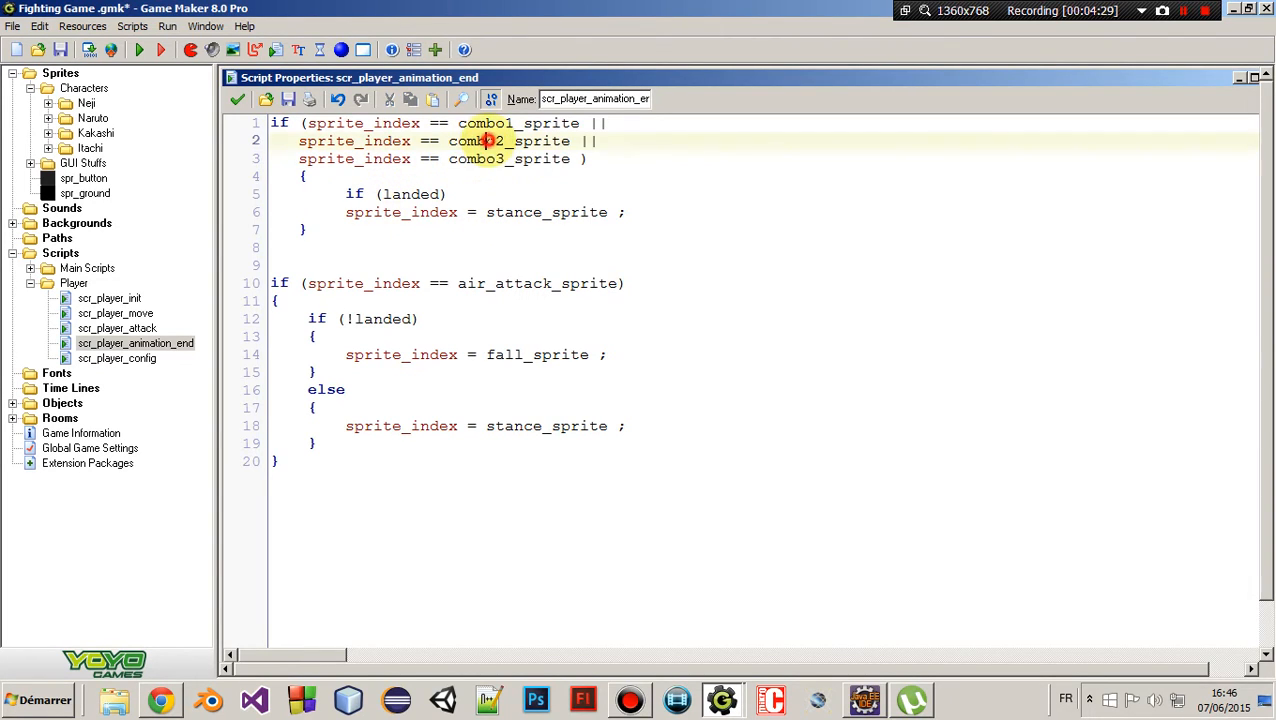
double_click(509, 158)
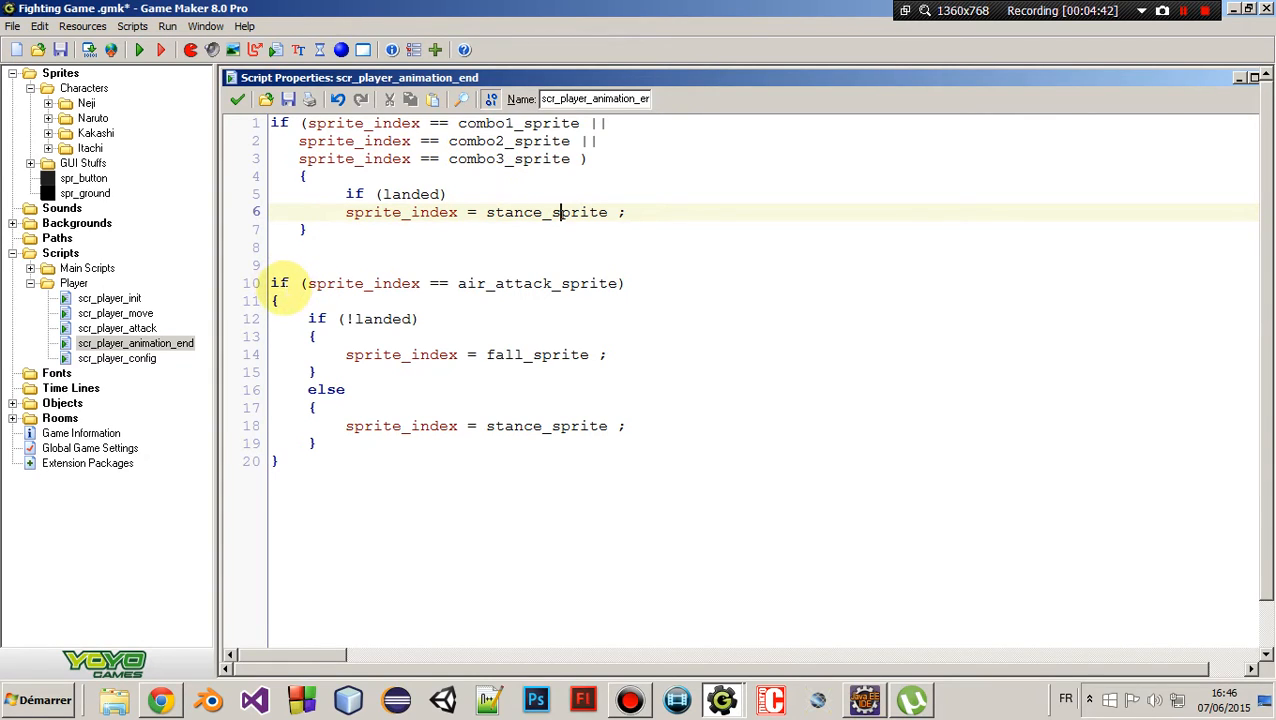
Highlight the air_attack_sprite condition and its fall_sprite and stance_sprite resets
double_click(540, 283)
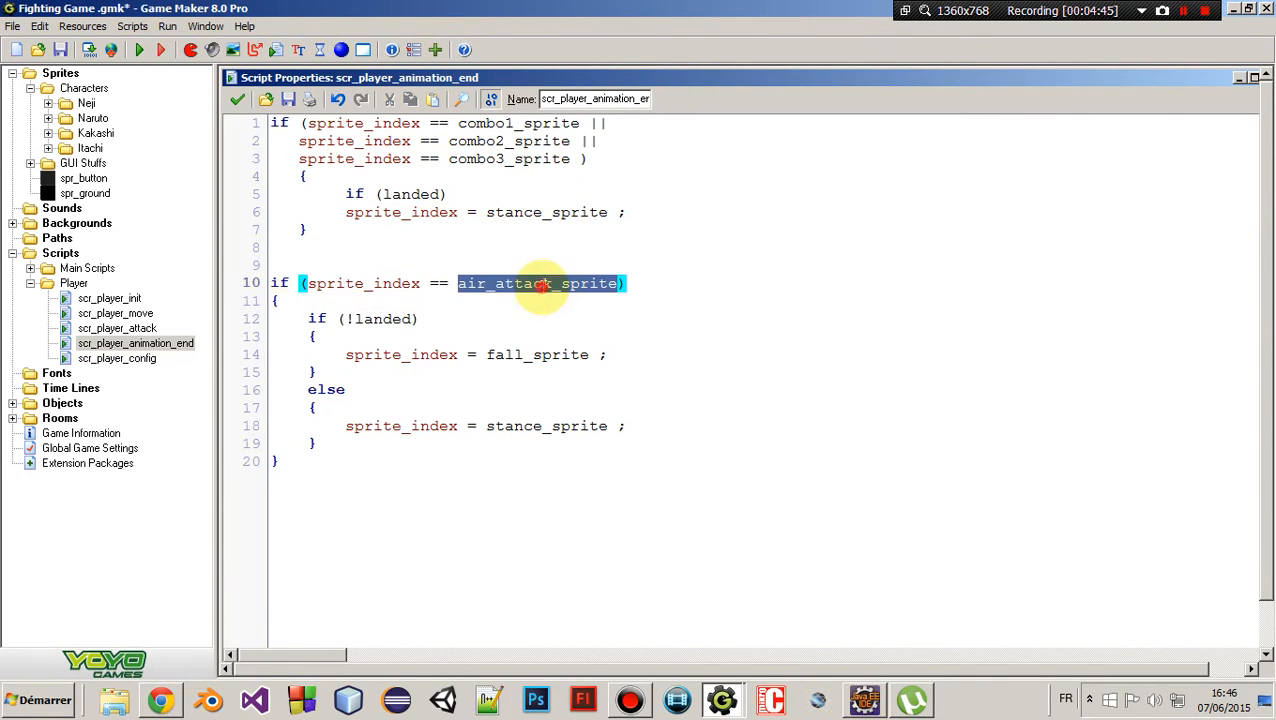
double_click(382, 318)
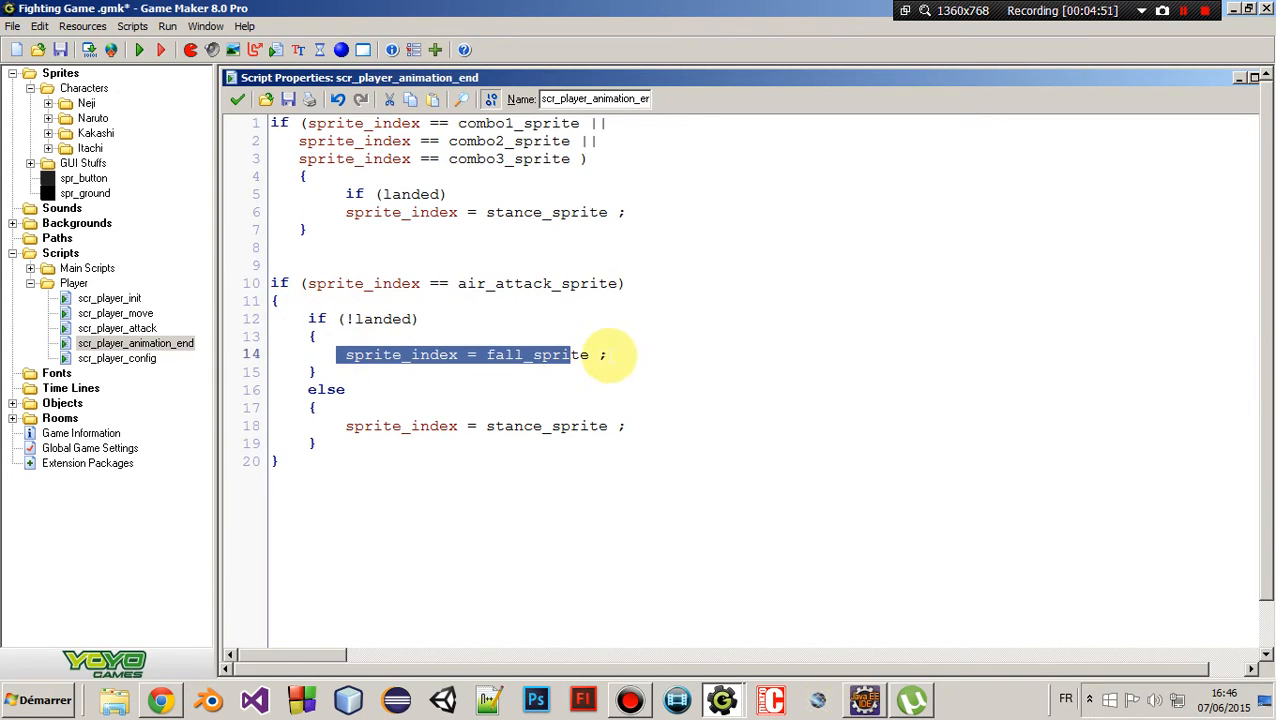
double_click(537, 354)
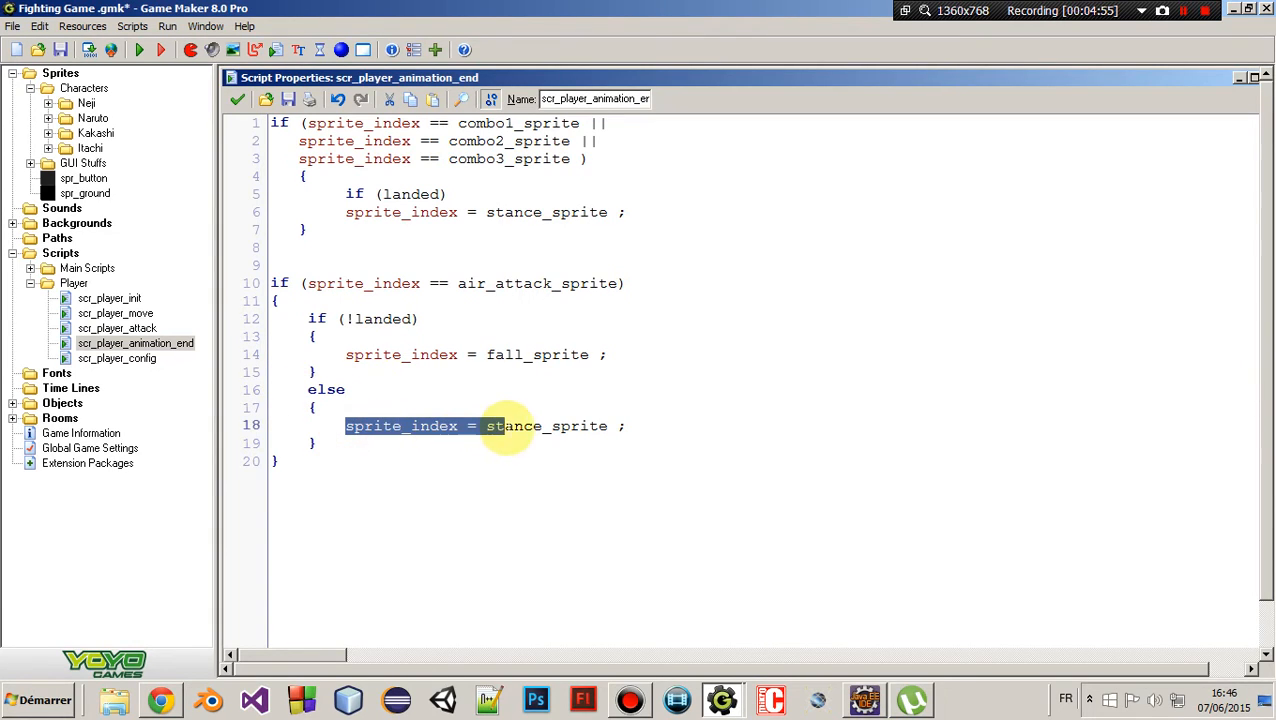
left_click(635, 425)
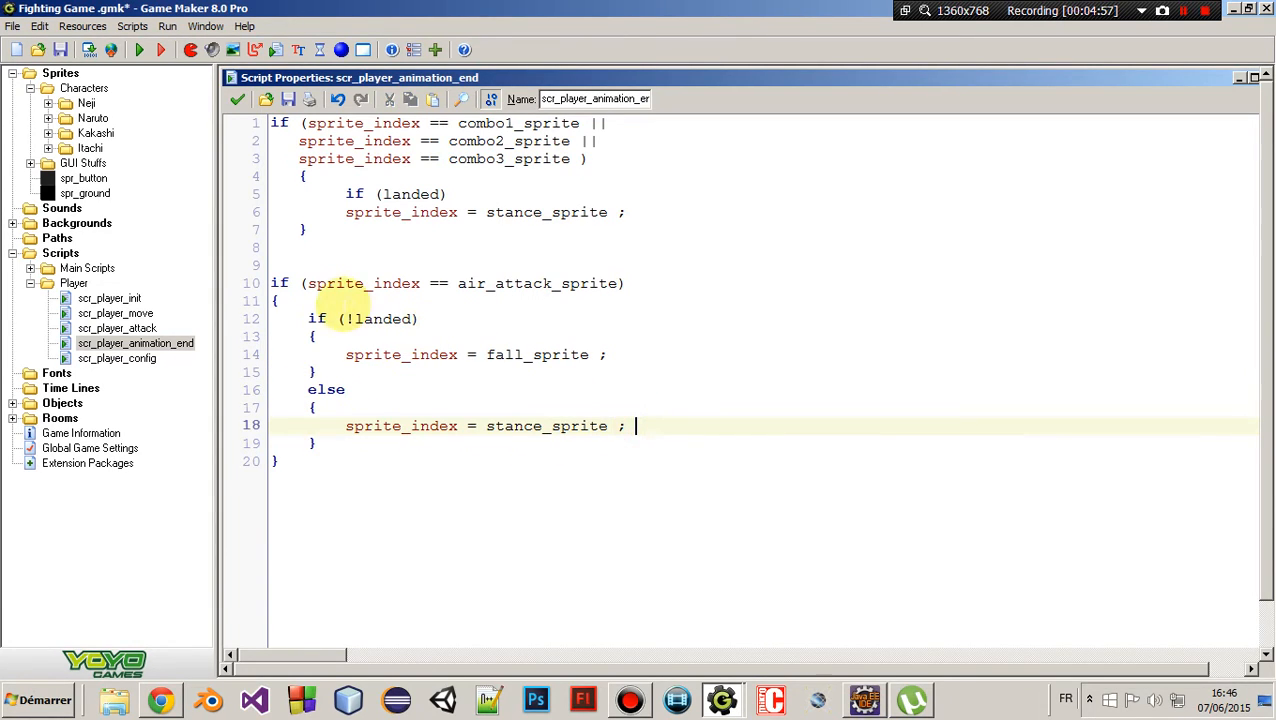
double_click(538, 283)
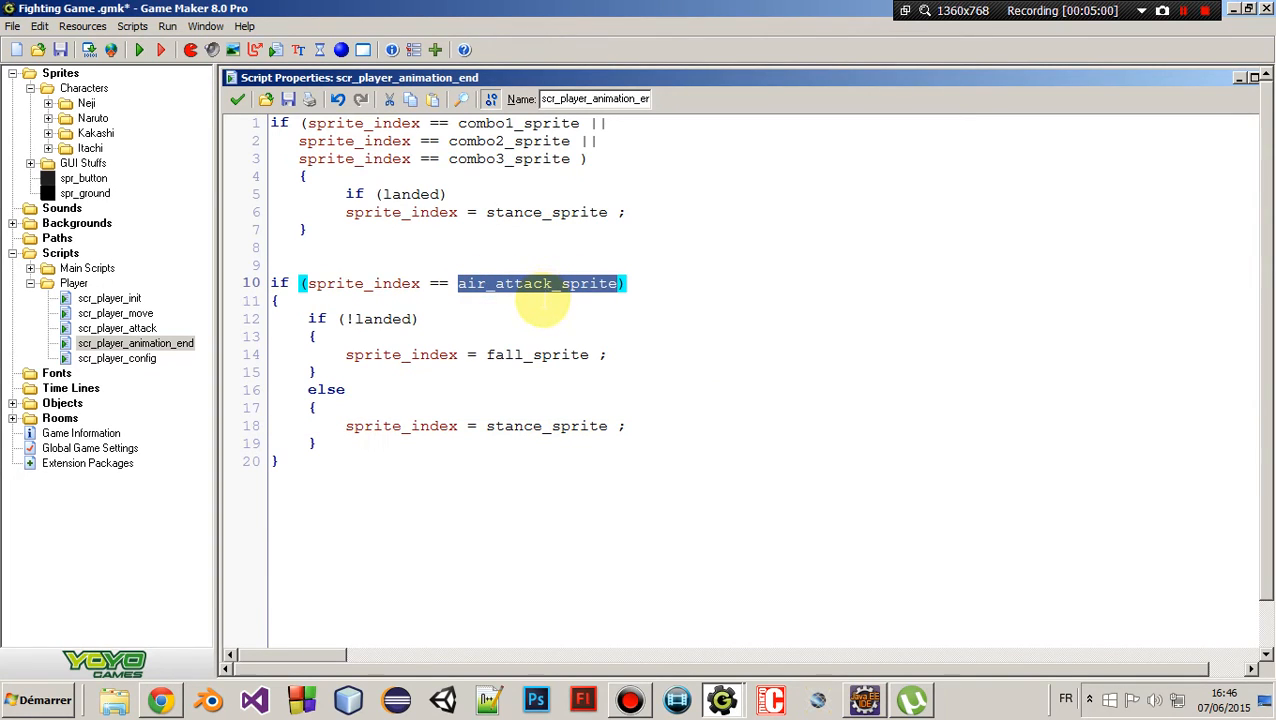
mouse_move(401, 425)
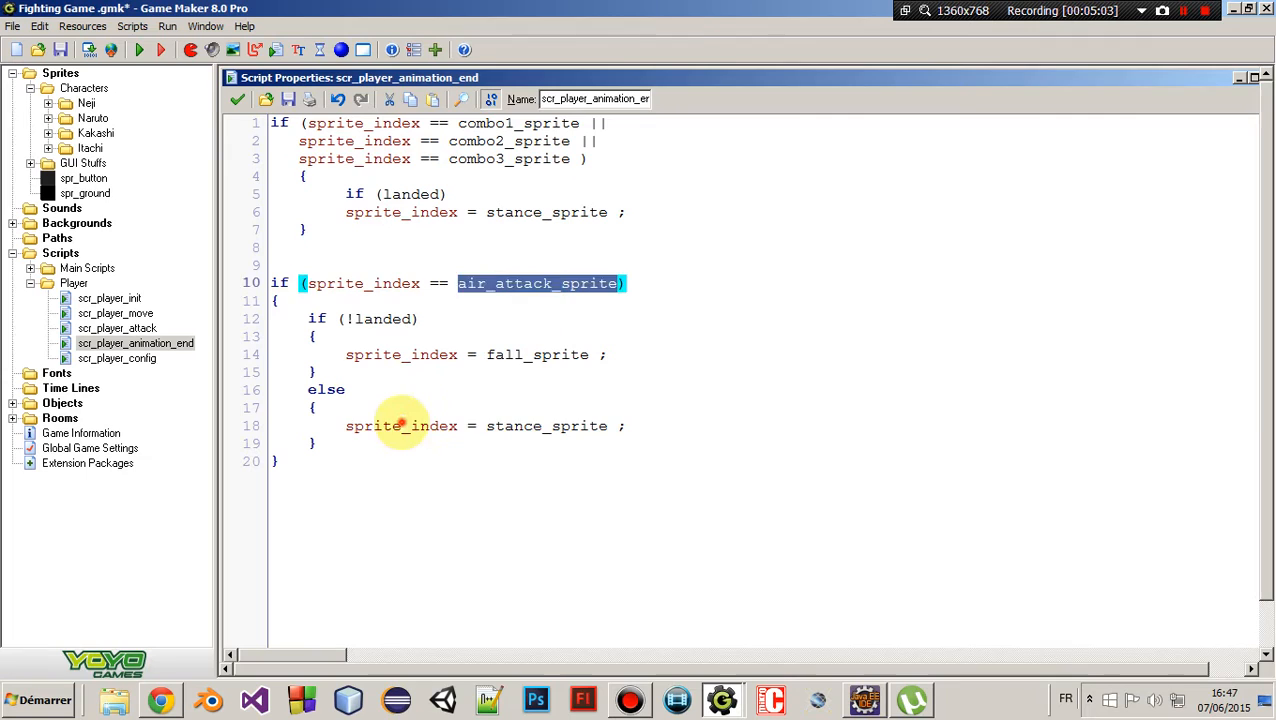
double_click(546, 425)
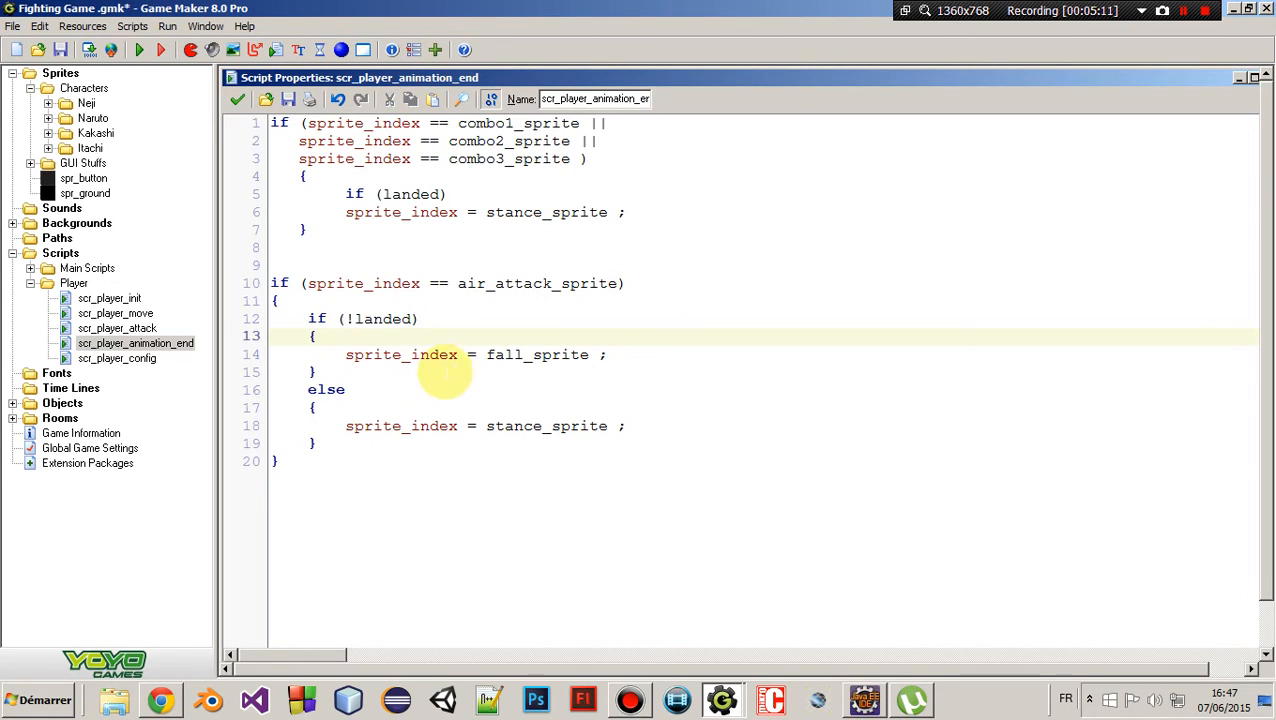
mouse_move(343, 288)
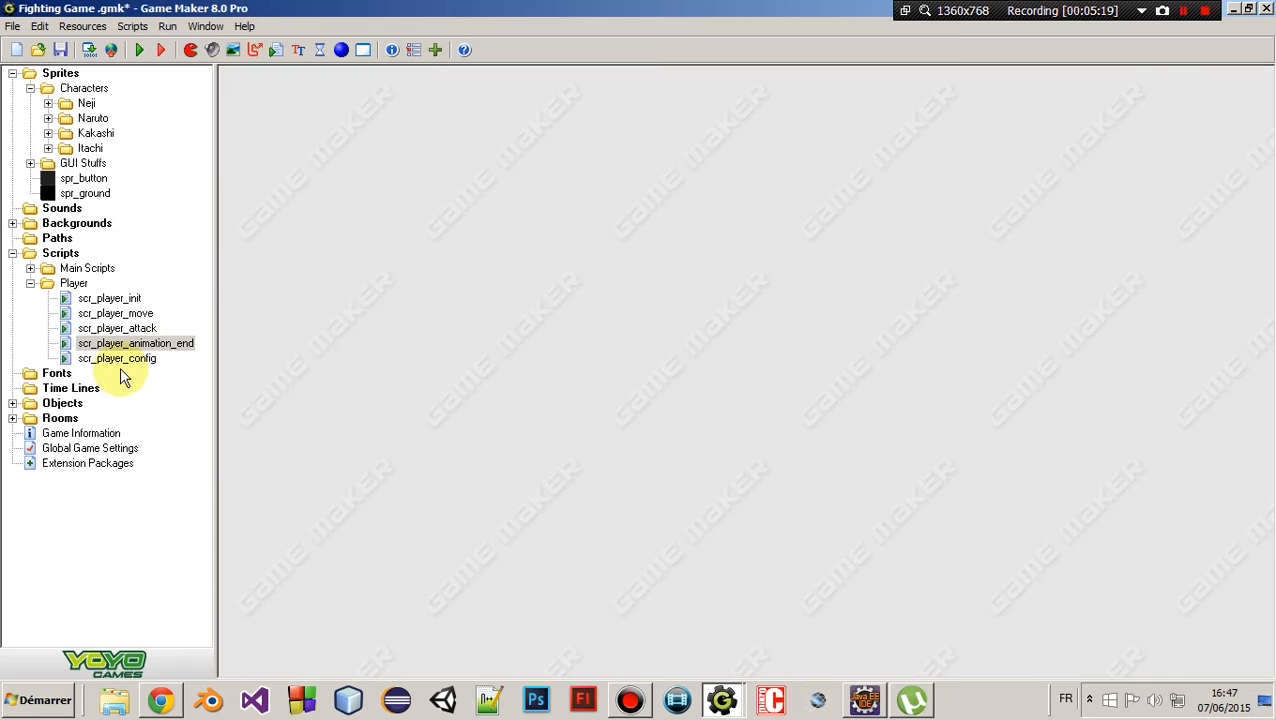
Open scr_player_config and mark where isattacking is set true and false
double_click(117, 358)
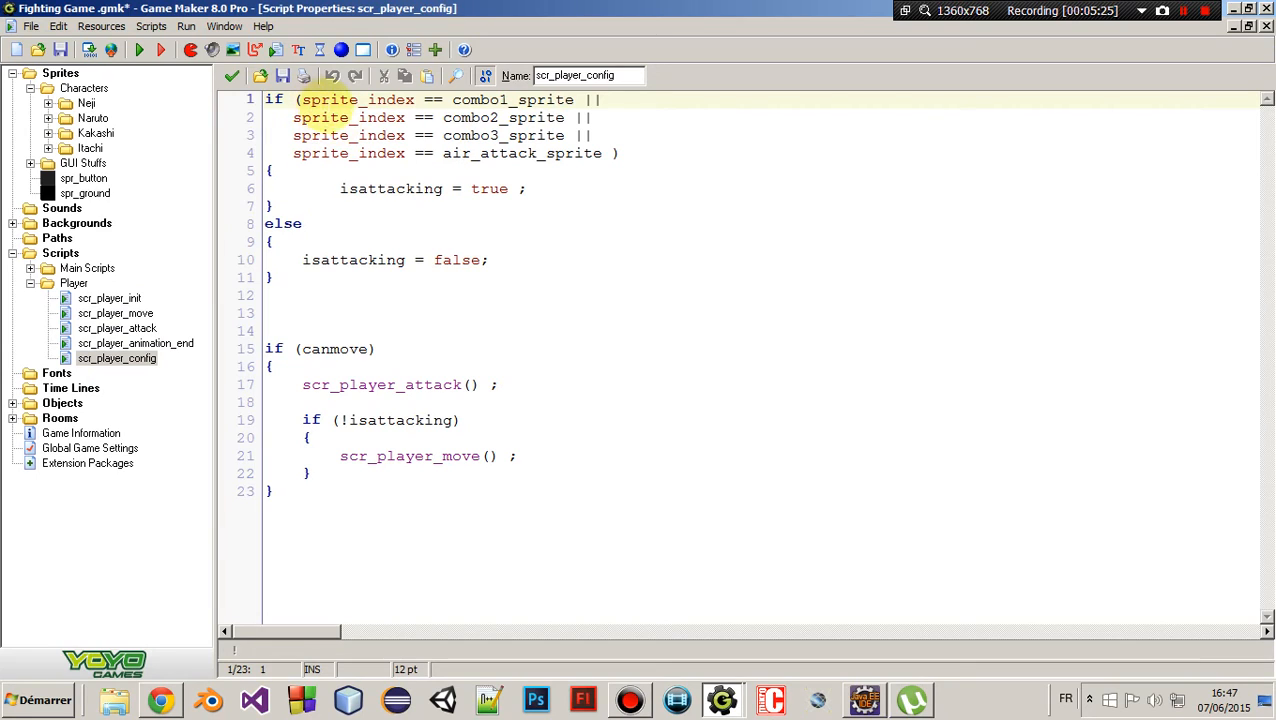
double_click(390, 188)
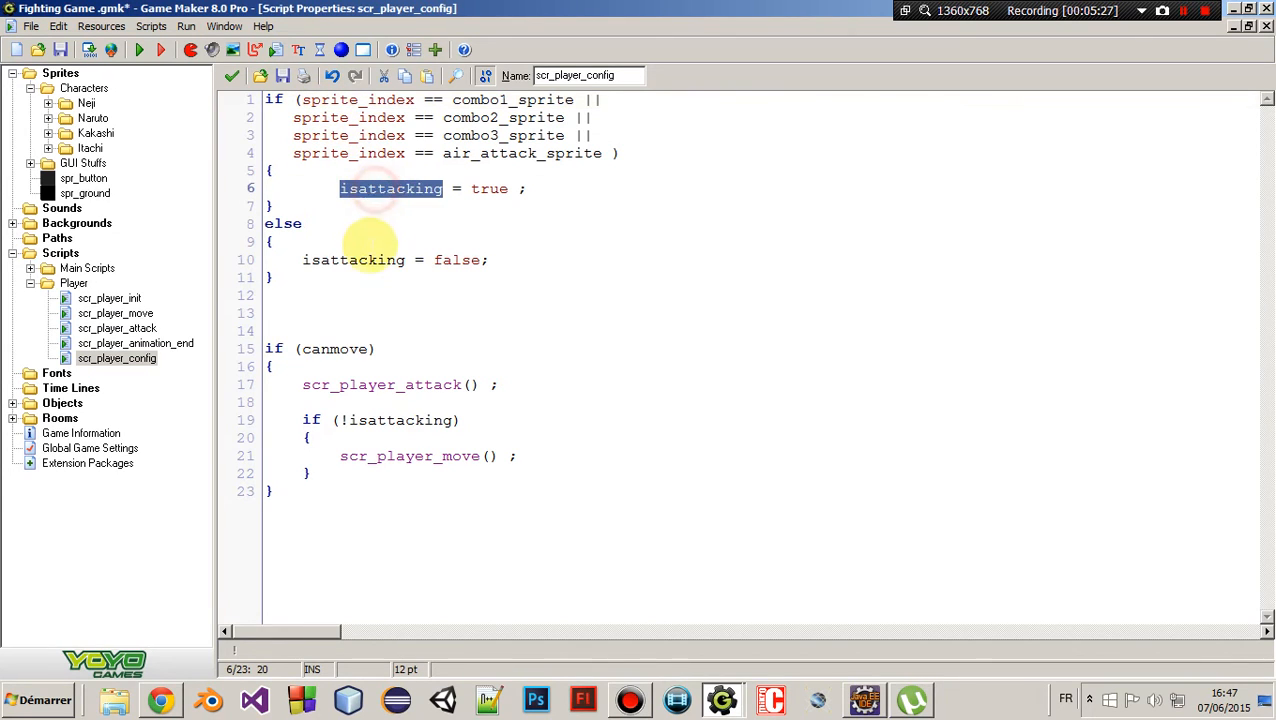
double_click(353, 260)
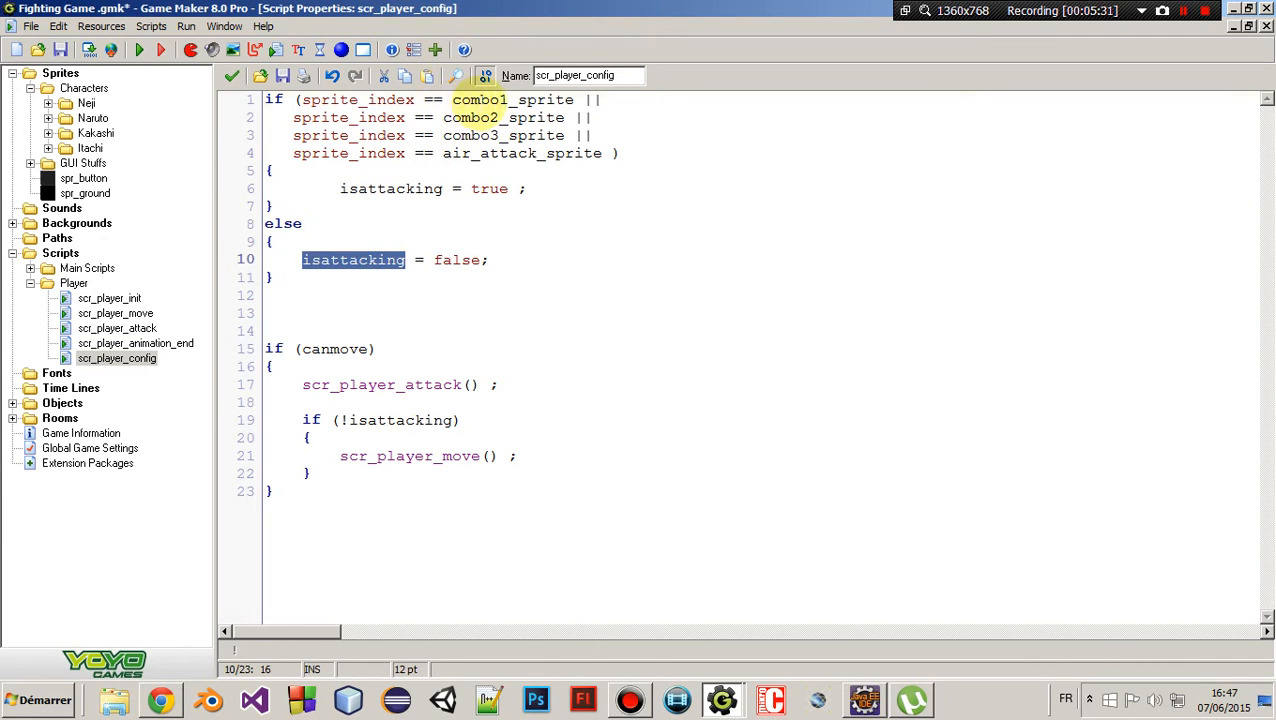
double_click(522, 153)
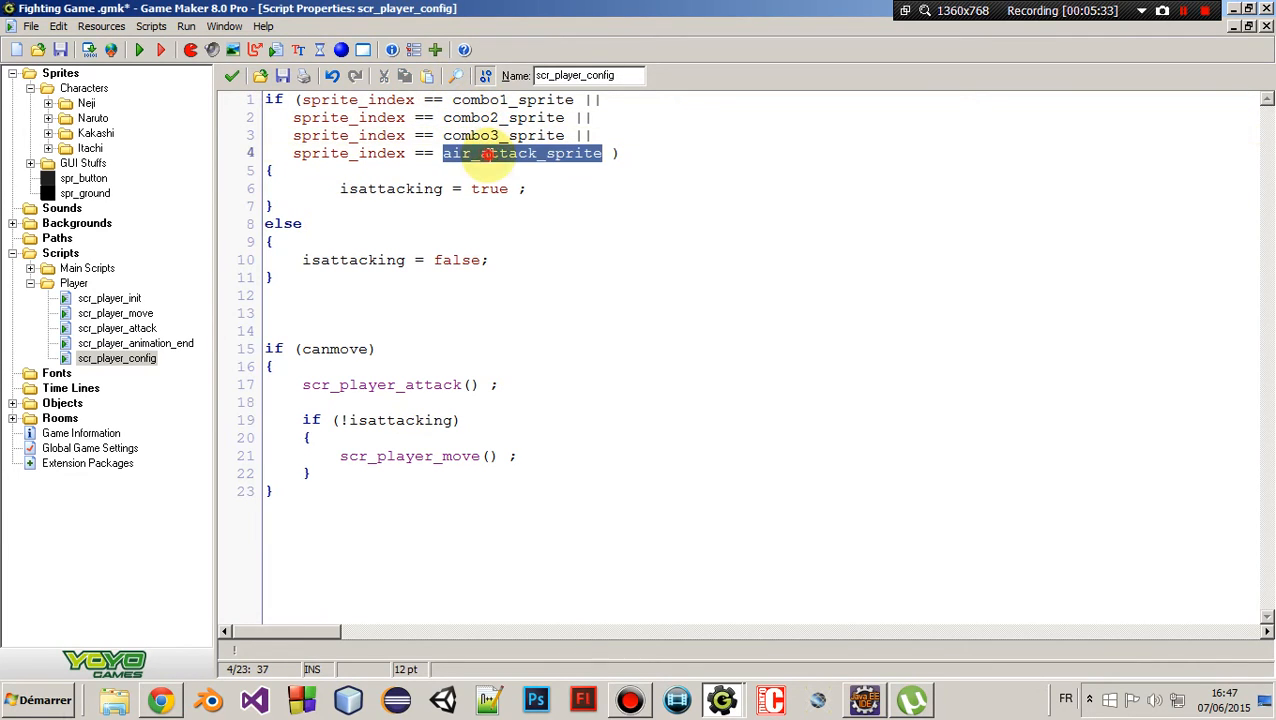
left_click(272, 241)
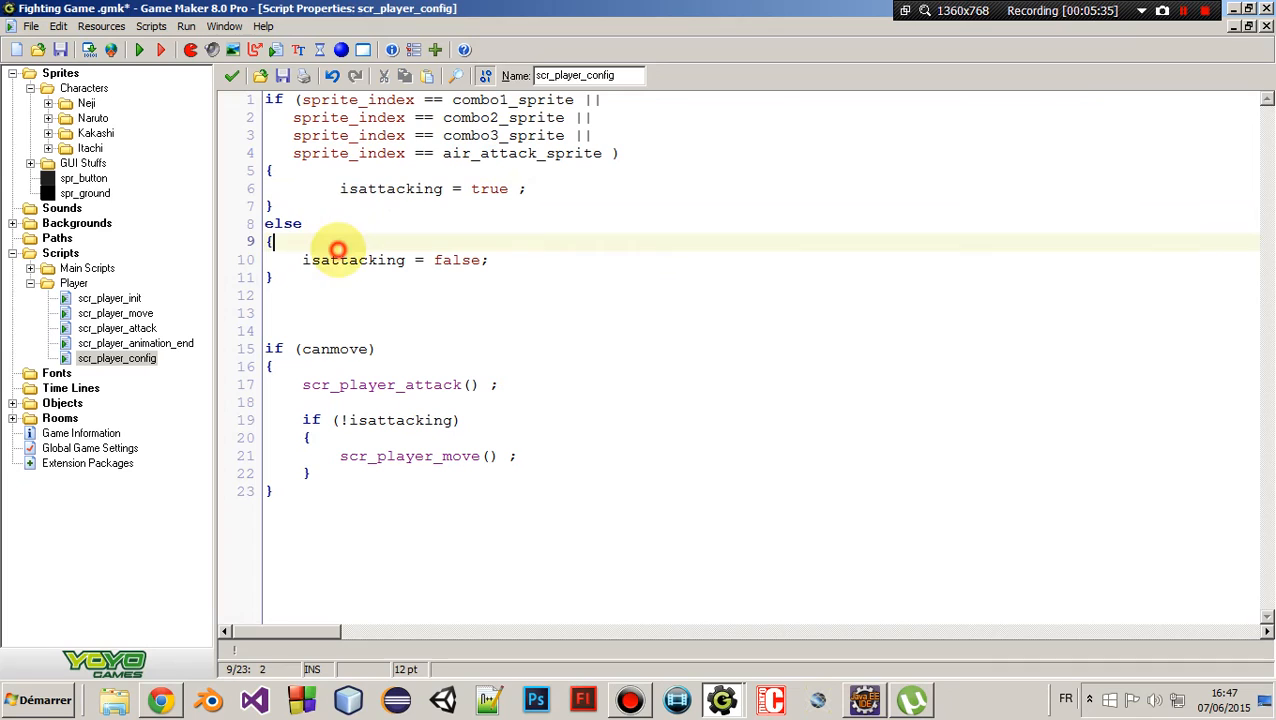
double_click(353, 260)
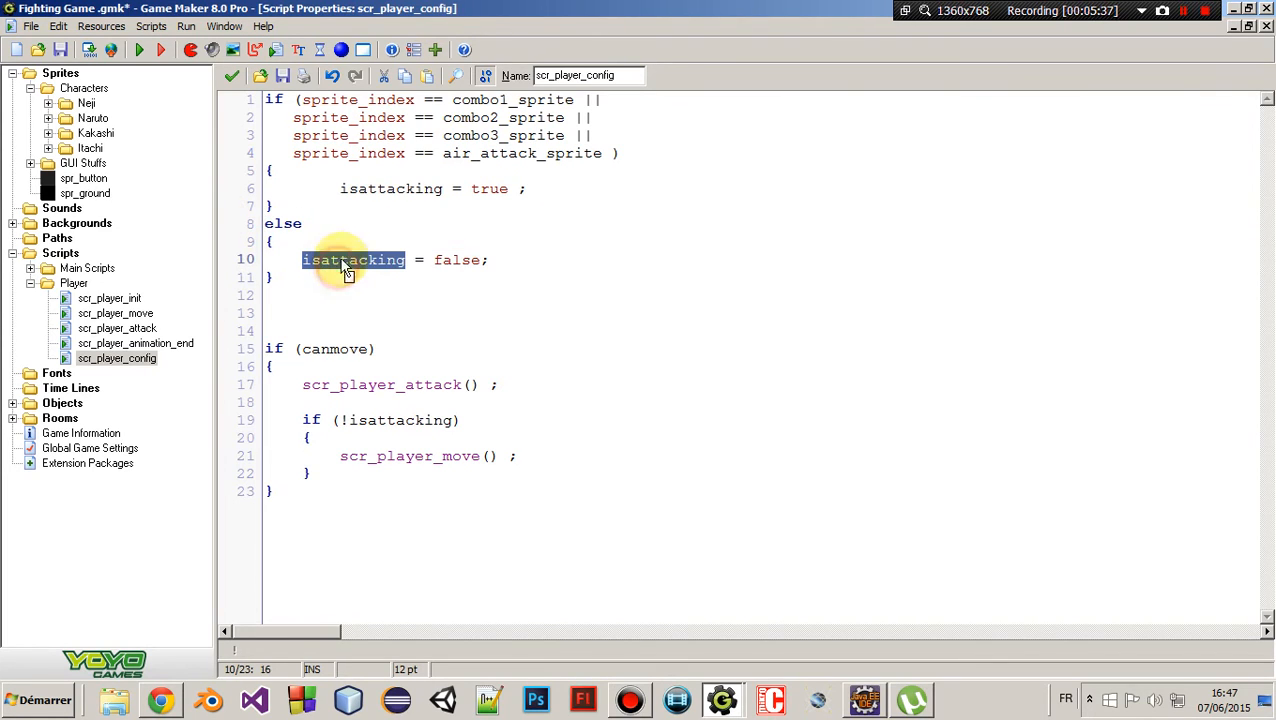
Highlight the combo1_sprite check, the scr_player_attack call and the not-attacking movement guard
double_click(513, 99)
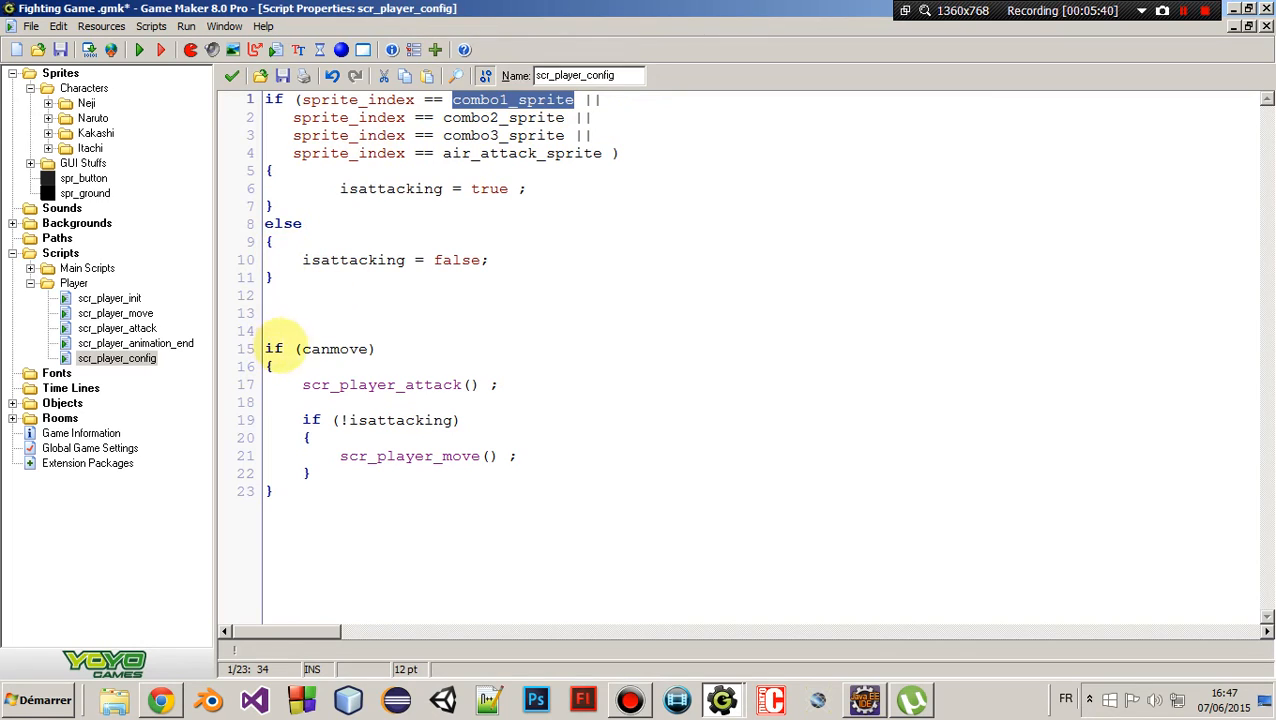
double_click(333, 348)
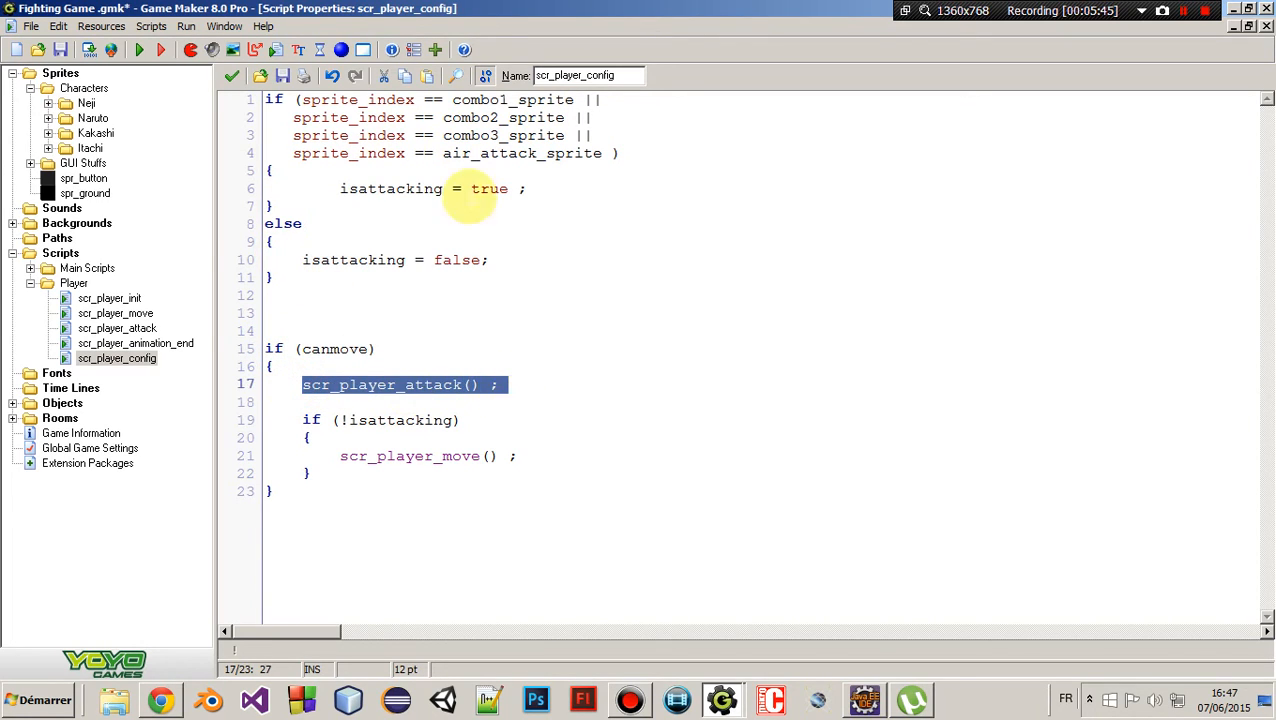
left_click(345, 384)
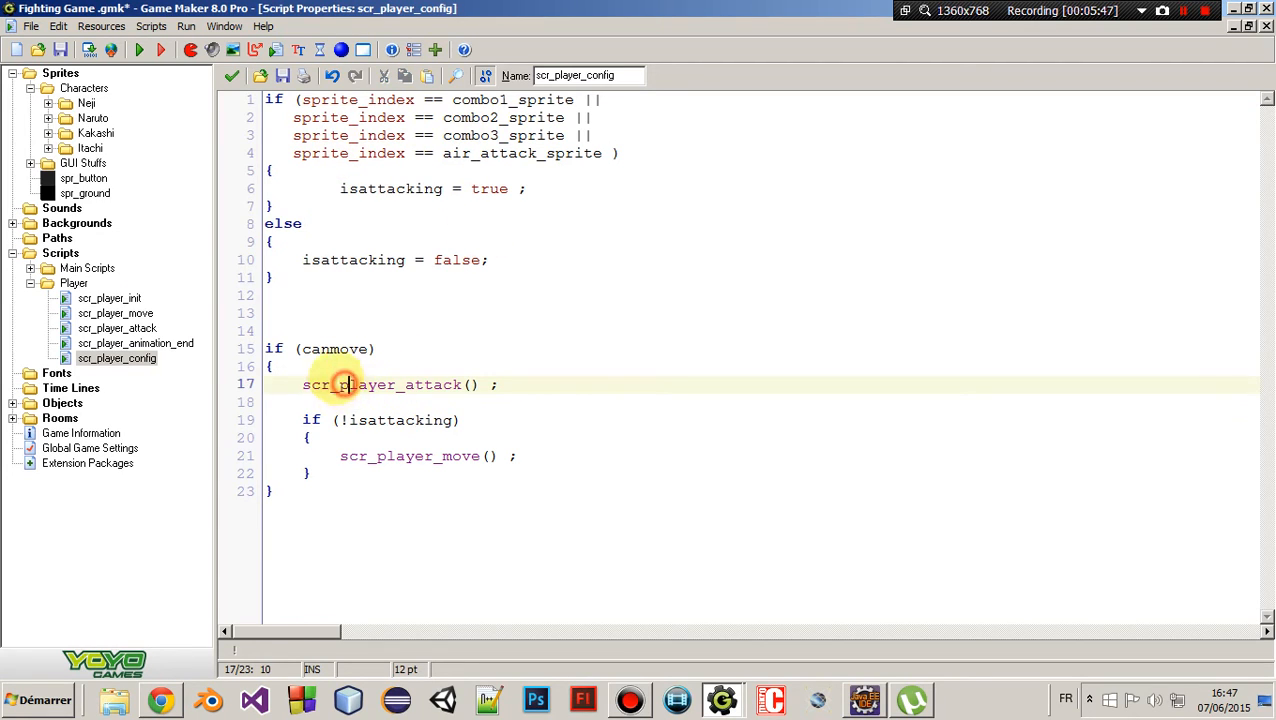
double_click(380, 419)
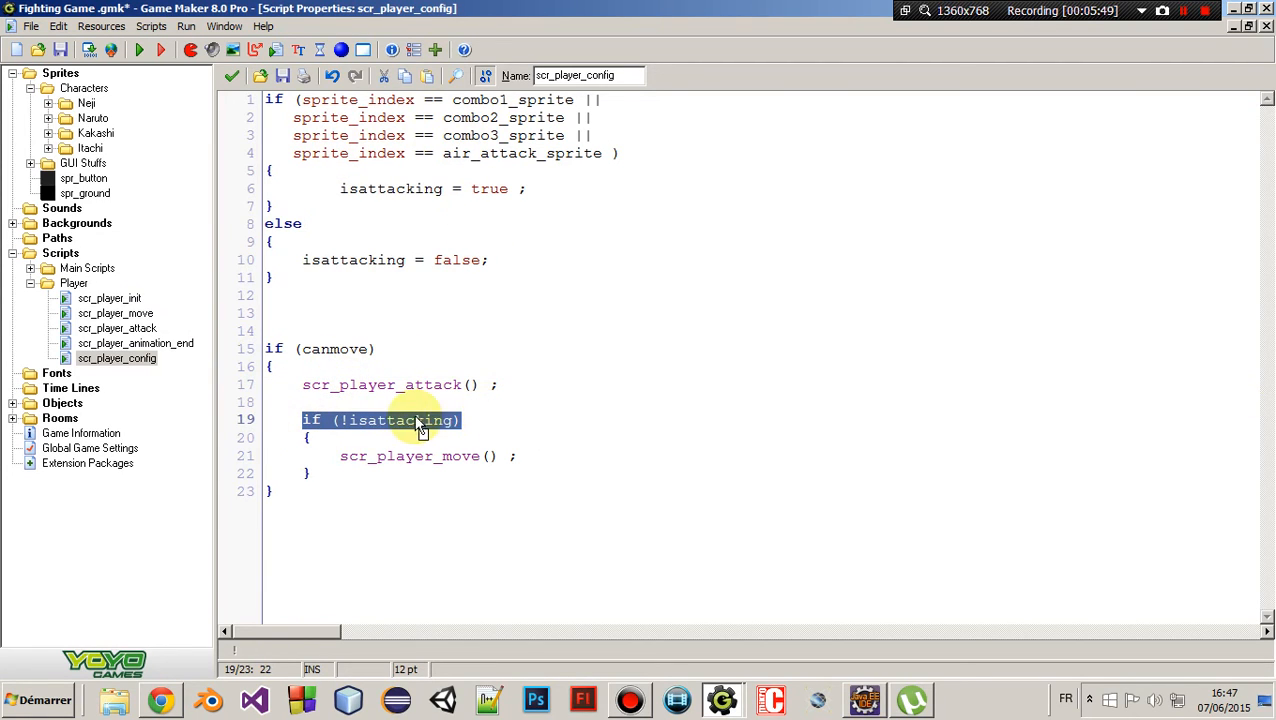
mouse_move(365, 456)
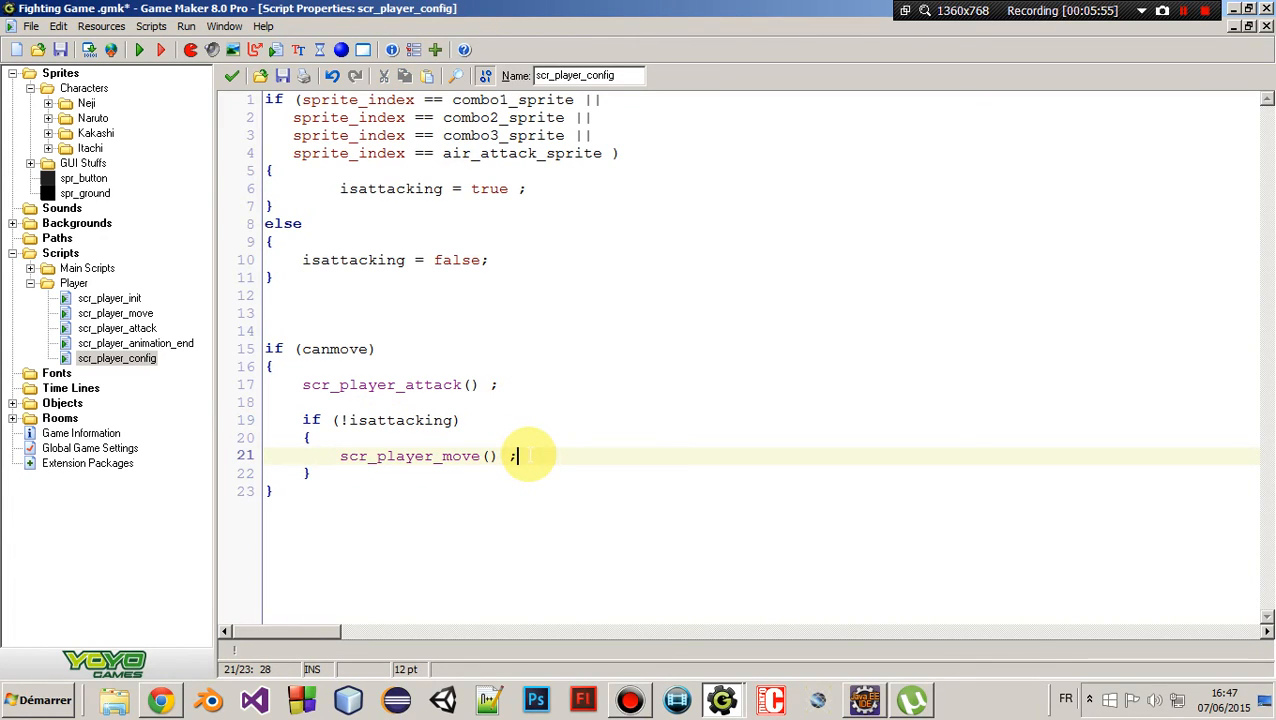
left_click(228, 75)
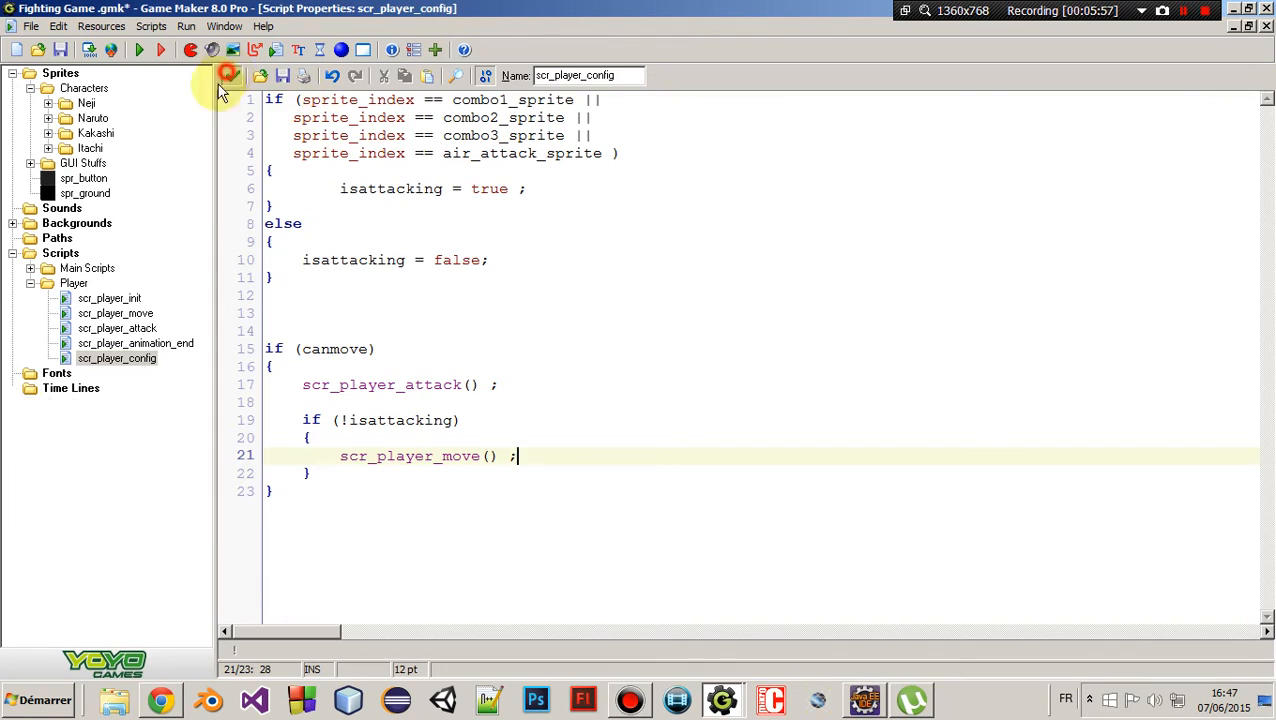
Close scr_player_config and open obj_player_parent's Step event code
left_click(227, 74)
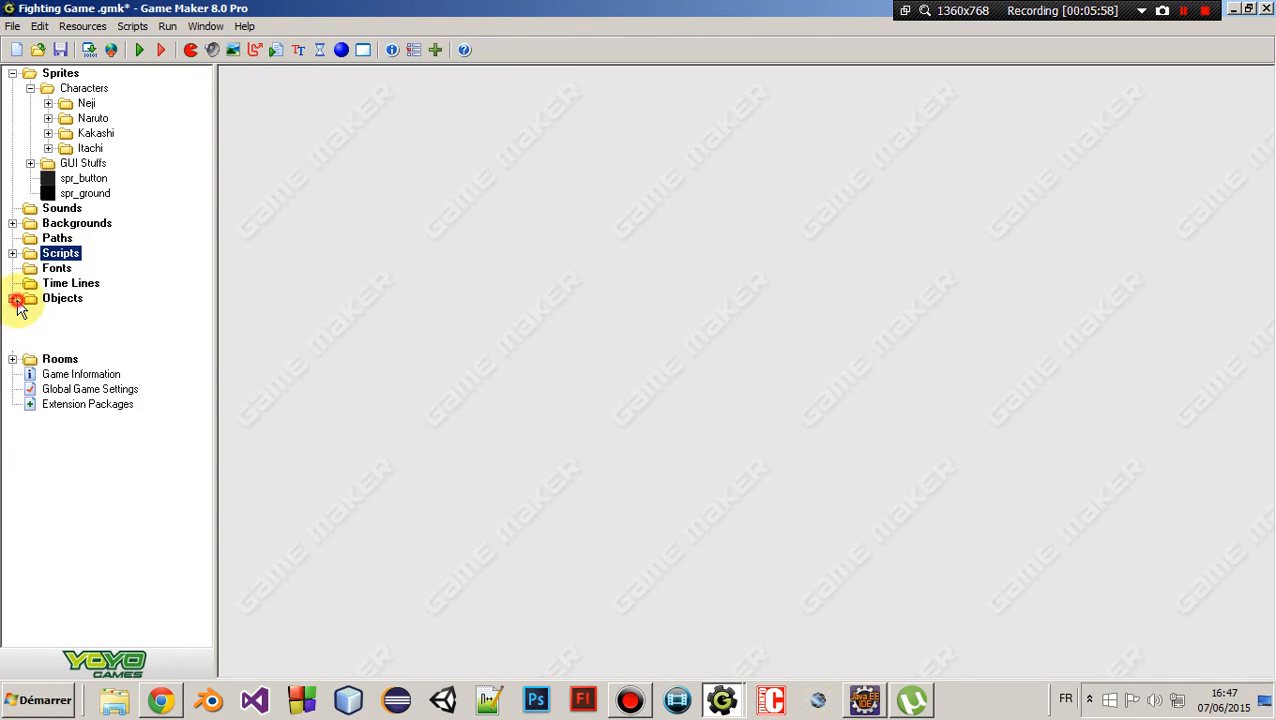
double_click(117, 372)
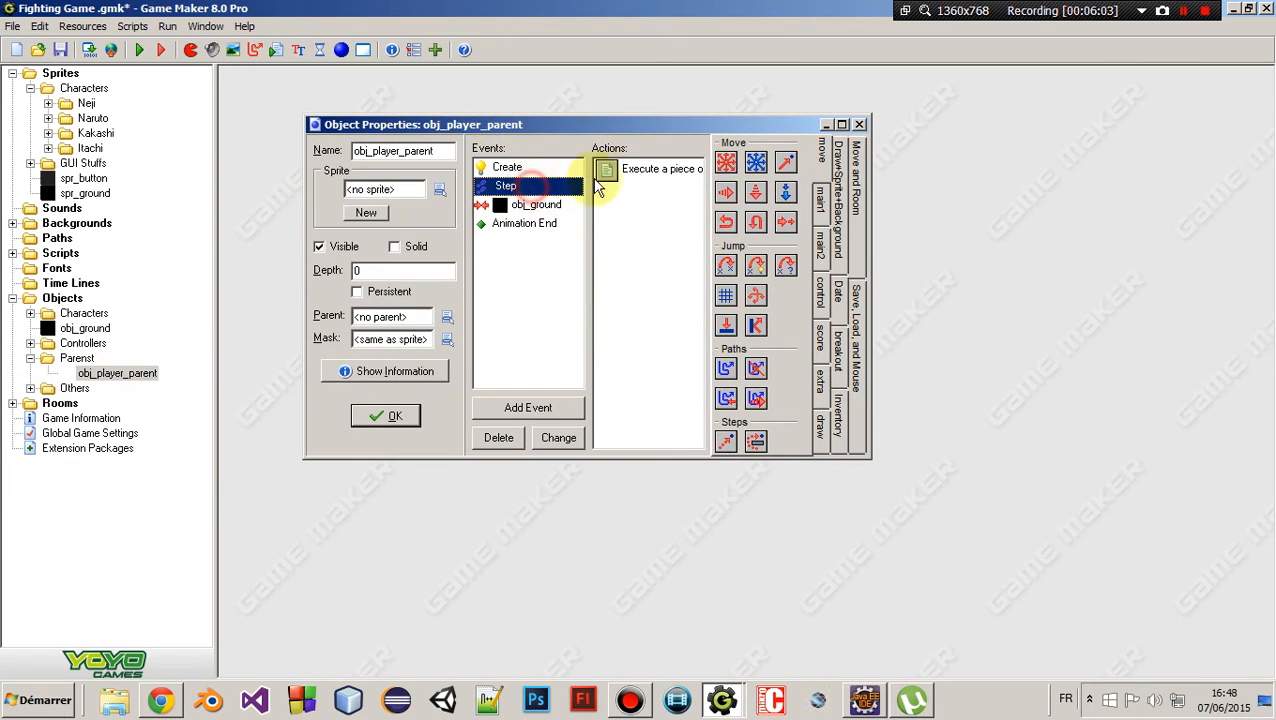
double_click(652, 168)
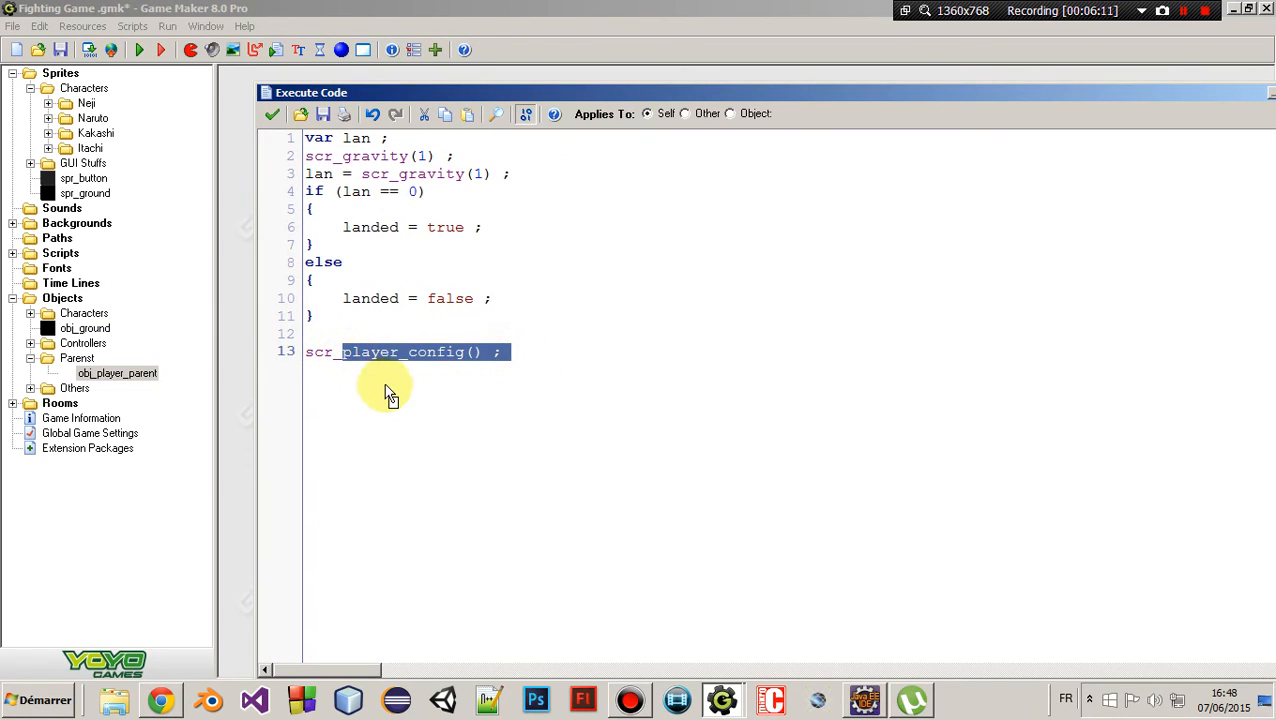
Type the scr_player_config() ; call on line 13 of the Step code
type("scr_player_m")
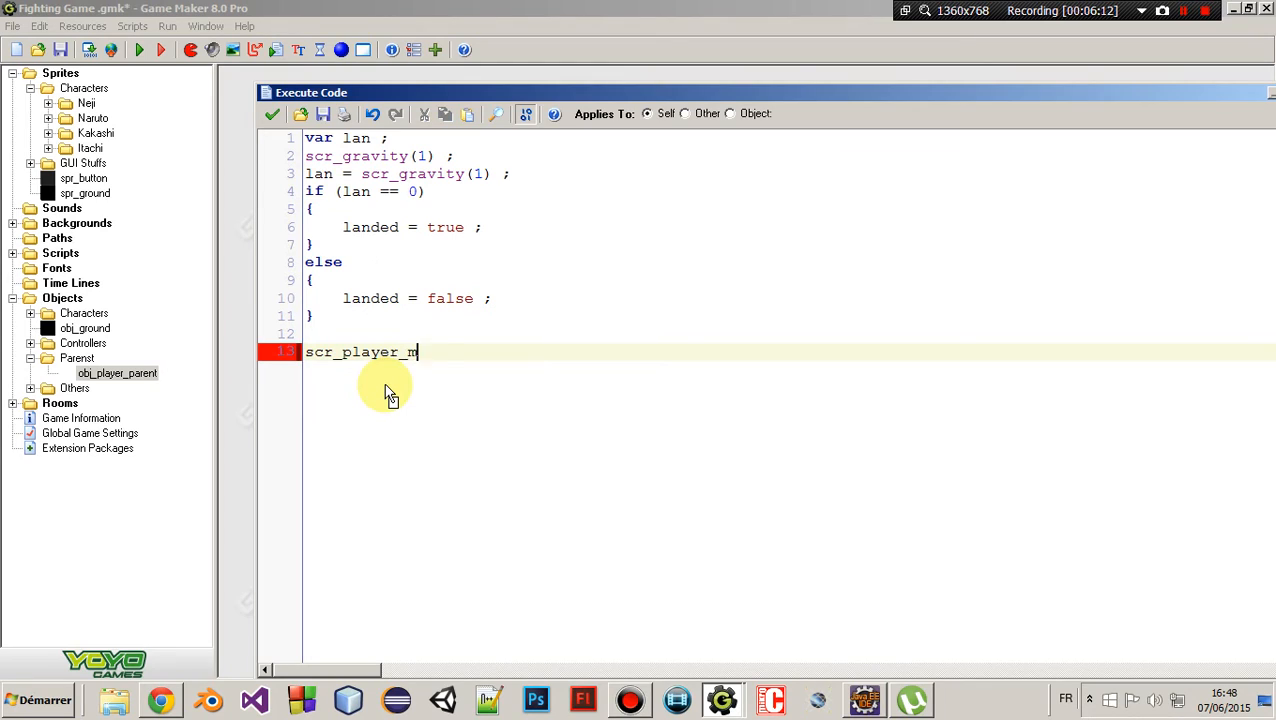
type("ove()")
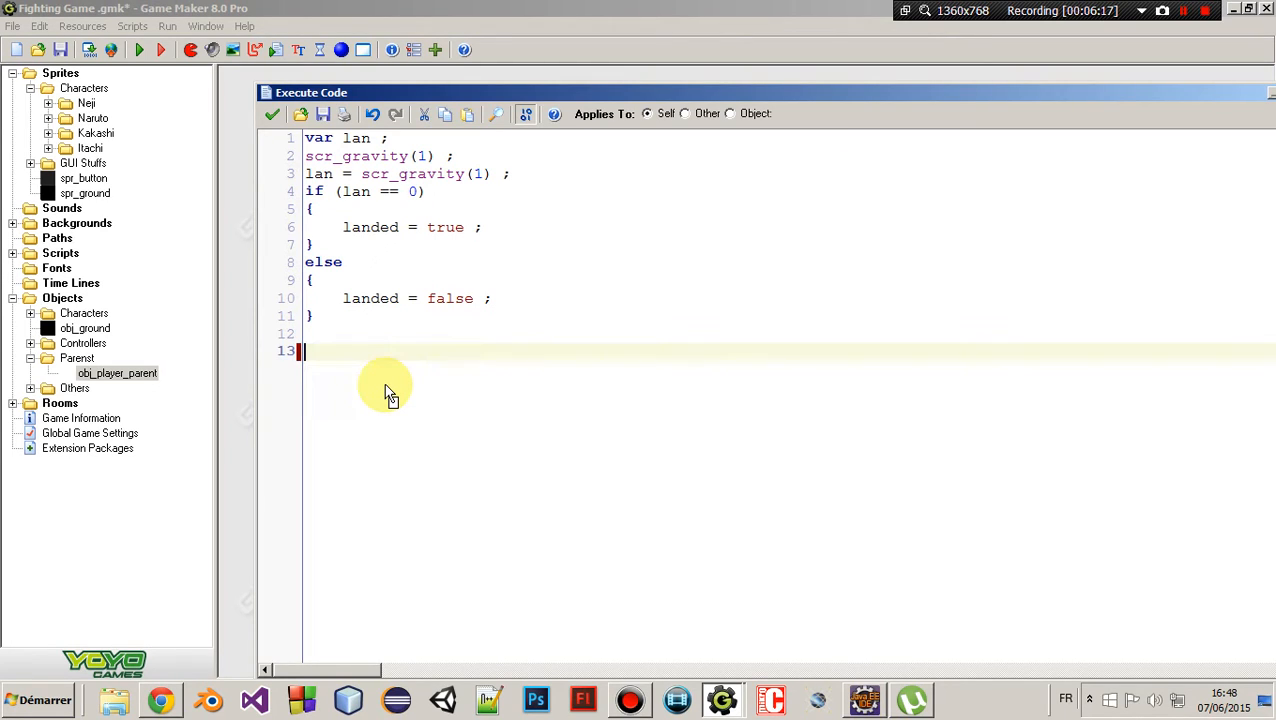
type("scr_player_")
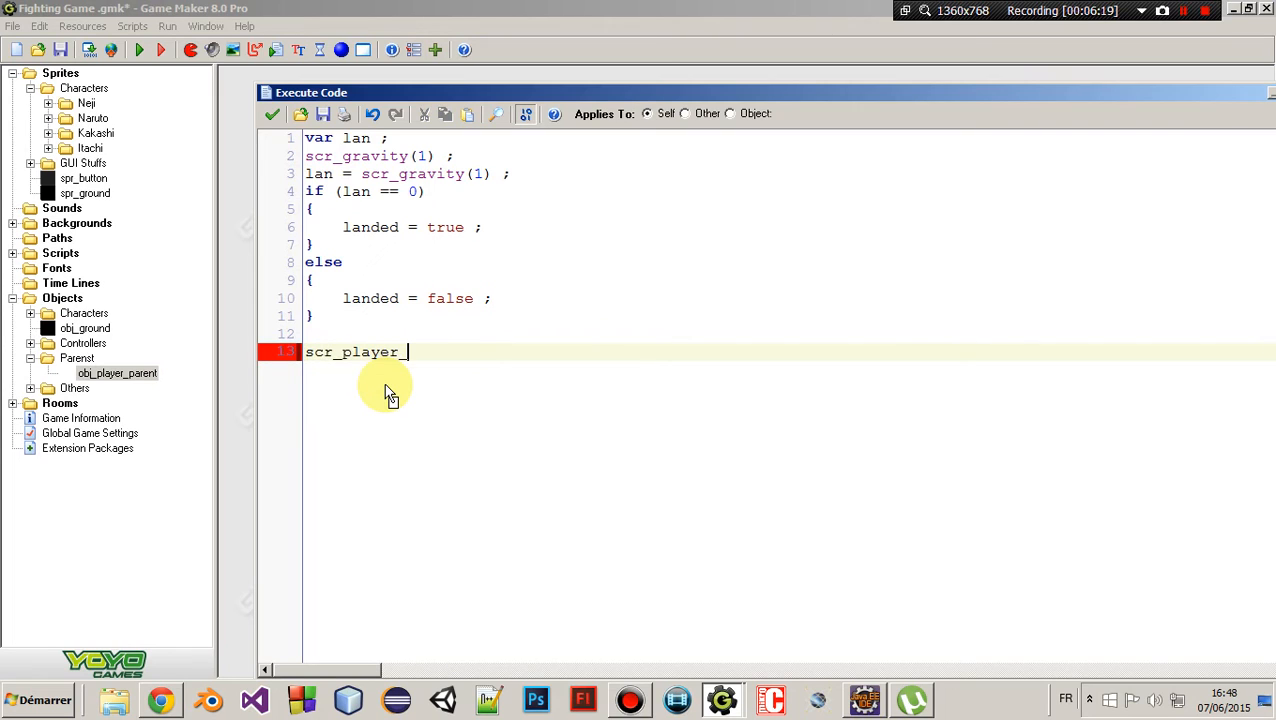
type("config")
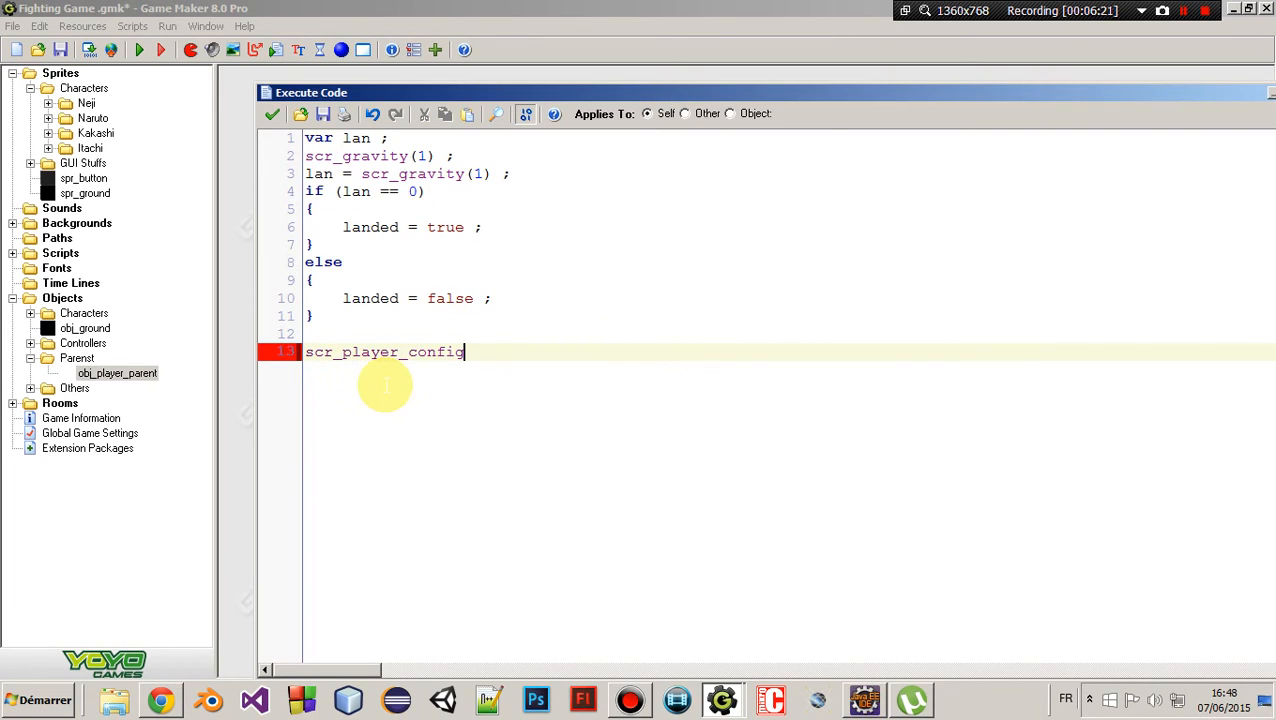
type("() ;")
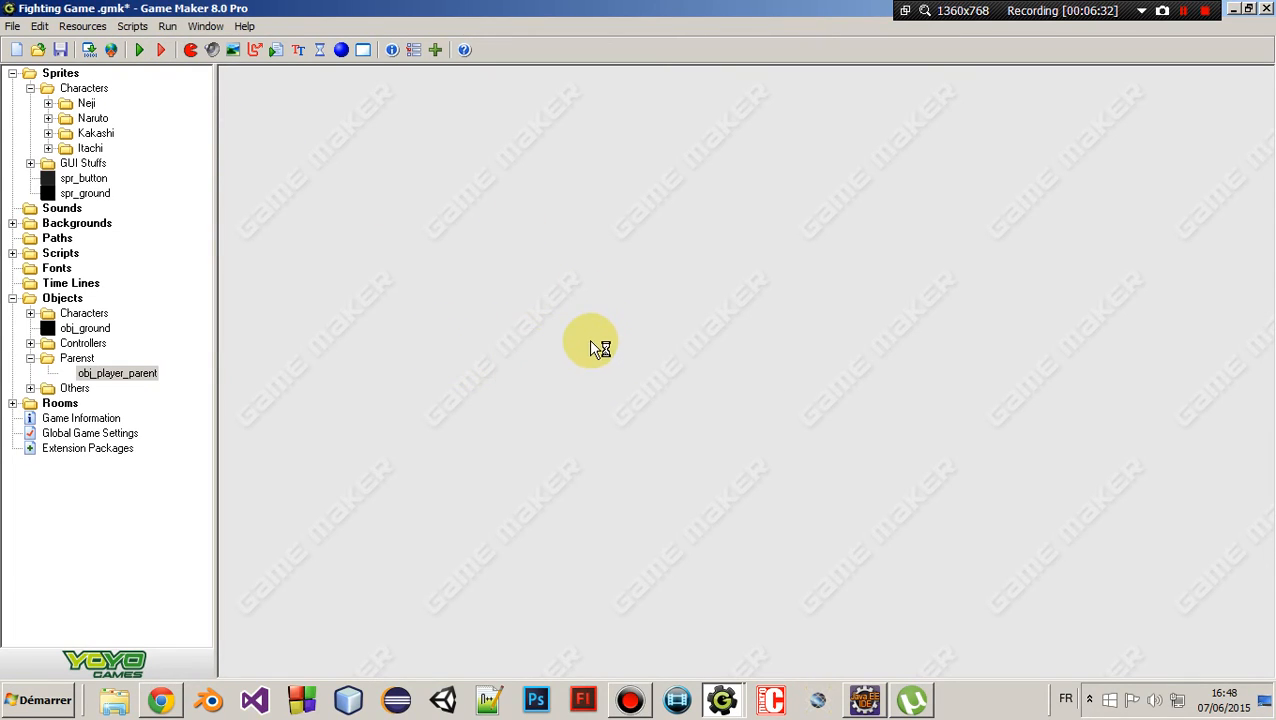
left_click(139, 49)
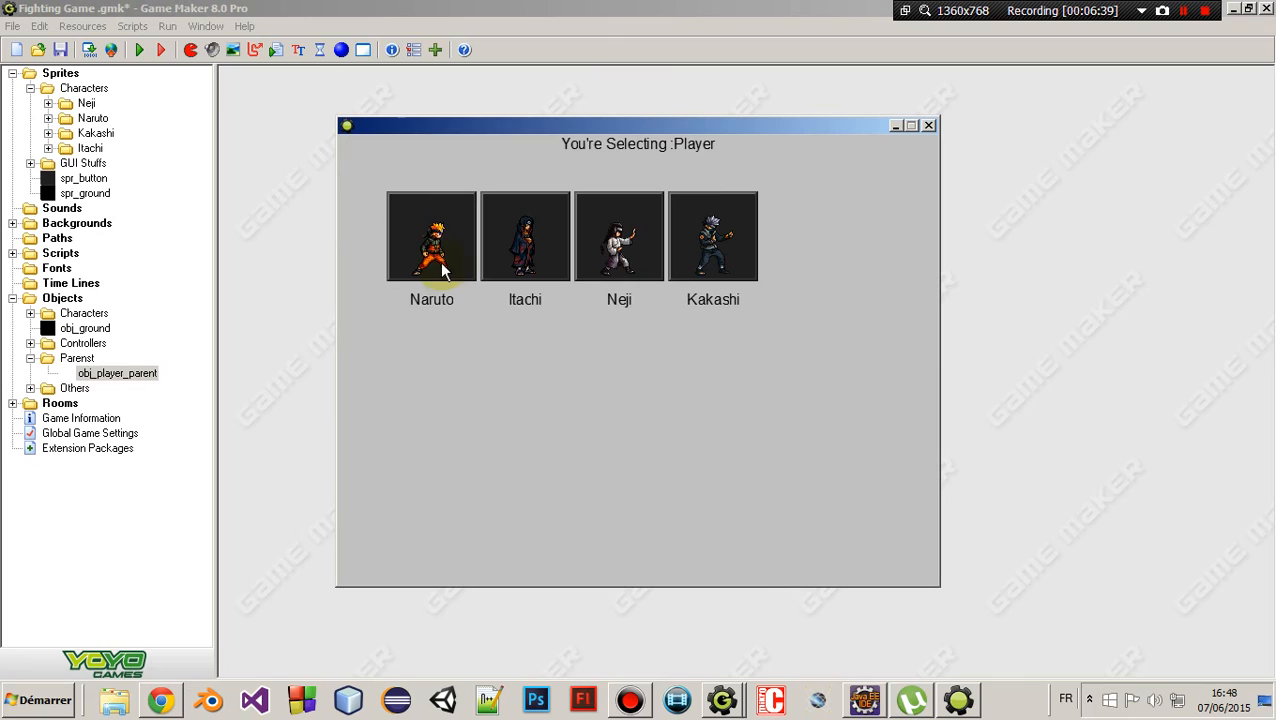
left_click(431, 237)
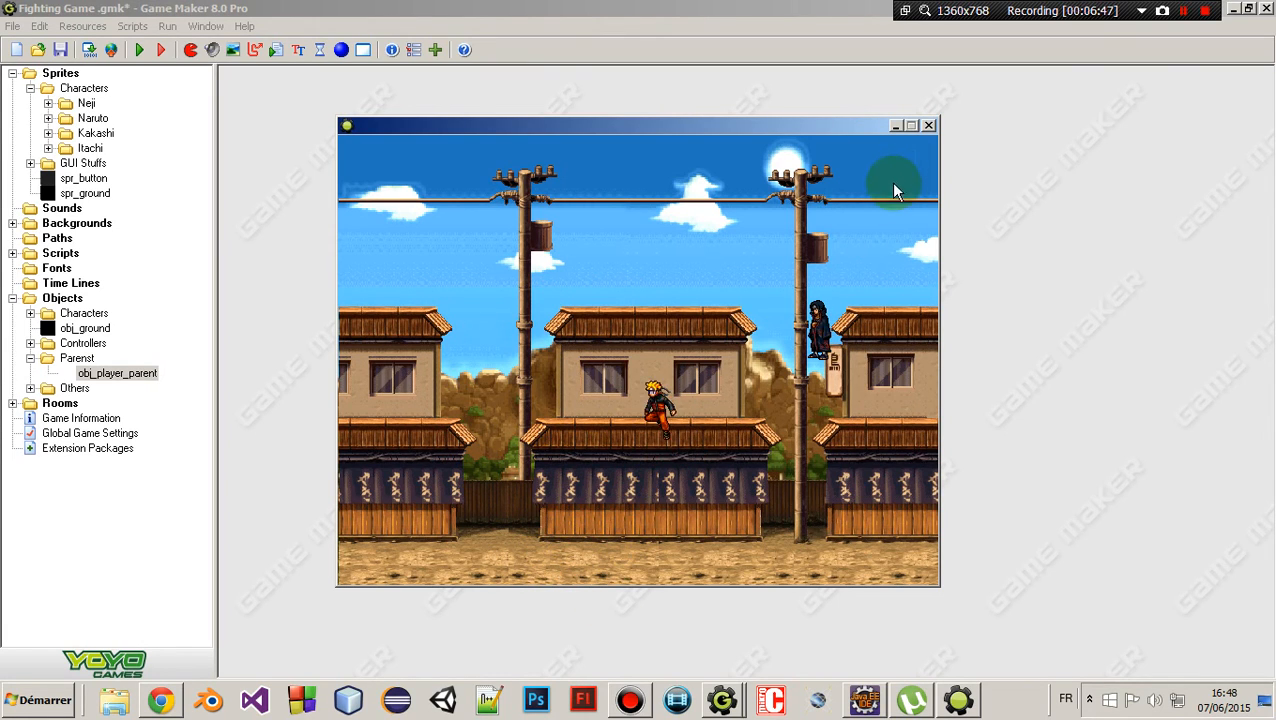
left_click(928, 124)
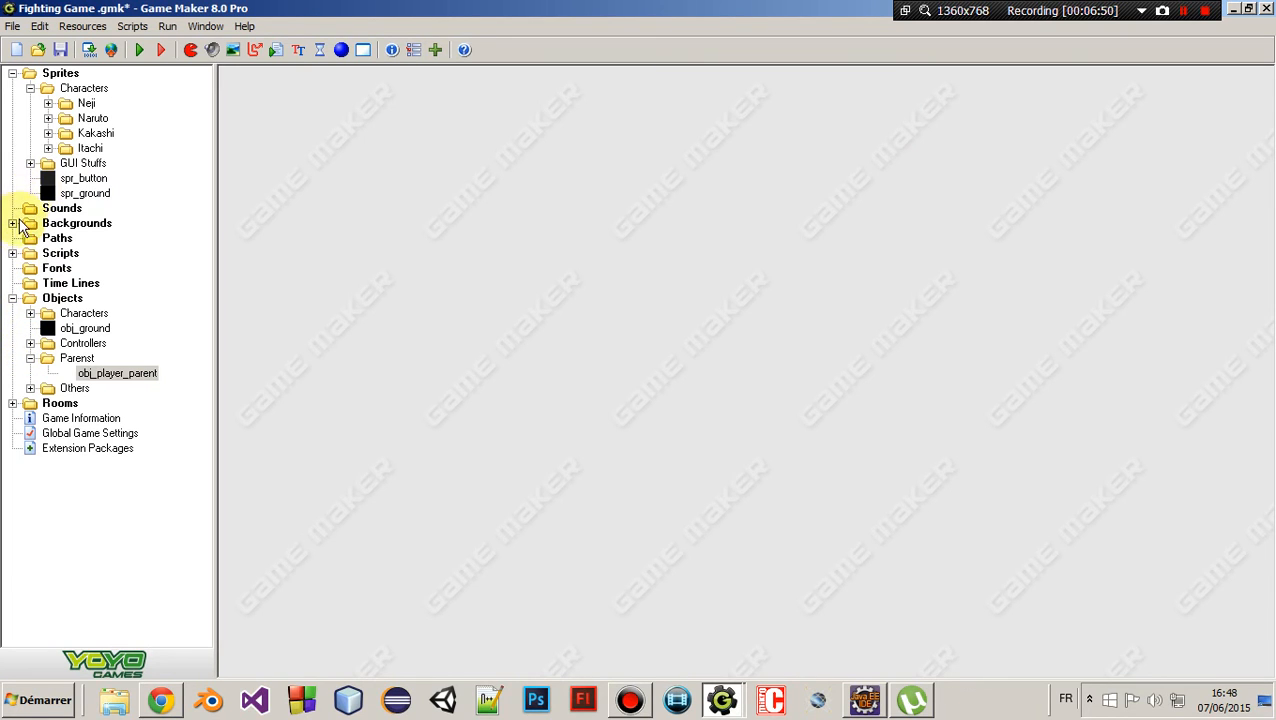
Open scr_player_init under Scripts to check its settings, such as attackkey = vk_space
left_click(13, 252)
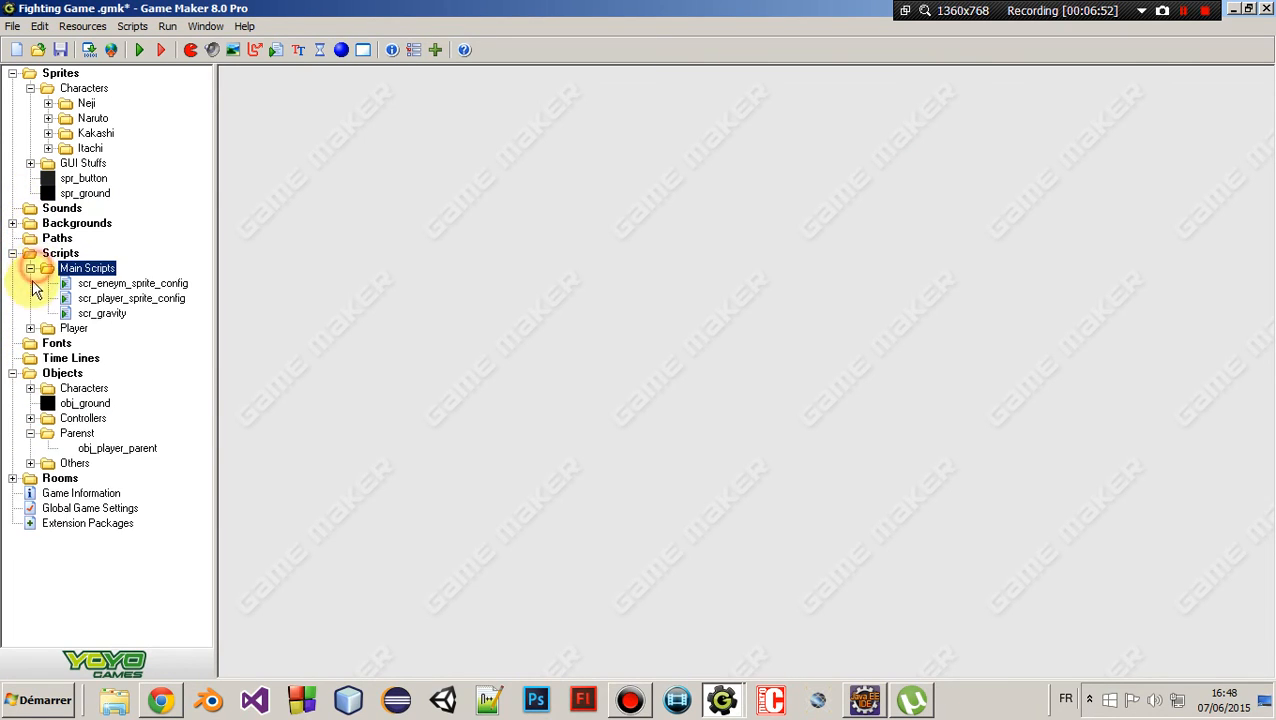
double_click(109, 342)
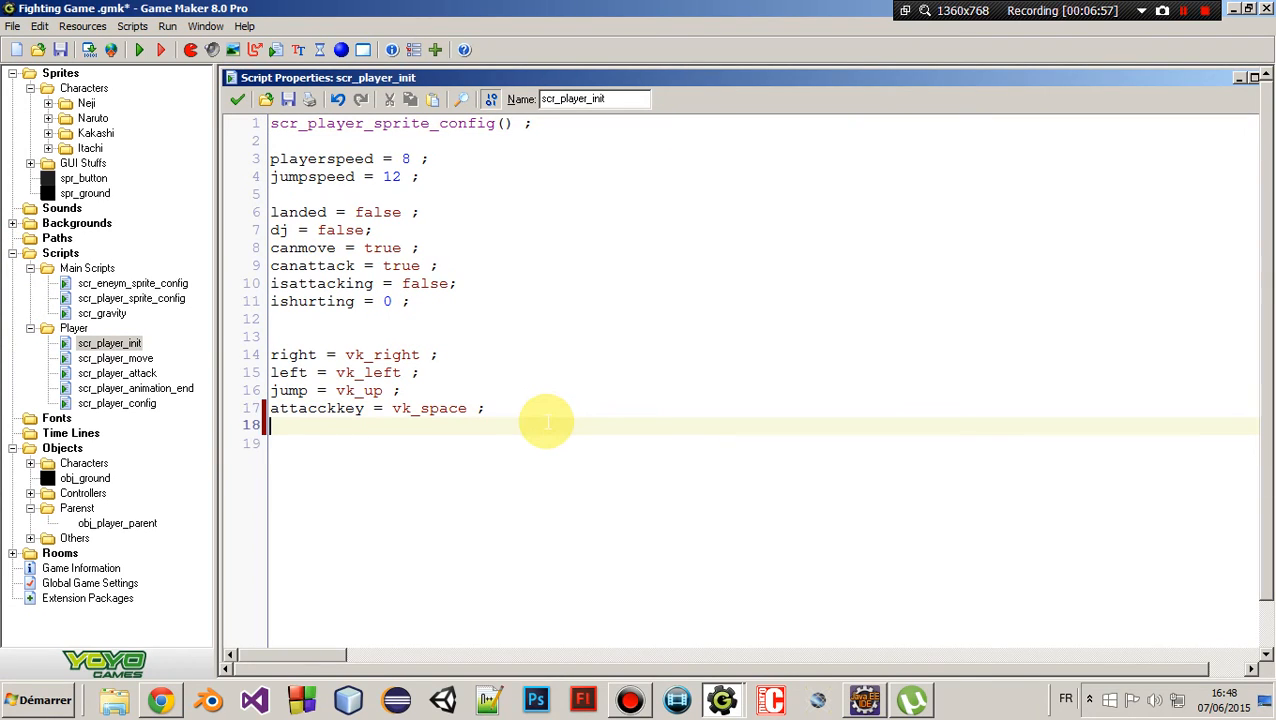
type("image_spe")
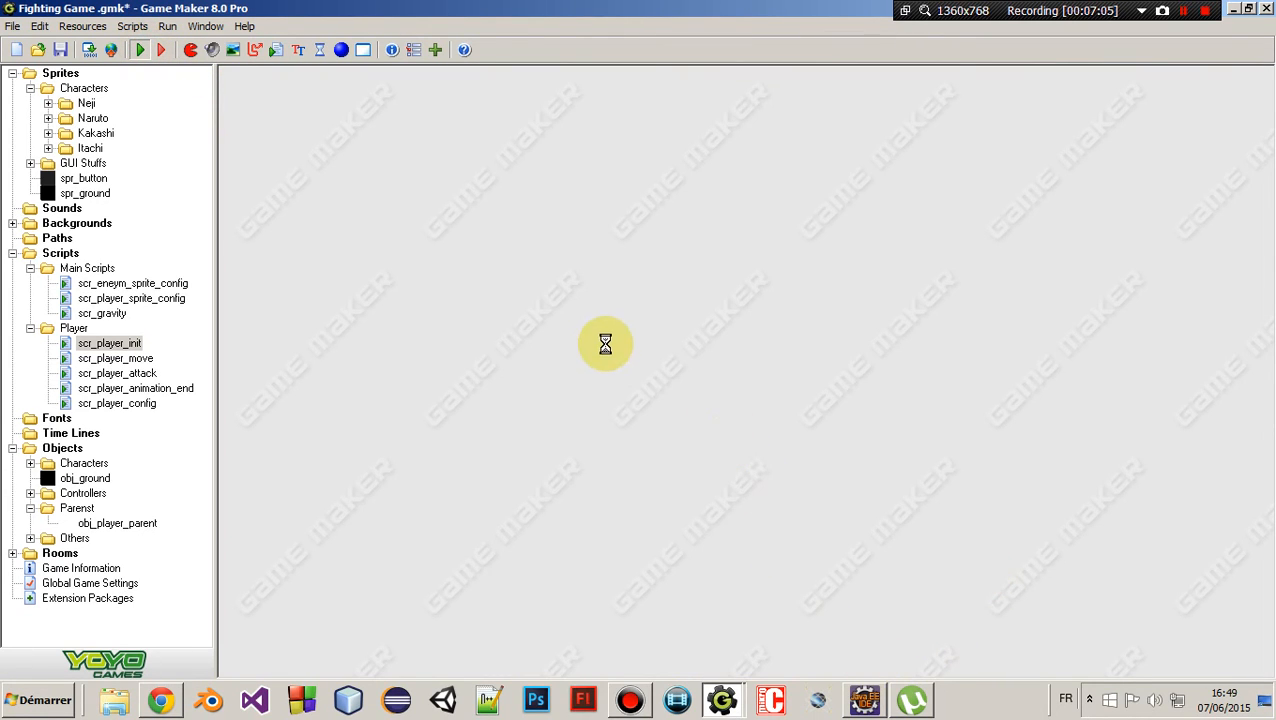
mouse_move(373, 308)
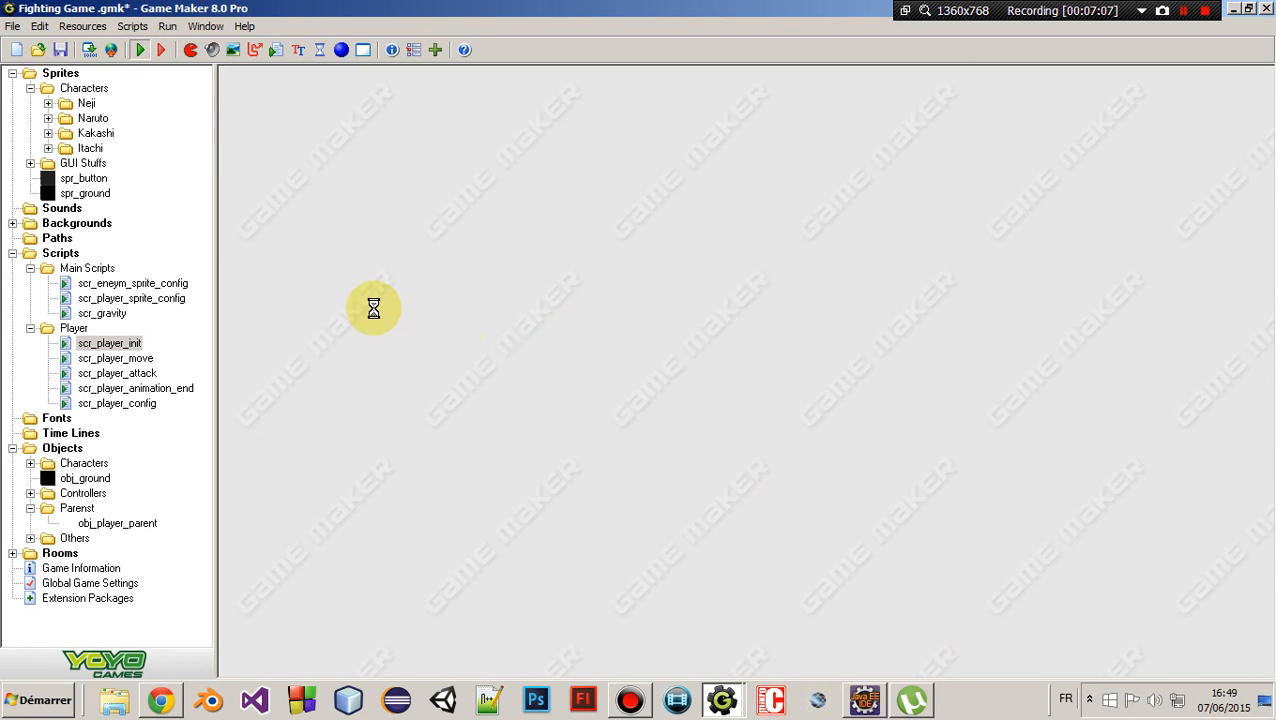
mouse_move(574, 400)
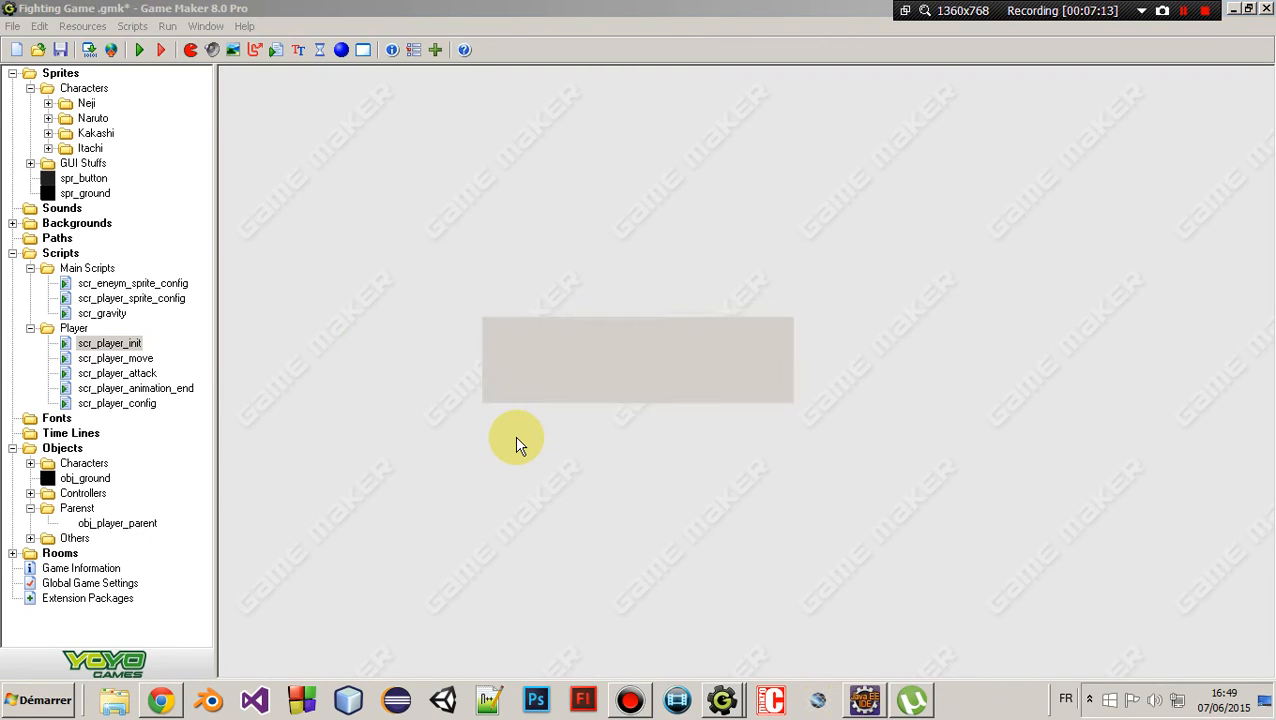
Run the game, choose Neji as player and Itachi as enemy, and play the match
left_click(139, 49)
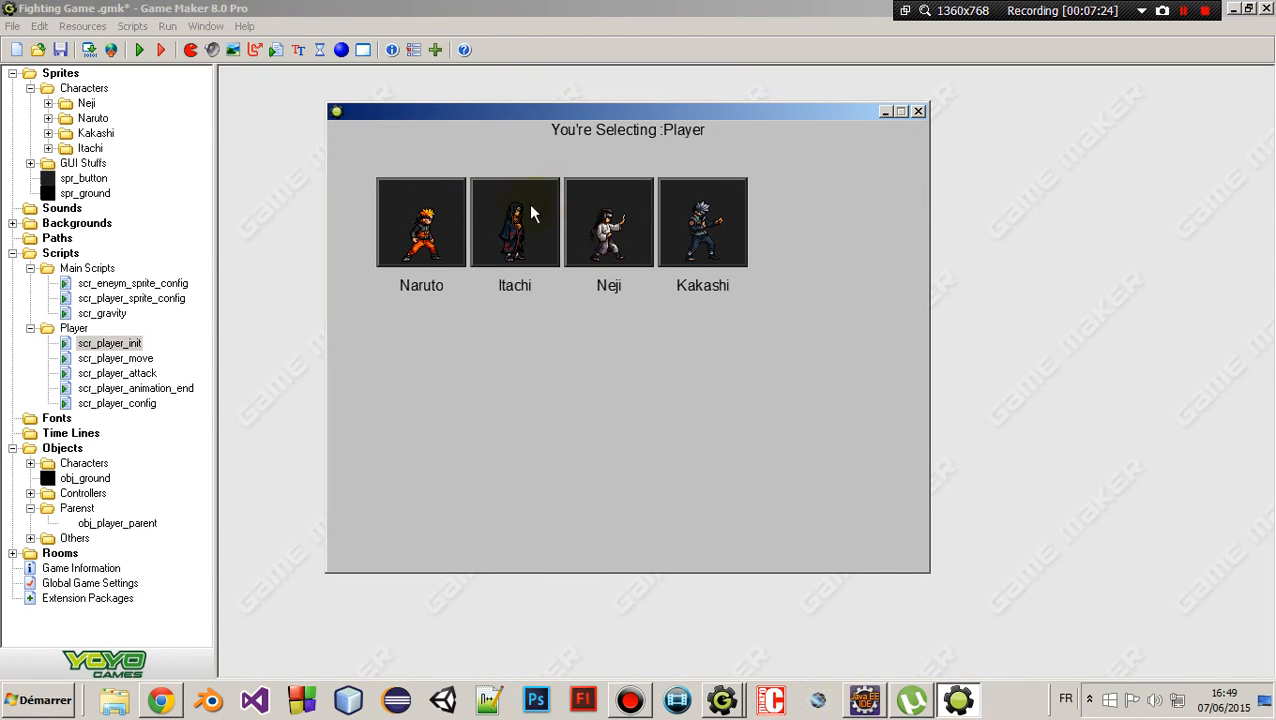
mouse_move(620, 248)
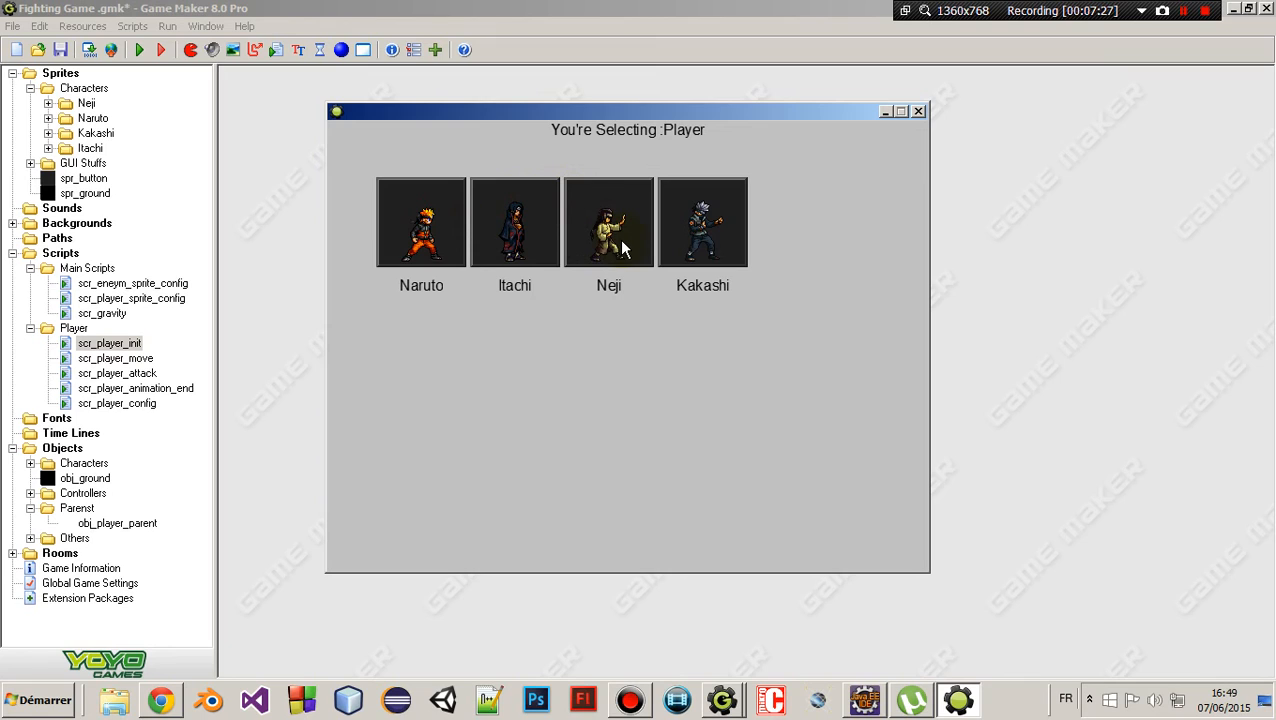
left_click(609, 222)
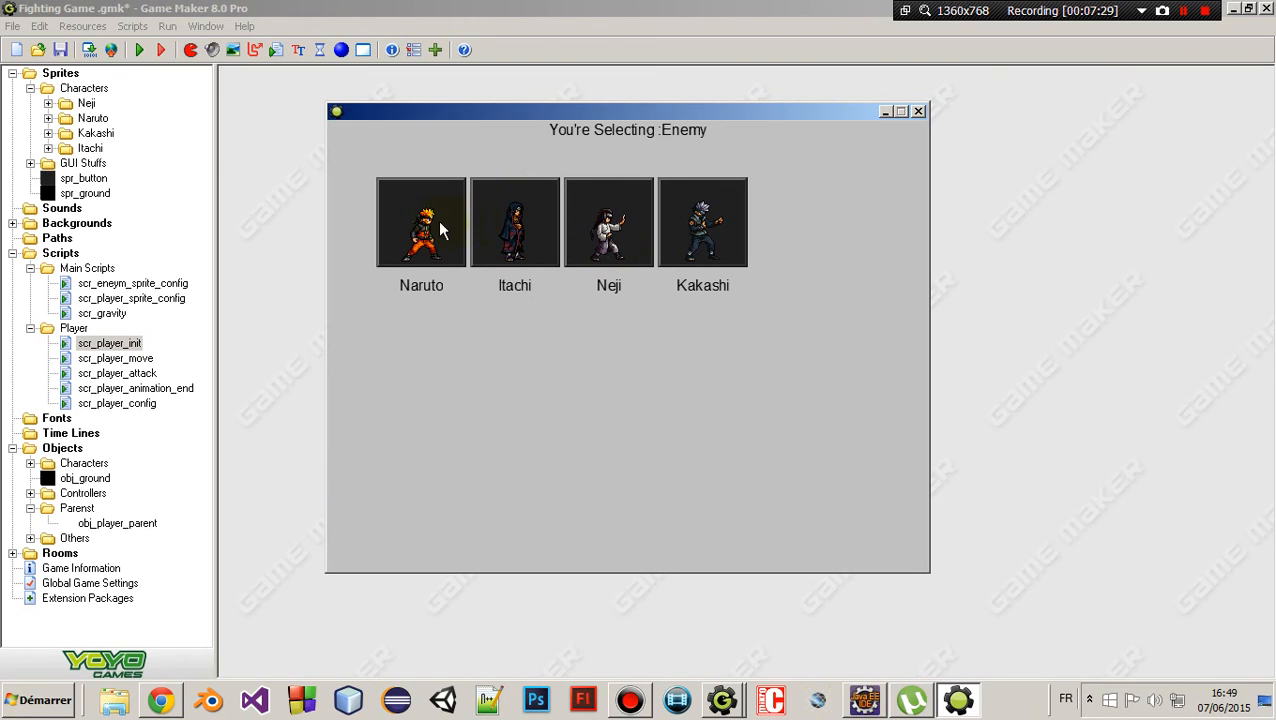
mouse_move(538, 270)
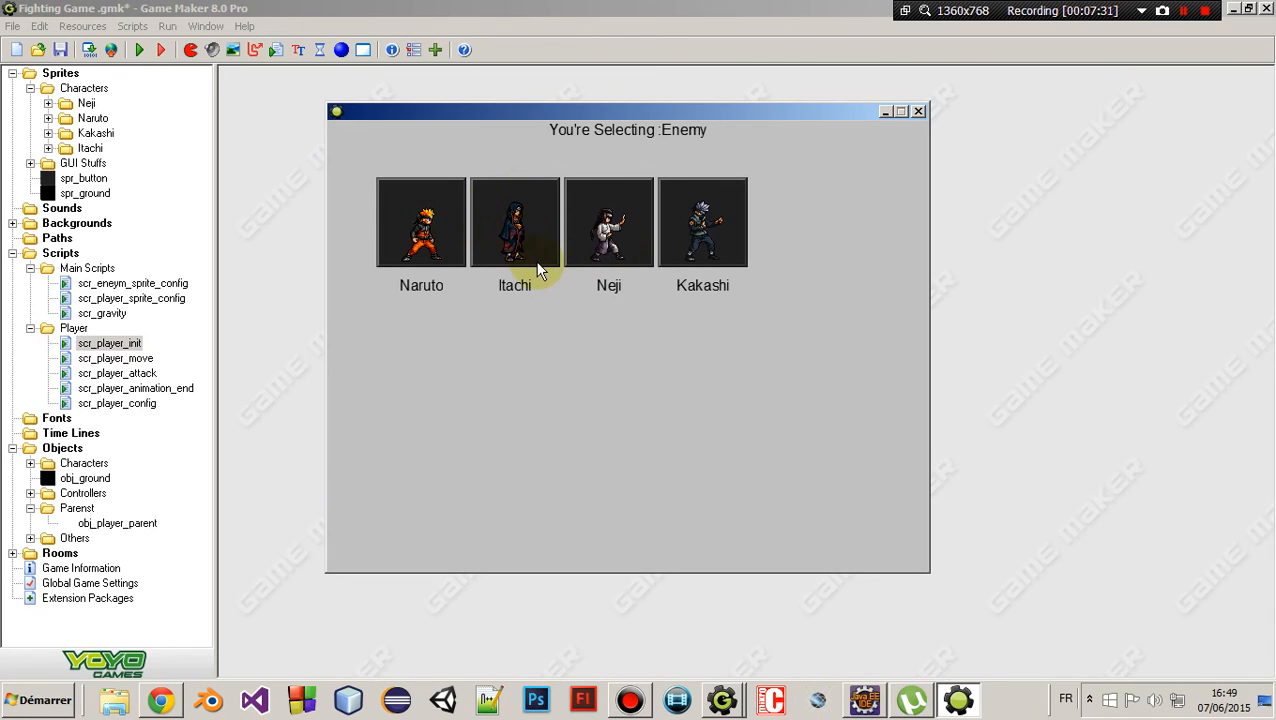
left_click(515, 222)
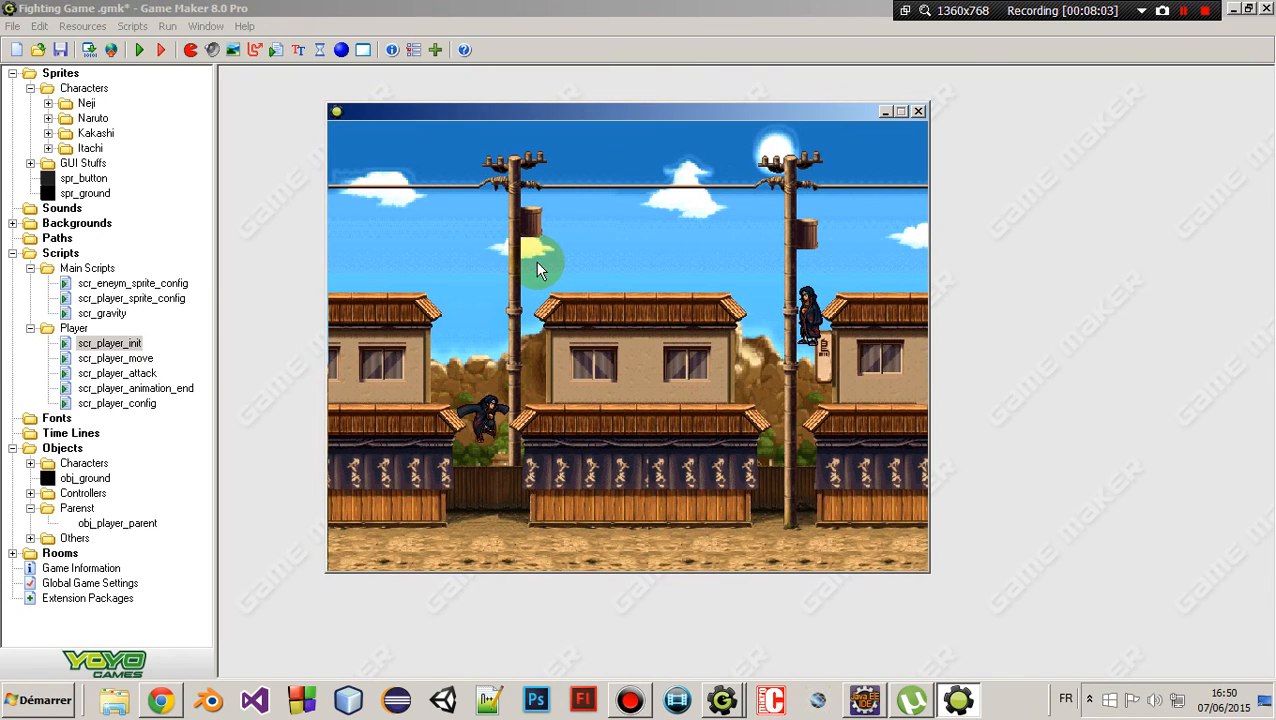
mouse_move(640, 220)
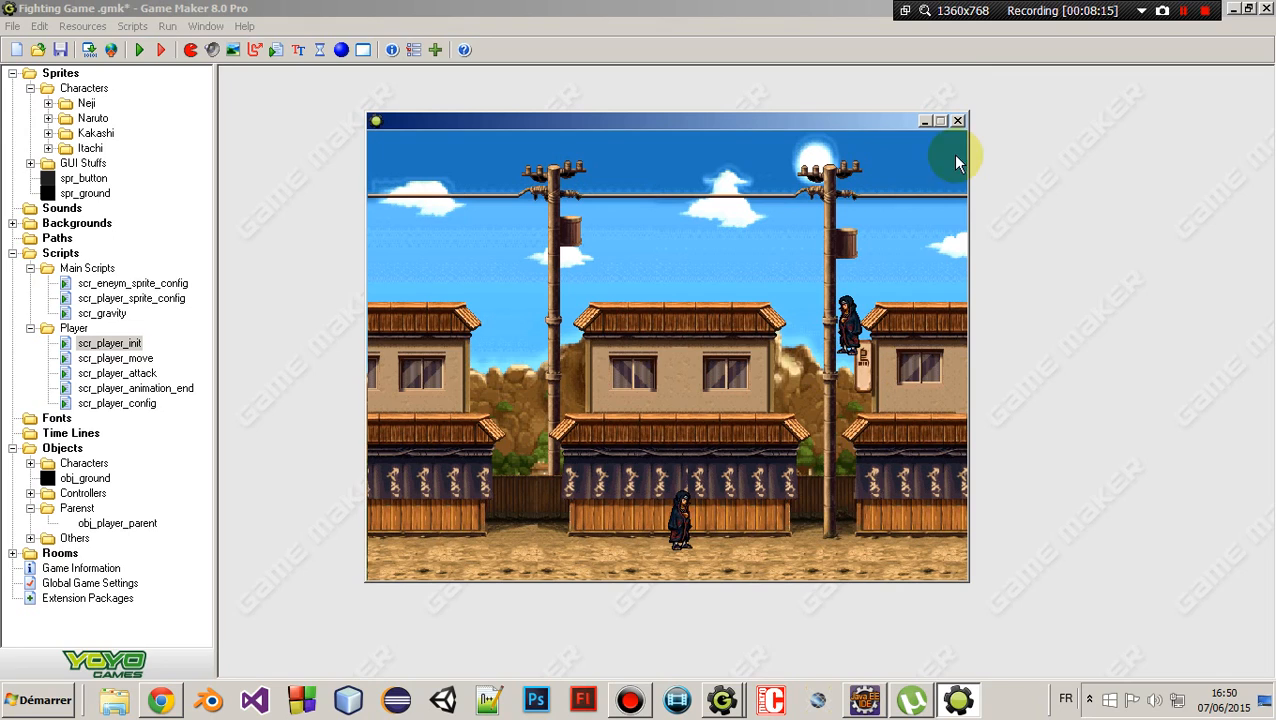
mouse_move(958, 128)
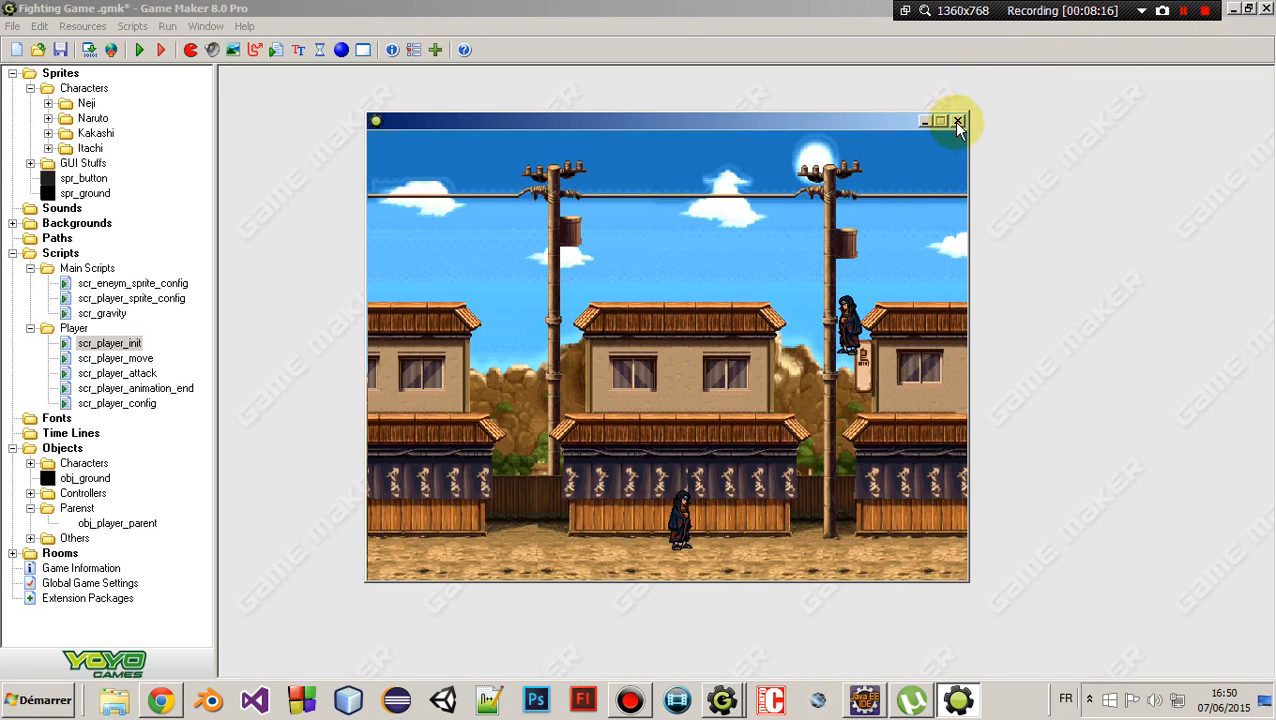
mouse_move(982, 135)
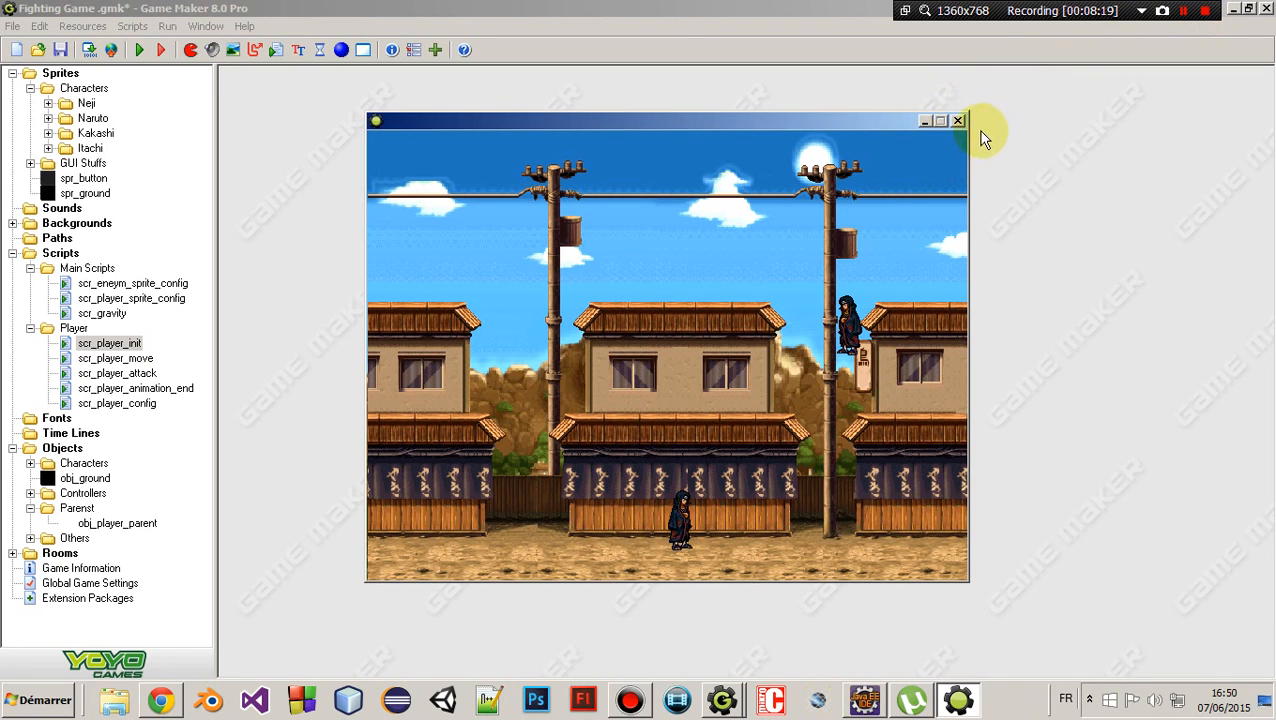
mouse_move(958, 121)
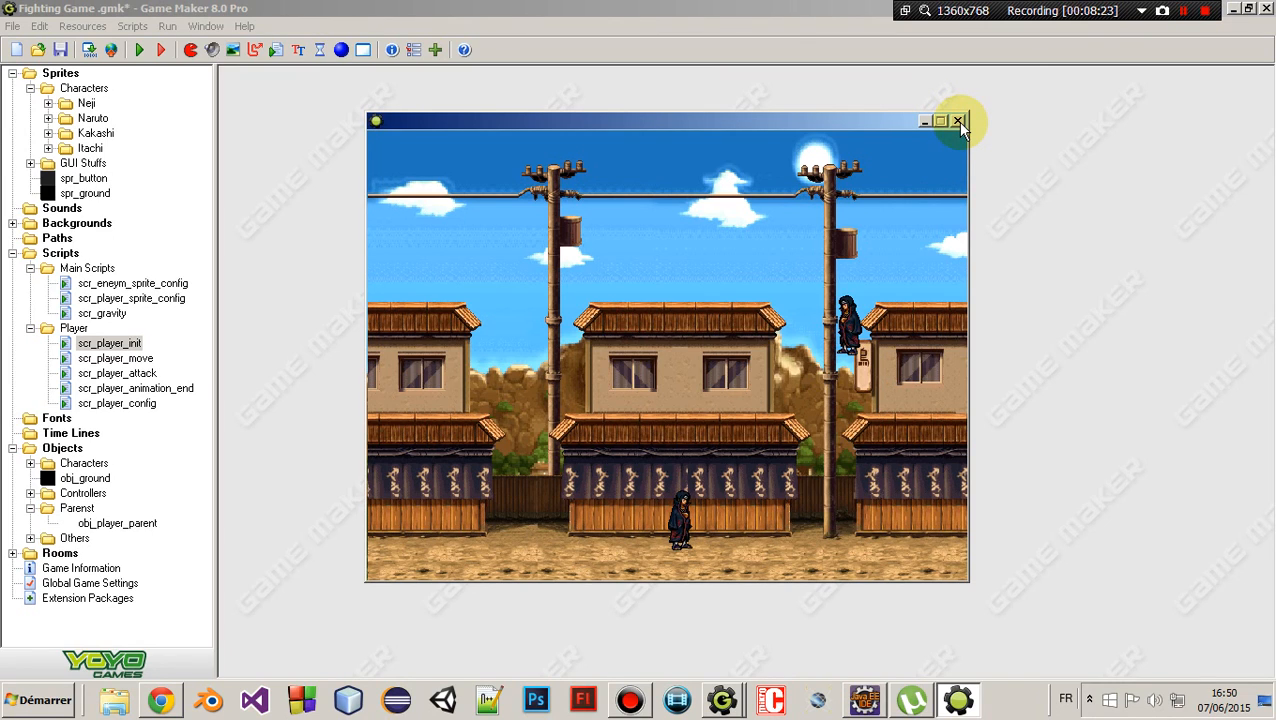
mouse_move(1087, 73)
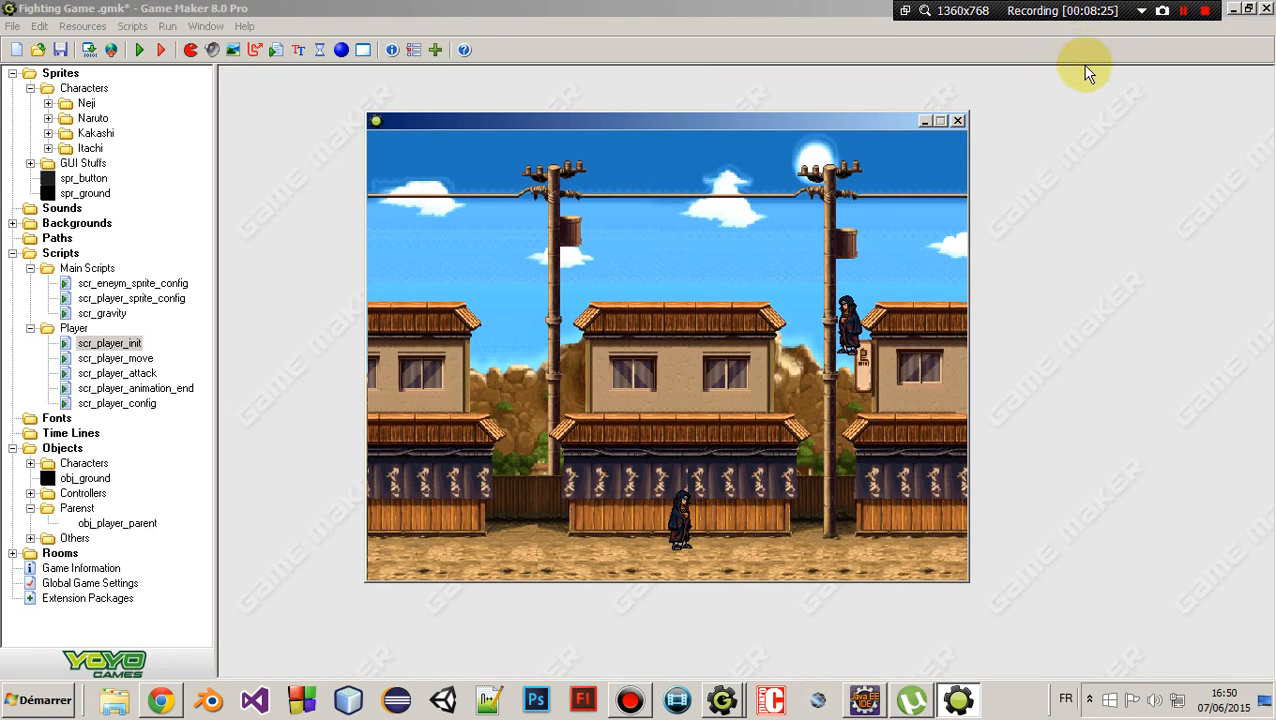
mouse_move(938, 87)
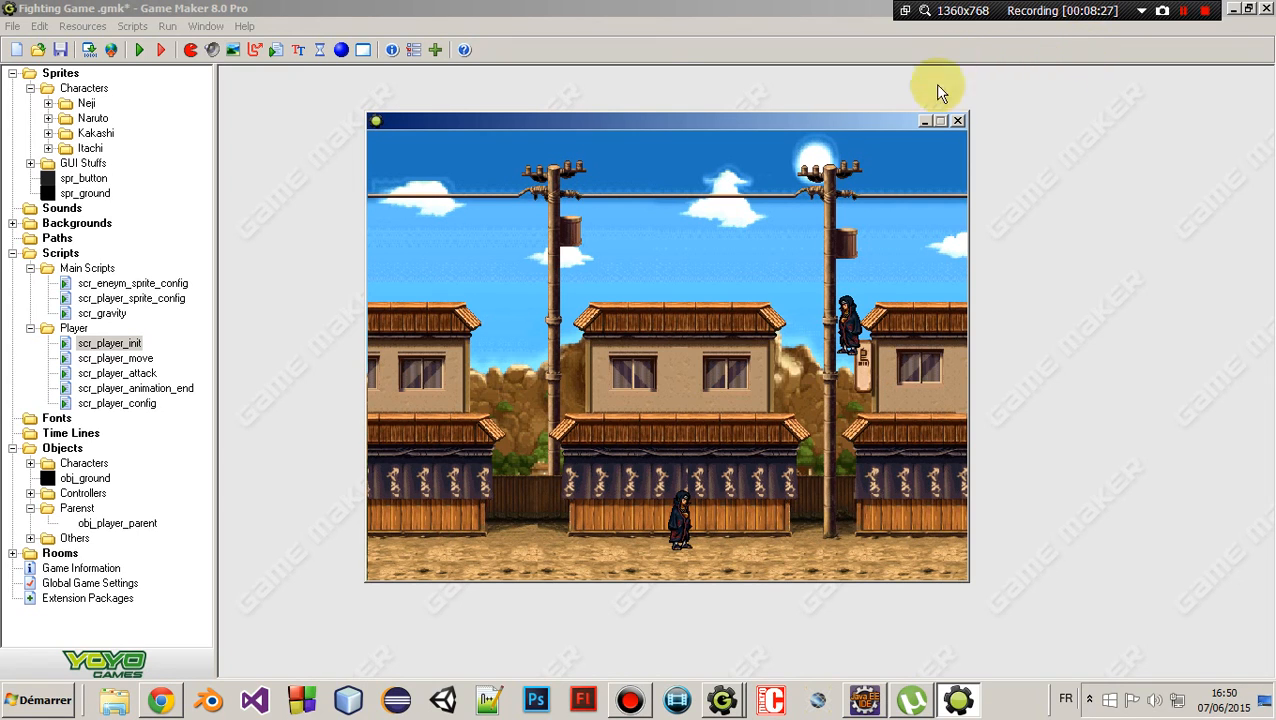
left_click_drag(667, 120, 620, 150)
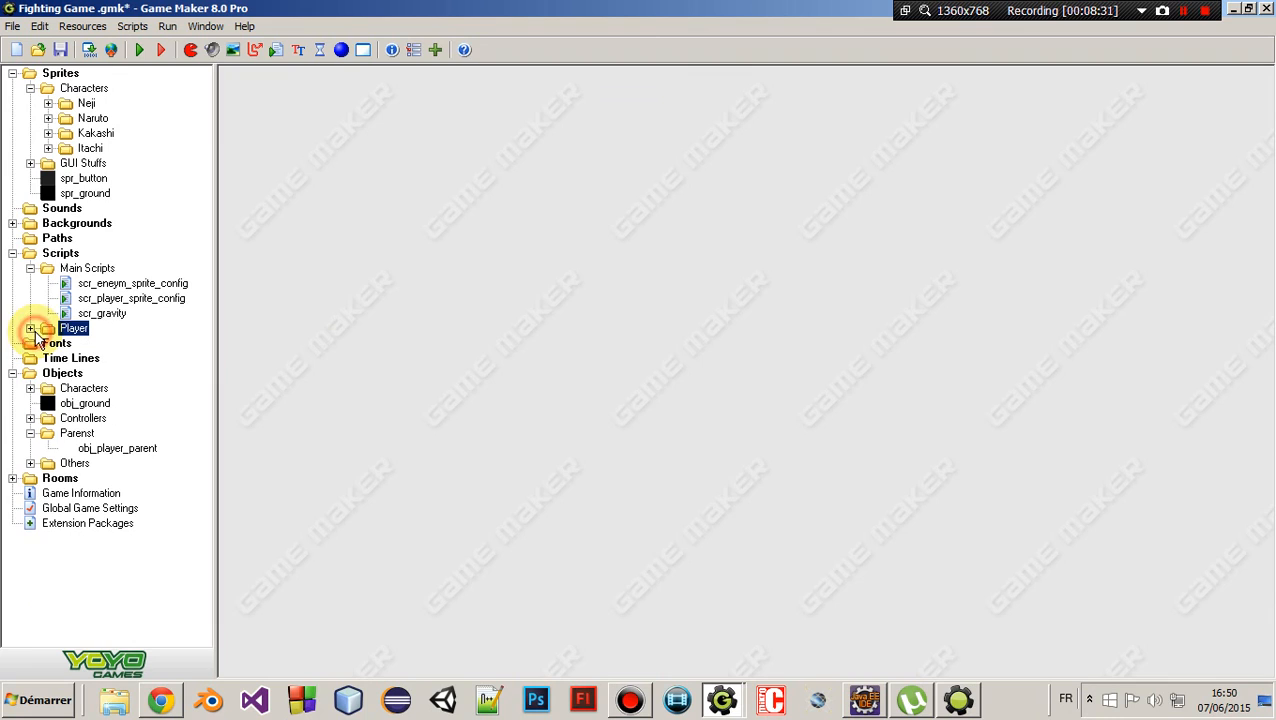
Collapse the Main Scripts, Parenst, Objects, Scripts and Sprites folders, then maximize Game Maker
left_click(30, 268)
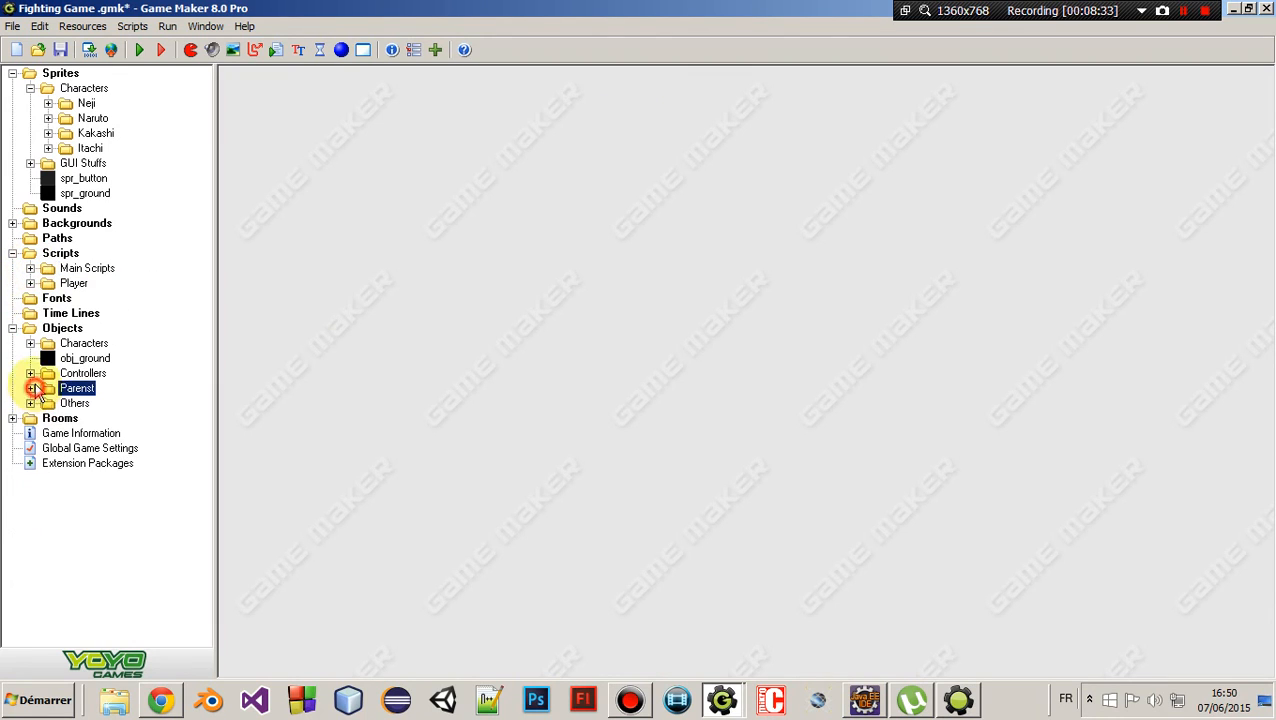
left_click(13, 328)
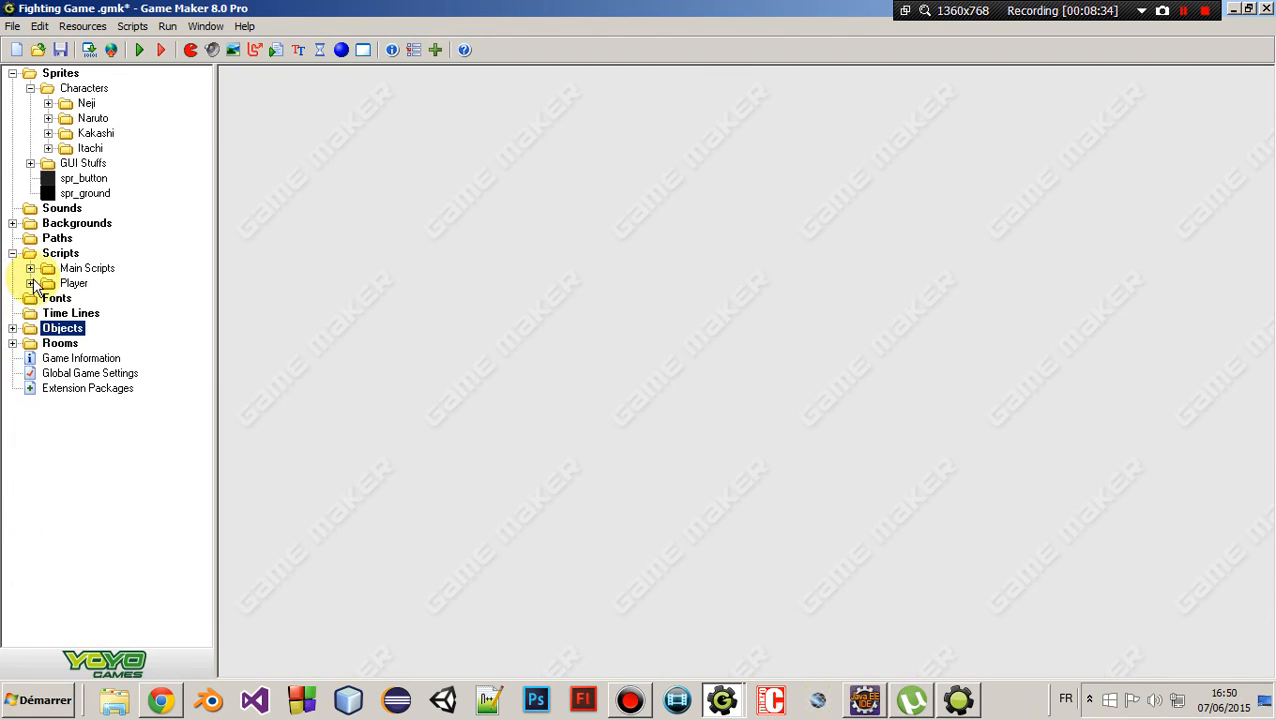
double_click(117, 328)
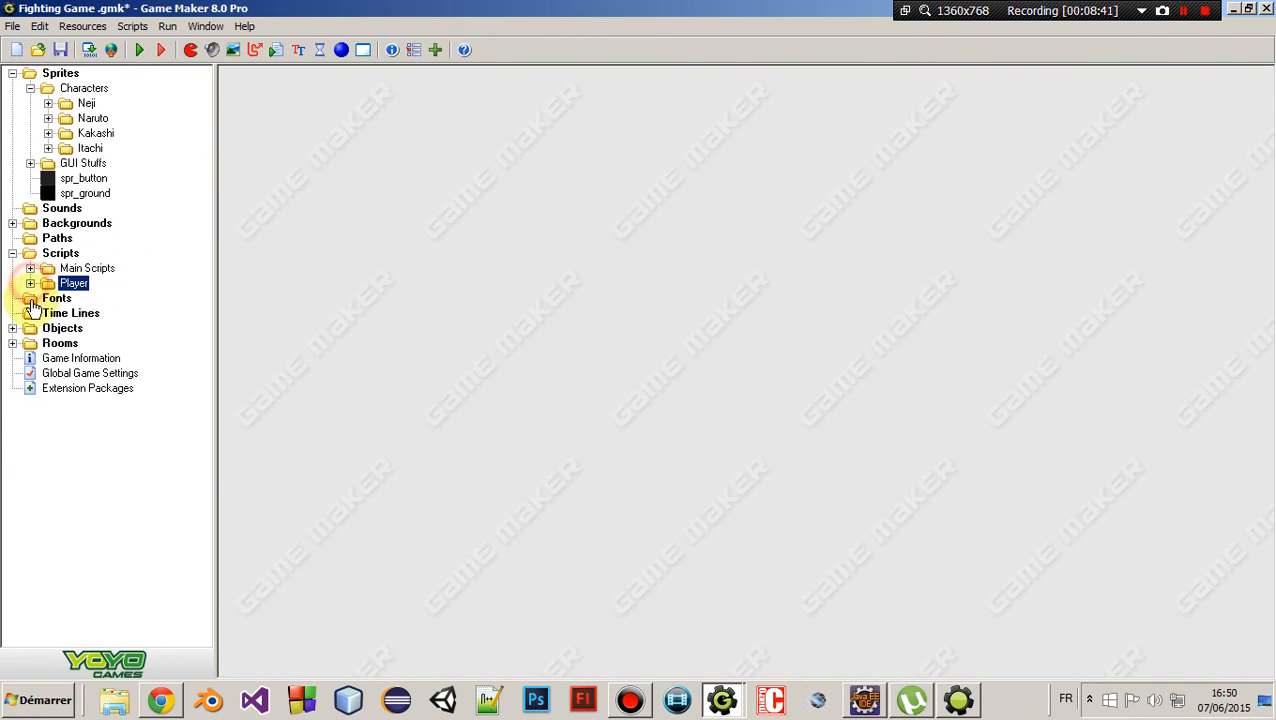
left_click(31, 253)
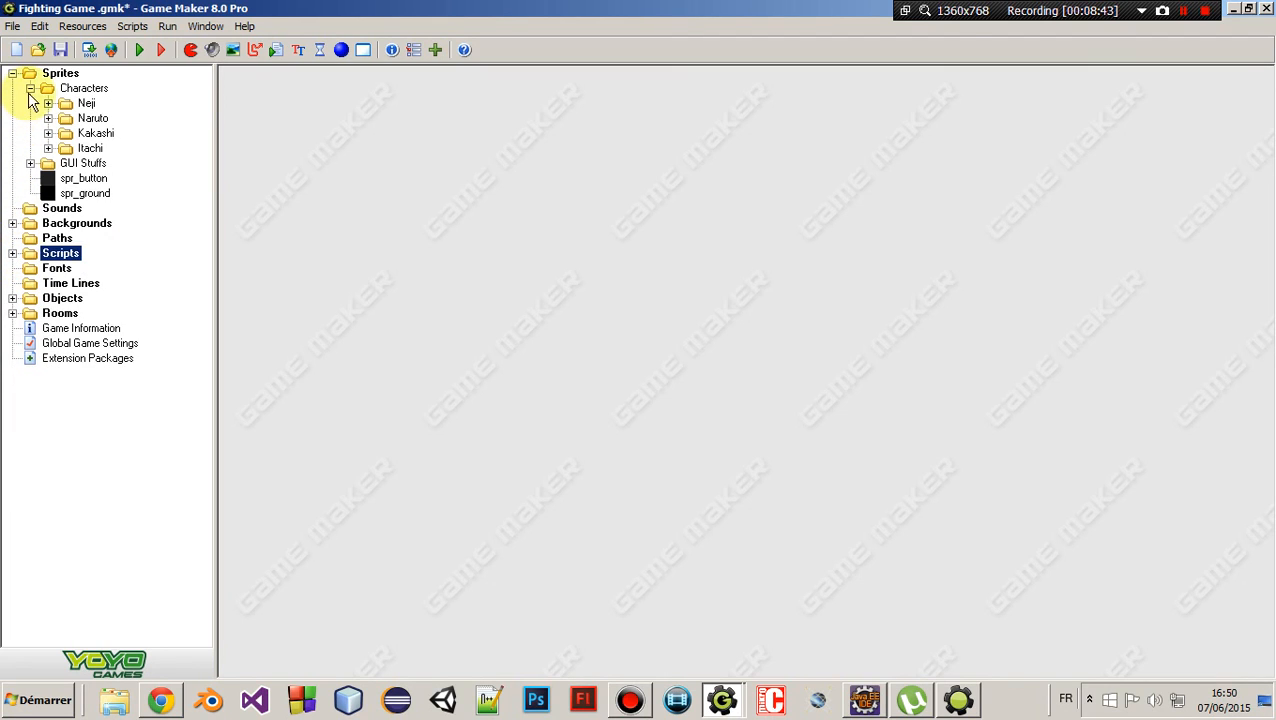
left_click(13, 73)
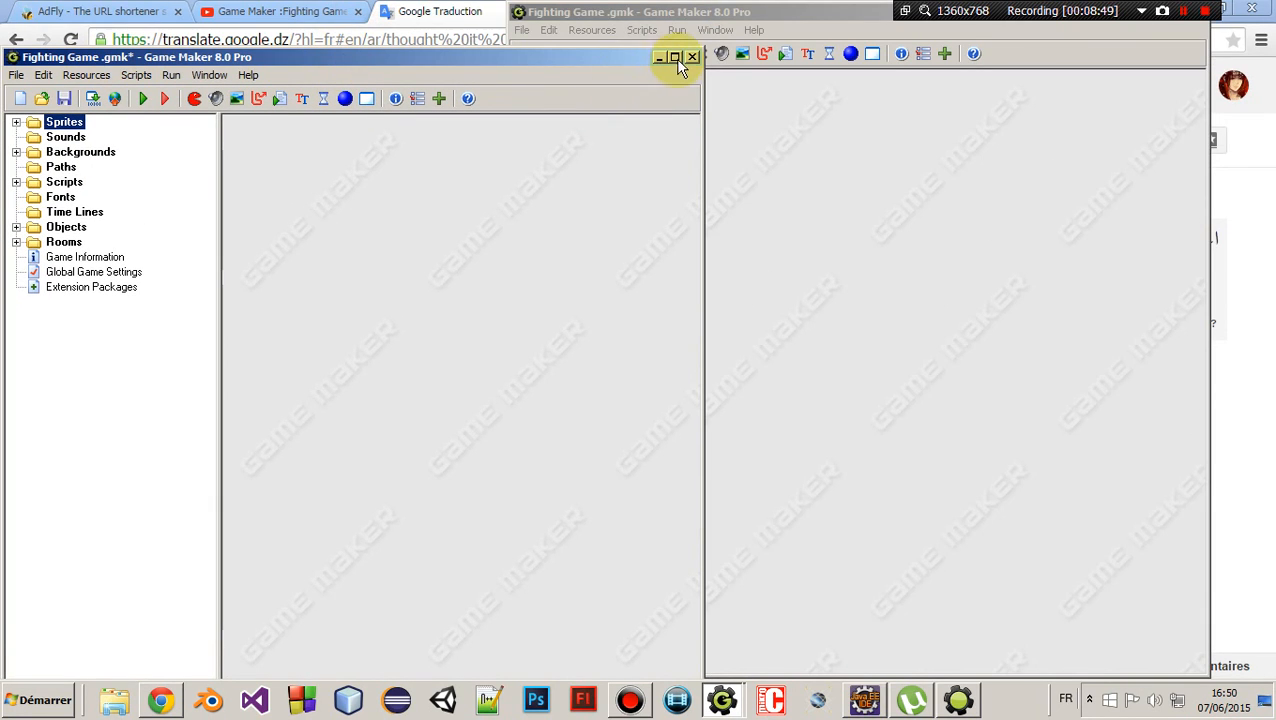
left_click(674, 56)
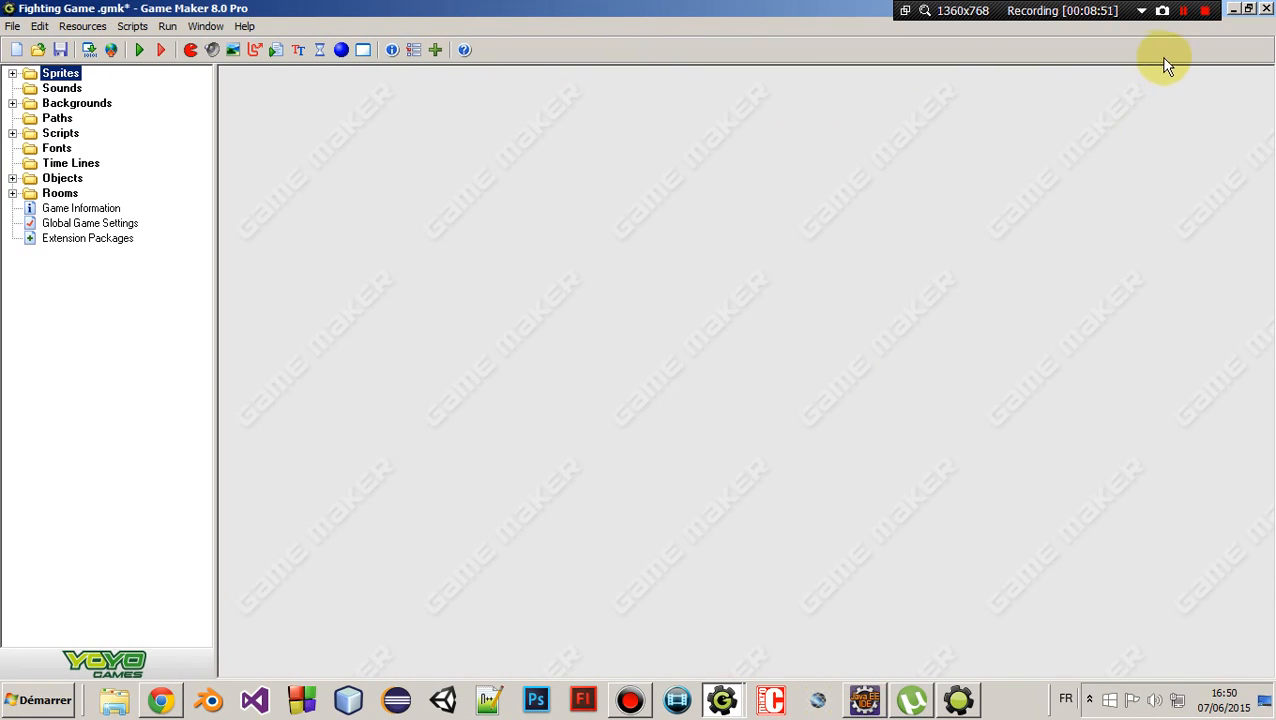